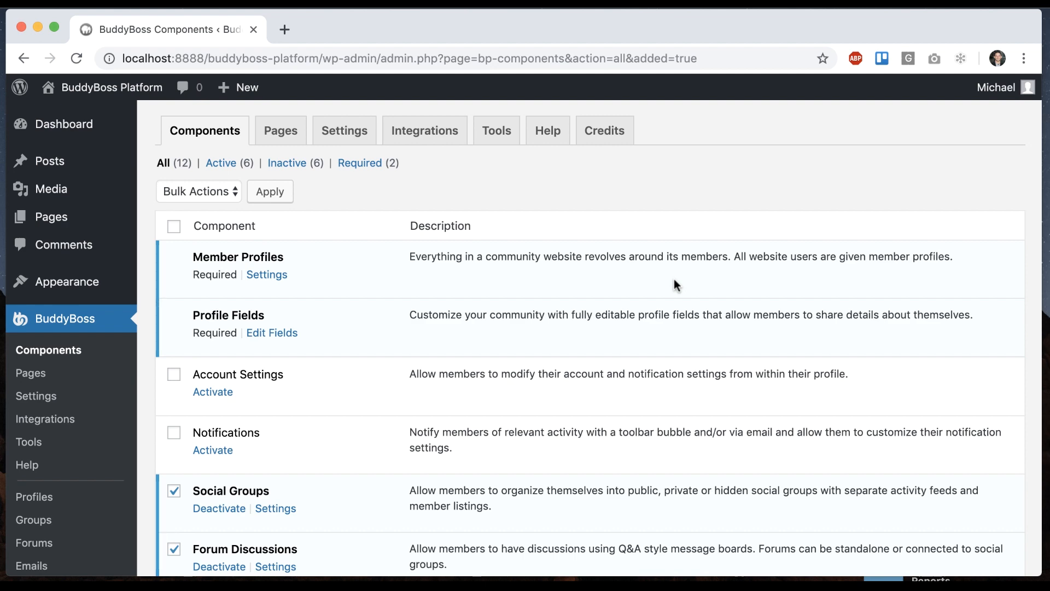
- Scroll the Components list to the newly activated Media component
{"action": "scroll", "scroll_direction": "down", "scroll_amount": 3}
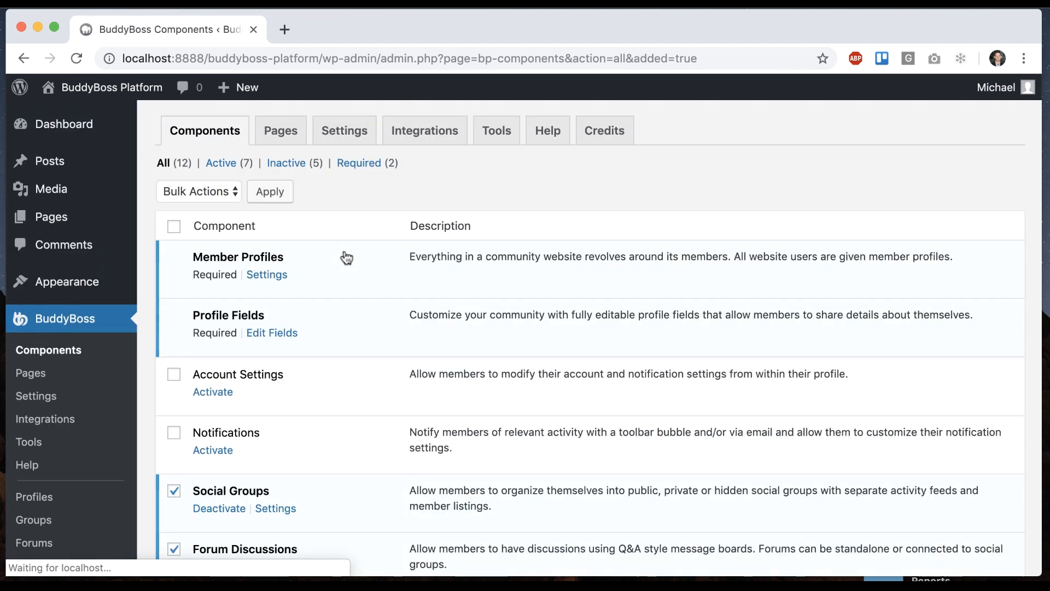
- Review the Media settings for photo uploads, emoji and animated GIFs in profiles, groups, messages and forums
{"action": "left_click", "coordinate": [344, 130]}
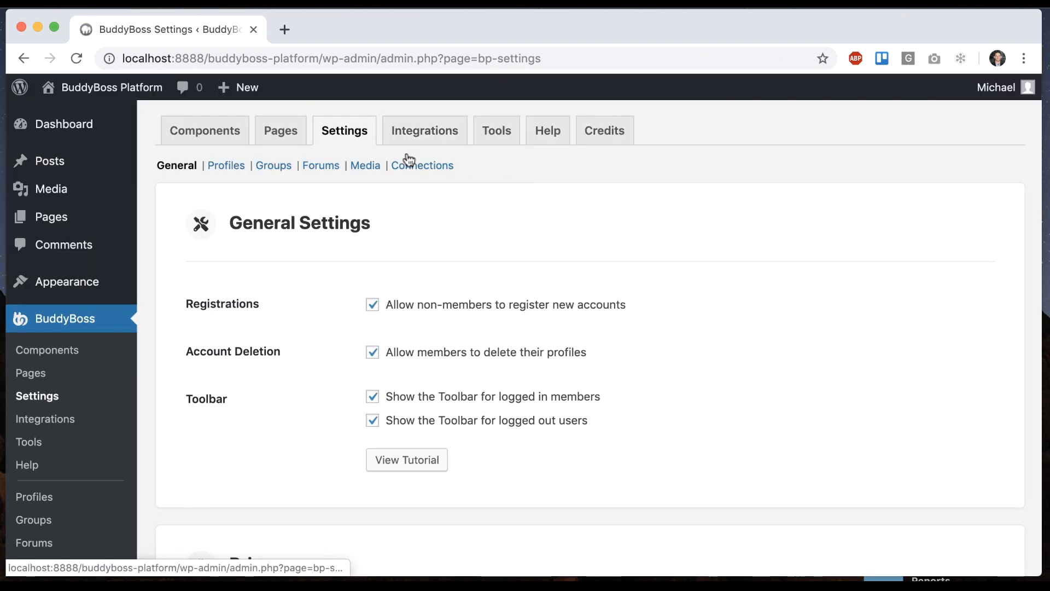
{"action": "left_click", "coordinate": [365, 165]}
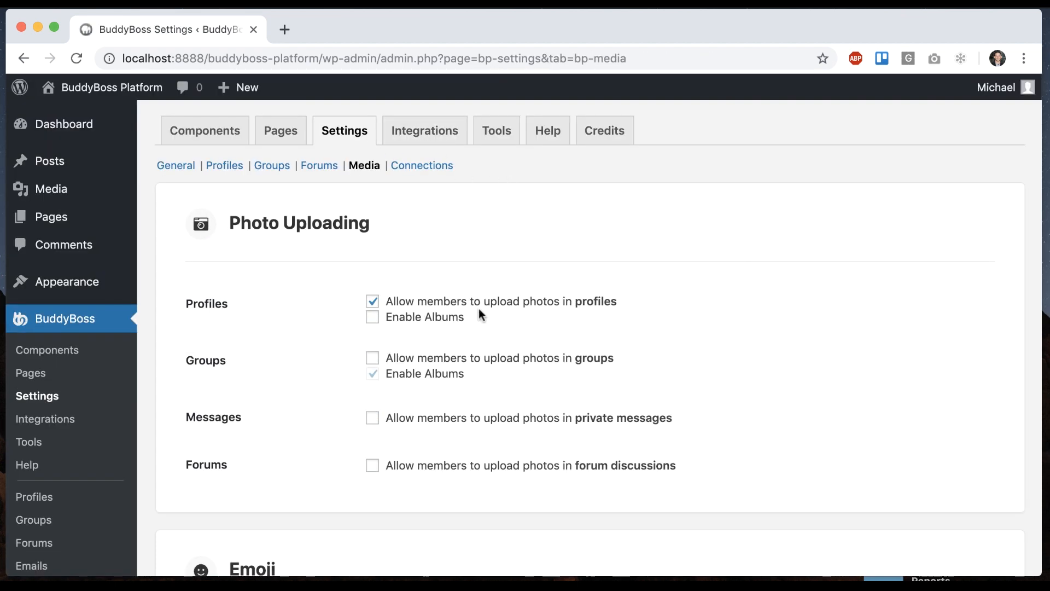
{"action": "scroll", "scroll_direction": "down", "scroll_amount": 3}
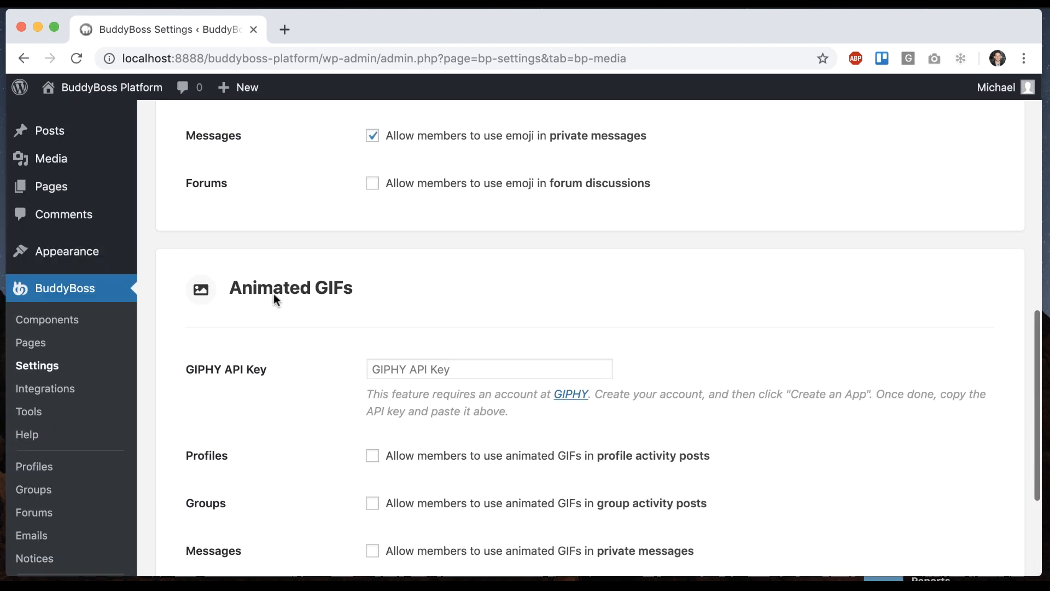
{"action": "scroll", "scroll_direction": "down", "scroll_amount": 3}
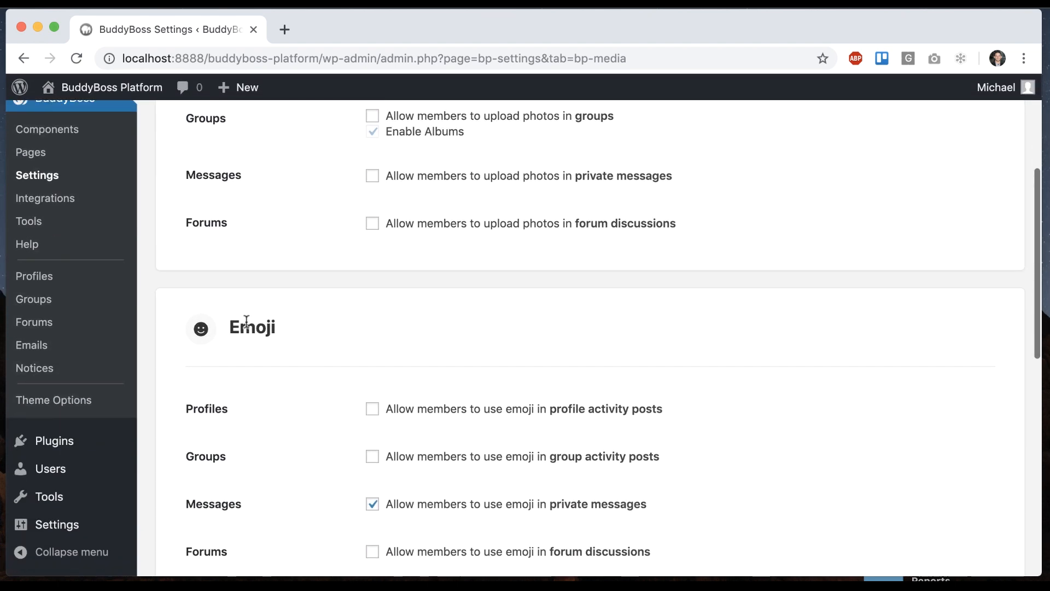
{"action": "scroll", "scroll_direction": "down", "scroll_amount": 3}
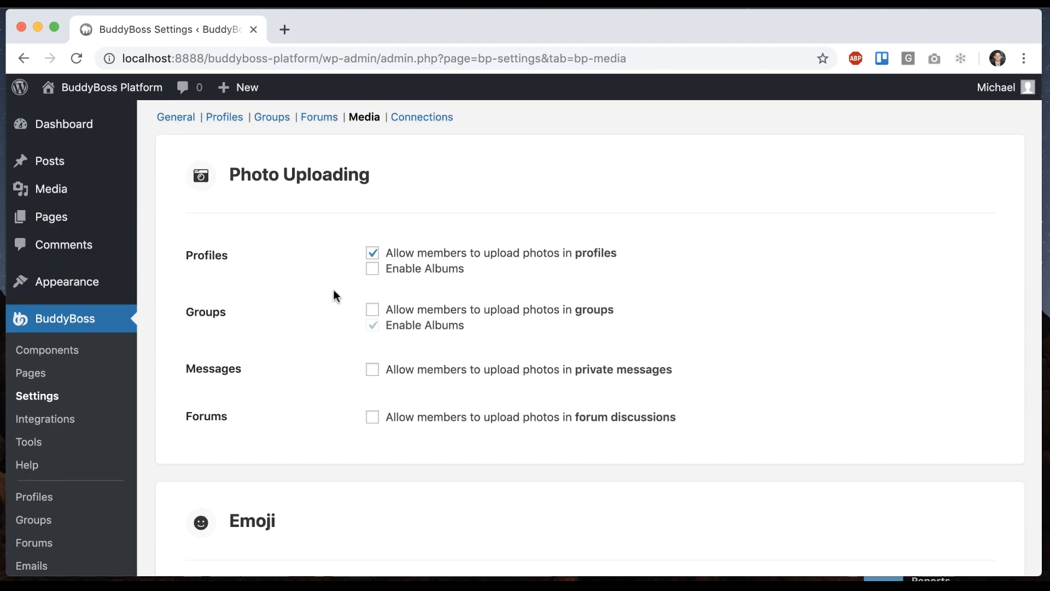
{"action": "scroll", "scroll_direction": "down", "scroll_amount": 3}
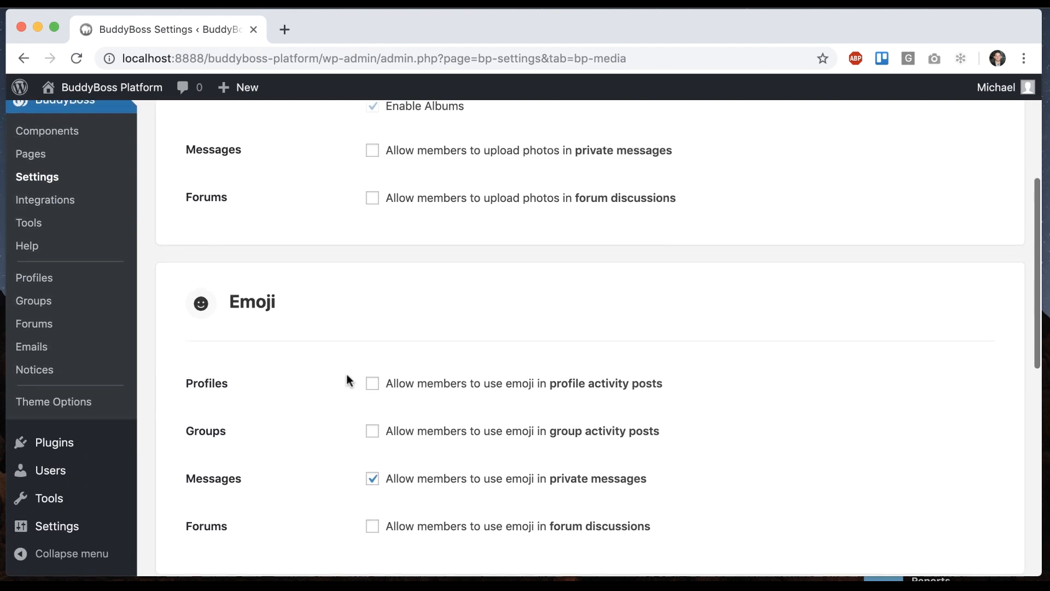
{"action": "scroll", "scroll_direction": "up", "scroll_amount": 3}
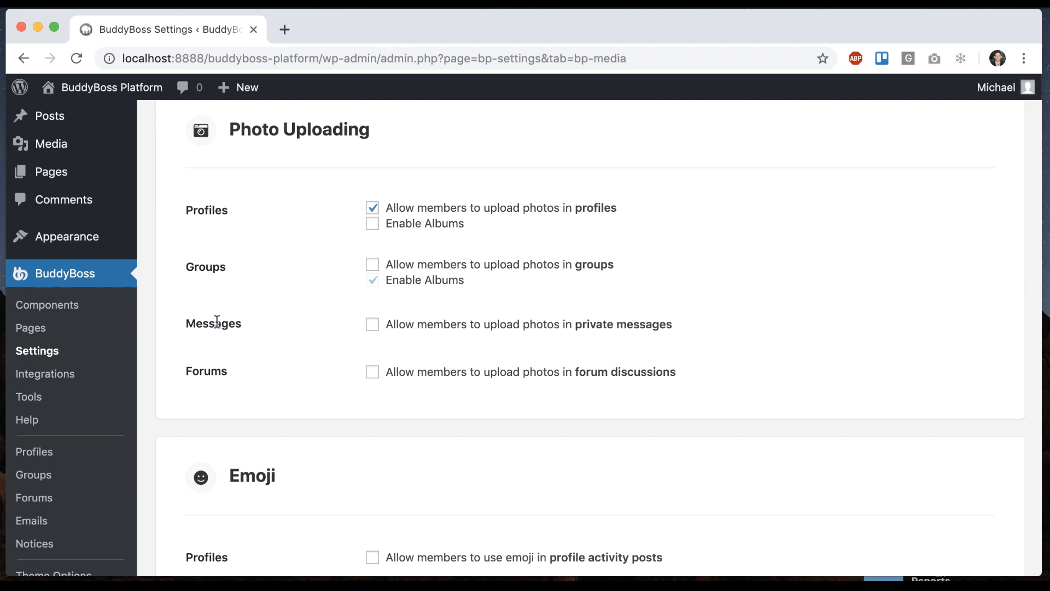
{"action": "mouse_move", "coordinate": [393, 264]}
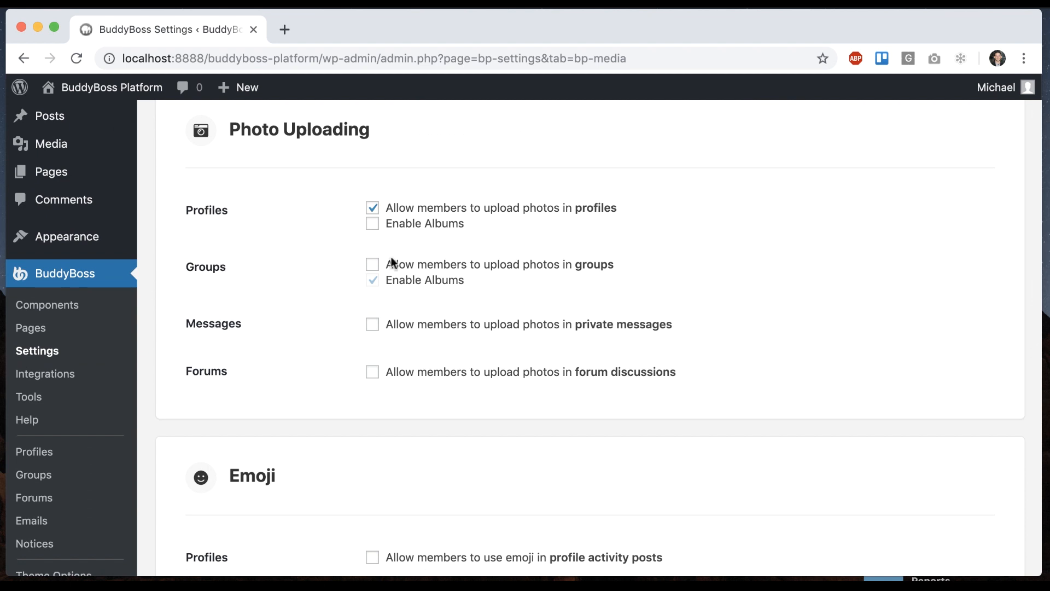
{"action": "scroll", "scroll_direction": "down", "scroll_amount": 3}
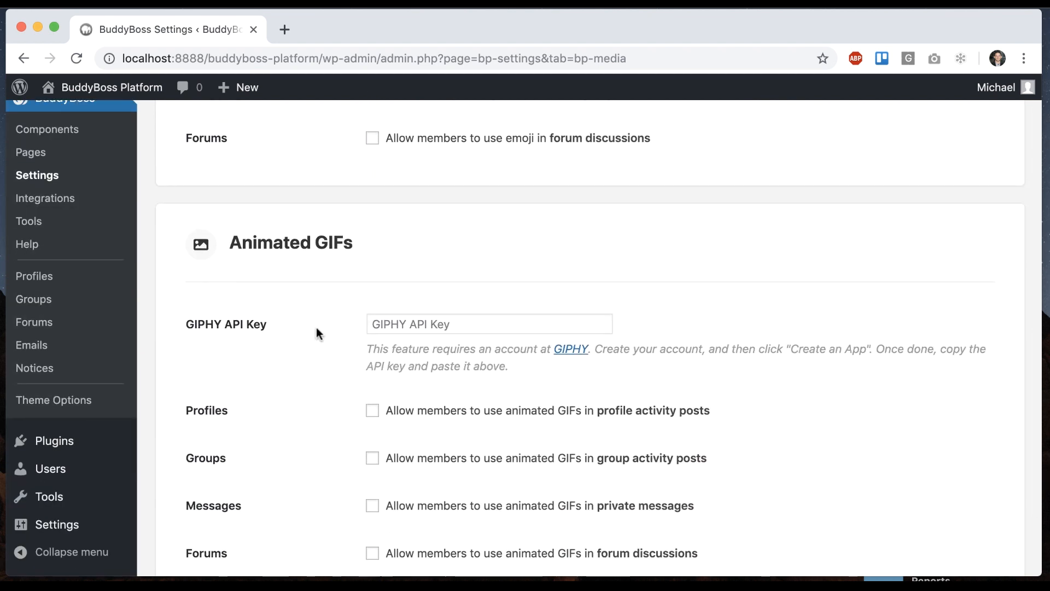
{"action": "scroll", "scroll_direction": "down", "scroll_amount": 3}
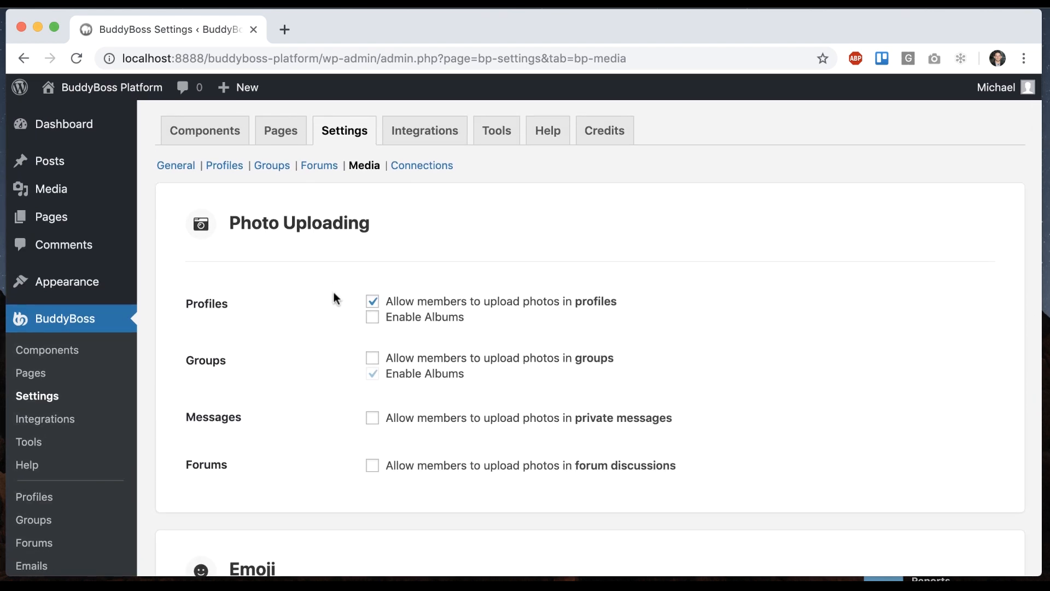
{"action": "scroll", "scroll_direction": "down", "scroll_amount": 3}
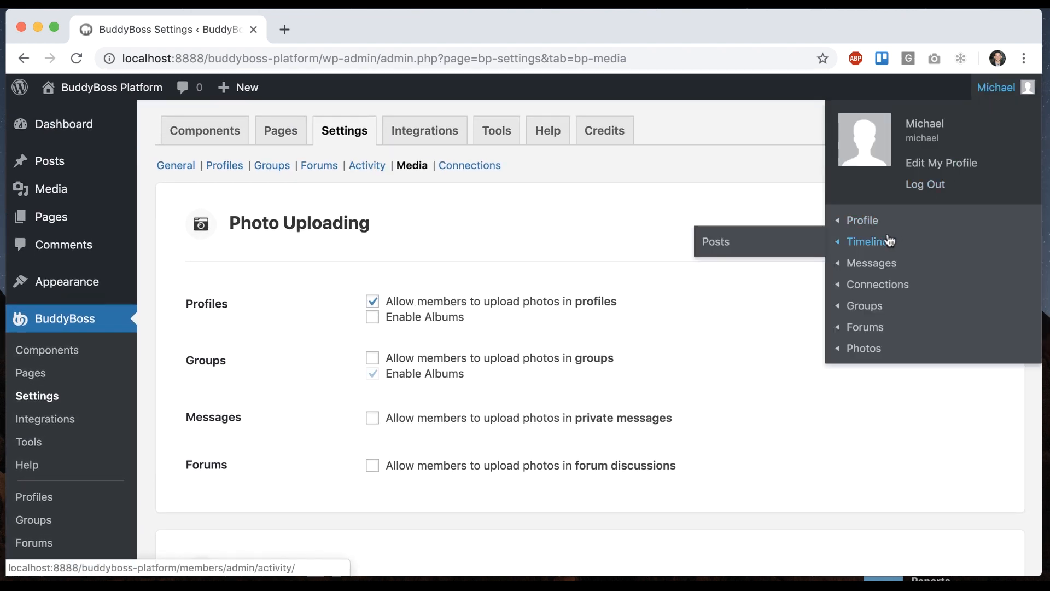
- Start a new timeline post from the user menu and bring up the photo file picker
{"action": "left_click", "coordinate": [866, 240]}
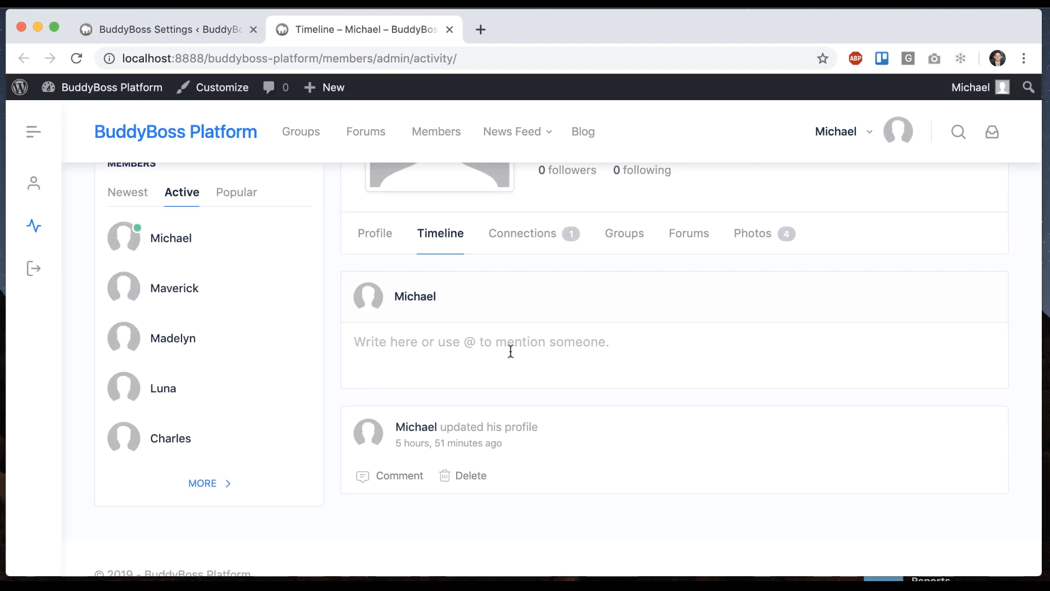
{"action": "left_click", "coordinate": [509, 351]}
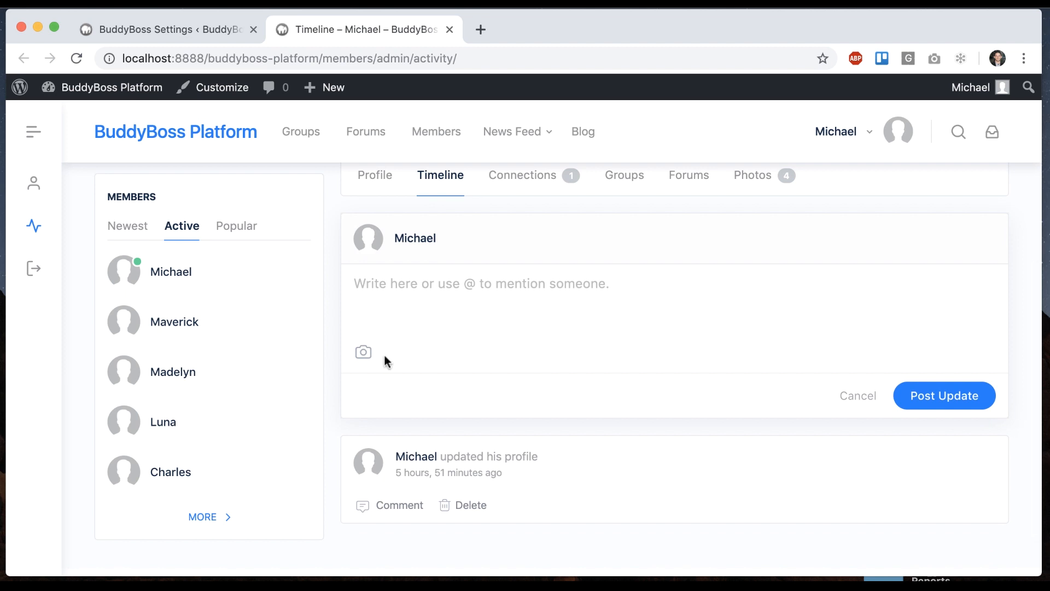
{"action": "left_click", "coordinate": [362, 351]}
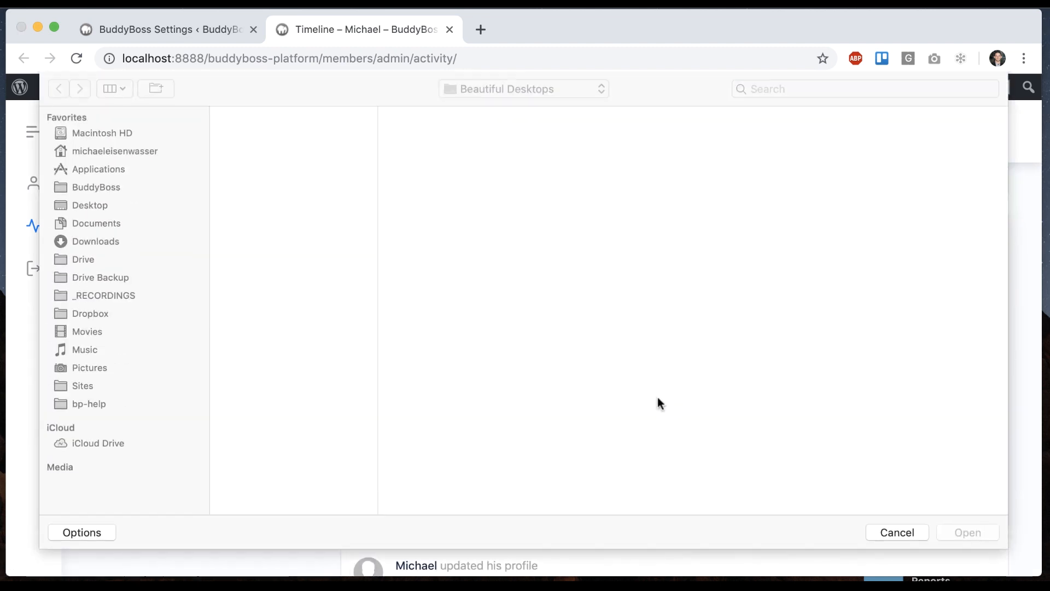
- Publish a timeline update reading 'cool pics' with the tiger, block landscape and beach photos
{"action": "left_click", "coordinate": [298, 202]}
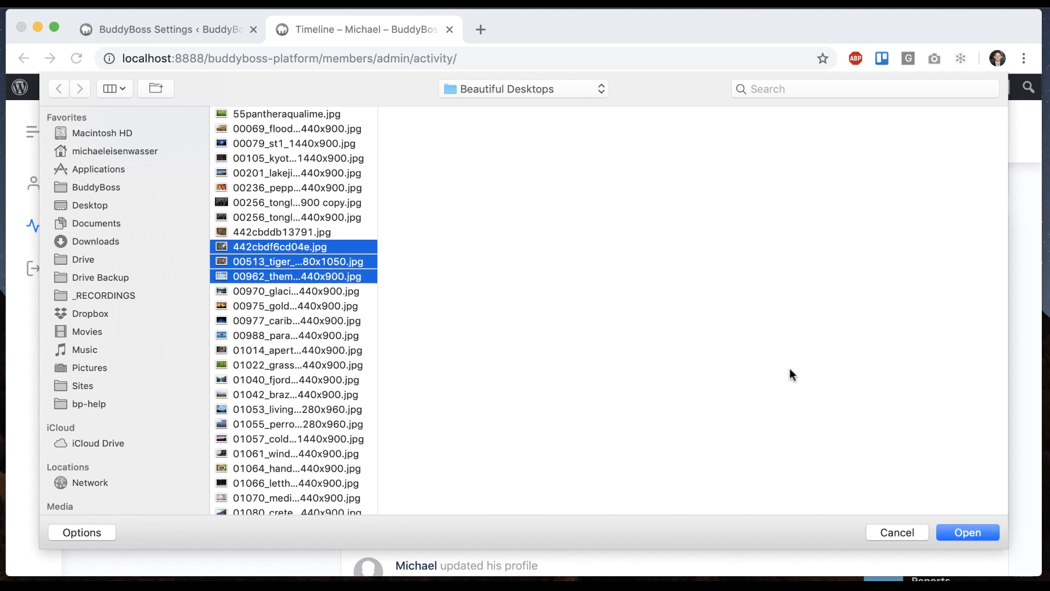
{"action": "left_click", "coordinate": [966, 531]}
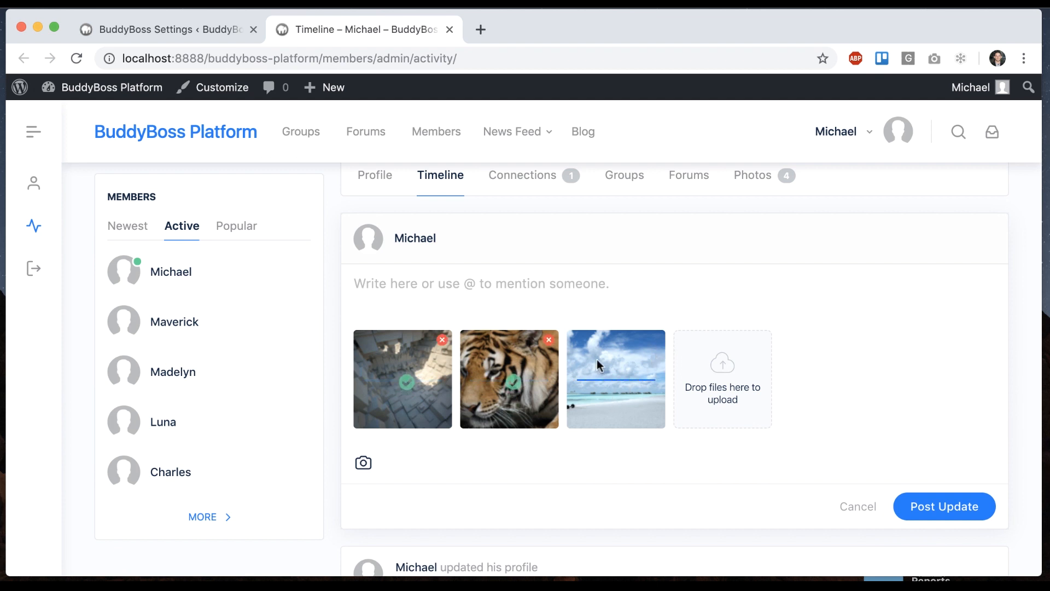
{"action": "type", "text": "cool pics"}
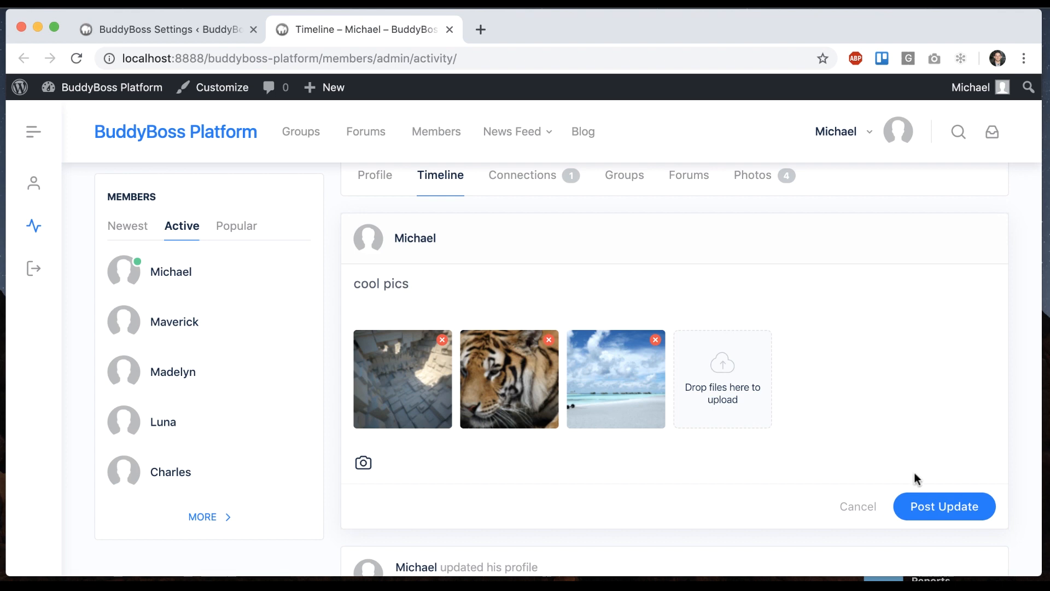
{"action": "left_click", "coordinate": [944, 505]}
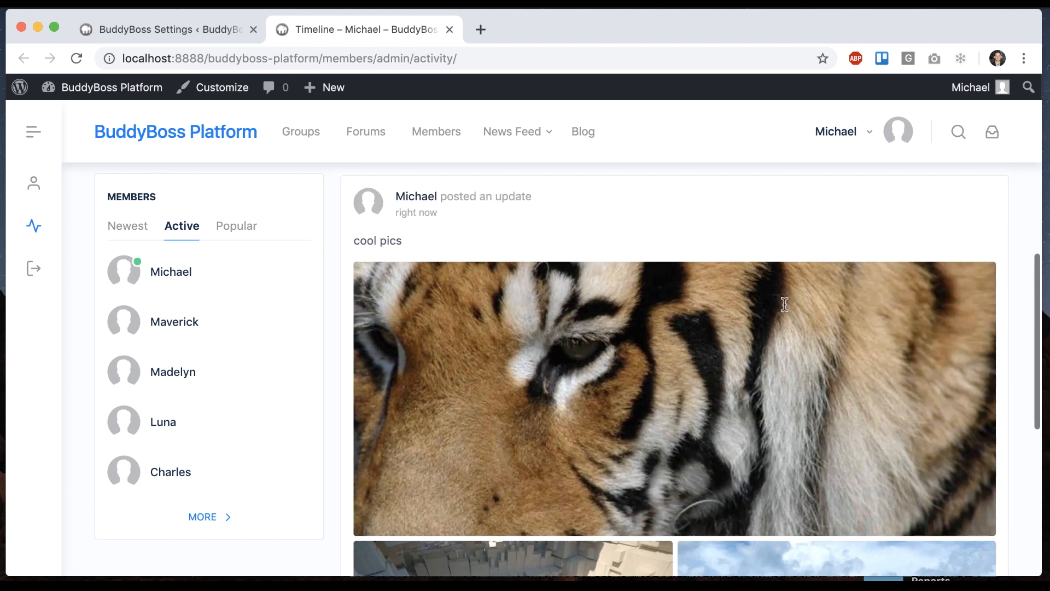
{"action": "scroll", "scroll_direction": "down", "scroll_amount": 3}
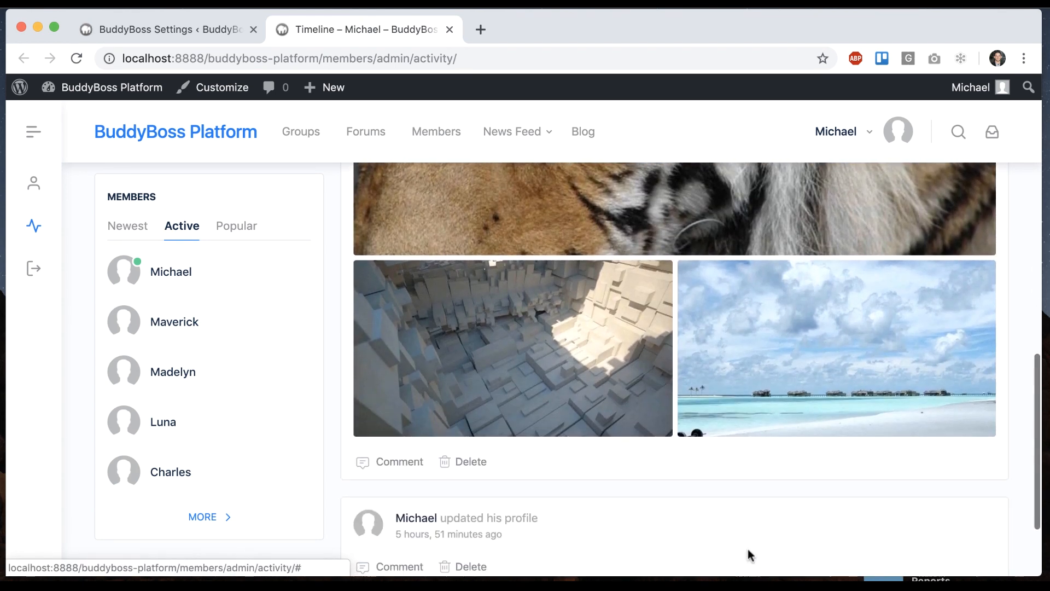
- Add a comment reading 'cool!' on the enlarged tiger photo
{"action": "left_click", "coordinate": [673, 201]}
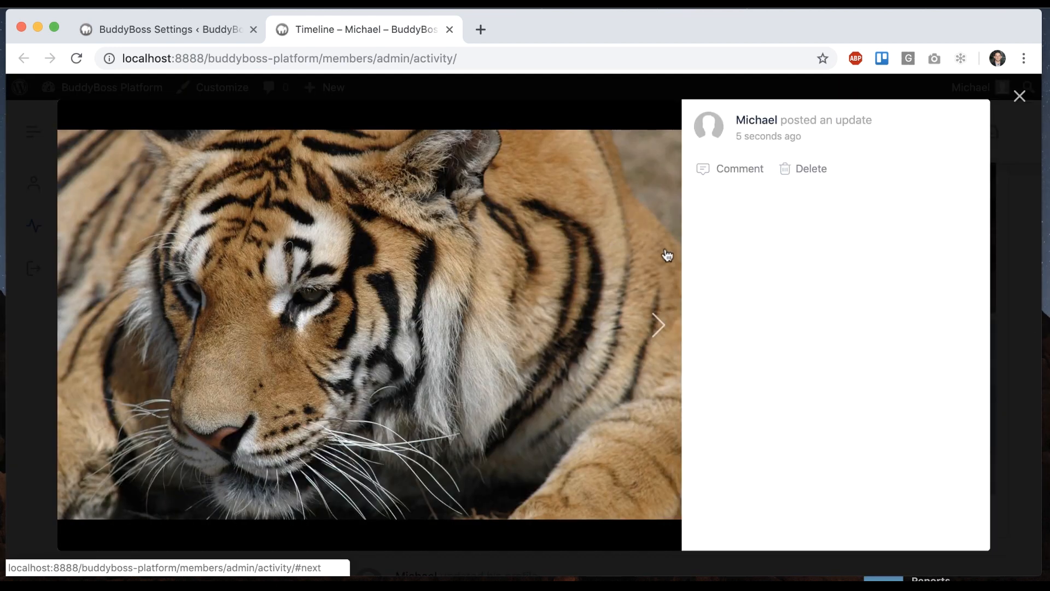
{"action": "left_click", "coordinate": [739, 168]}
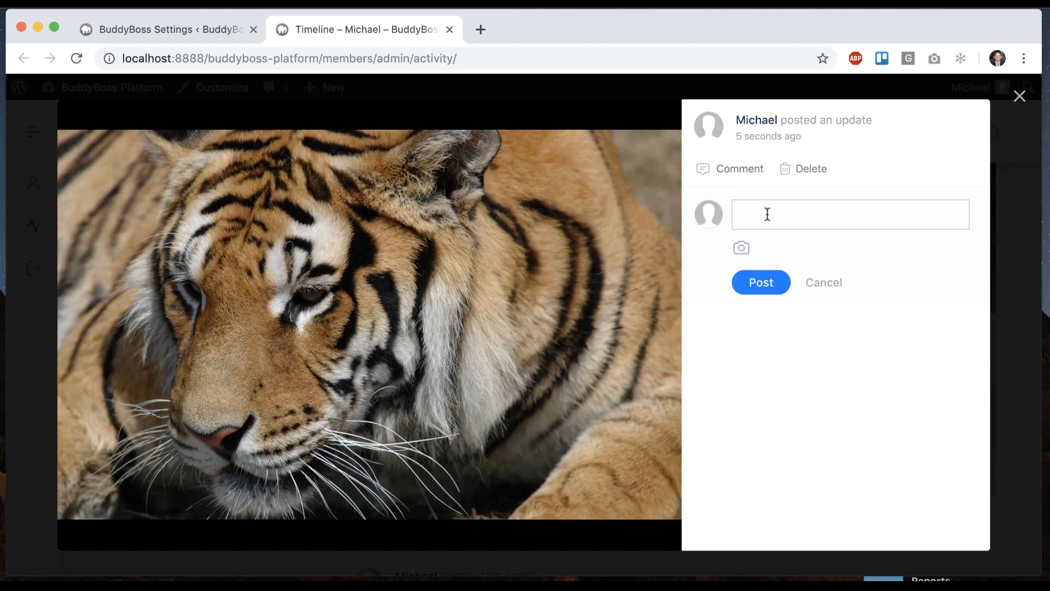
{"action": "type", "text": "cool!"}
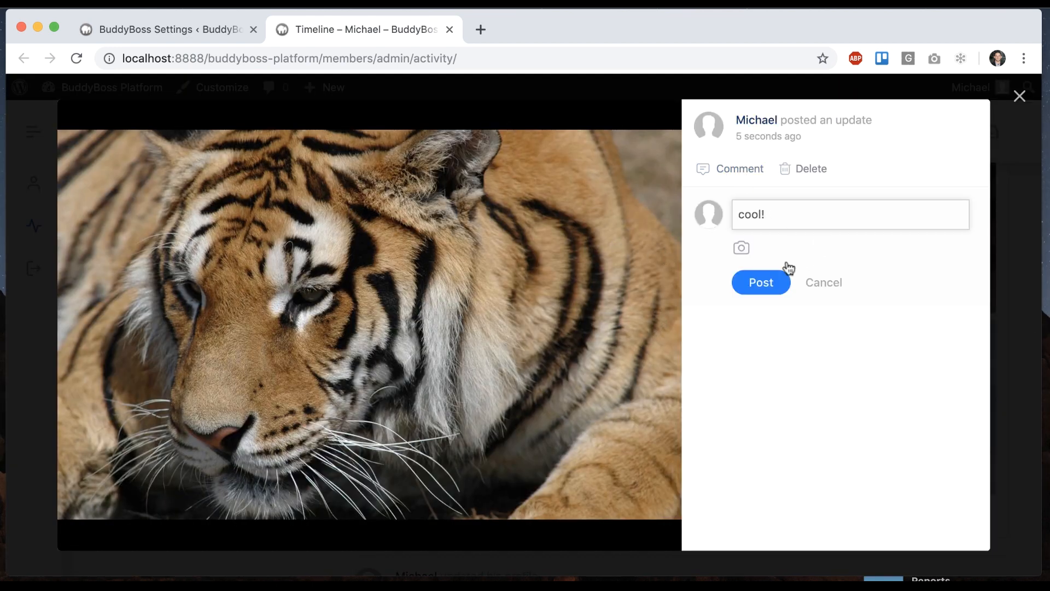
{"action": "left_click", "coordinate": [760, 282]}
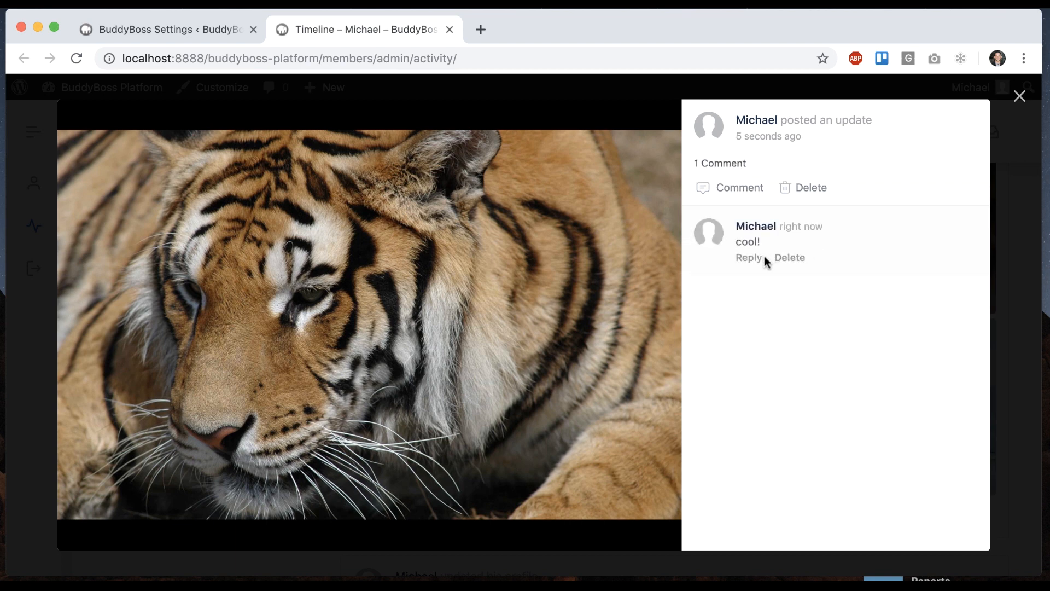
- Browse on through the cityscape and beach photos in the viewer, then leave it
{"action": "left_click", "coordinate": [748, 257]}
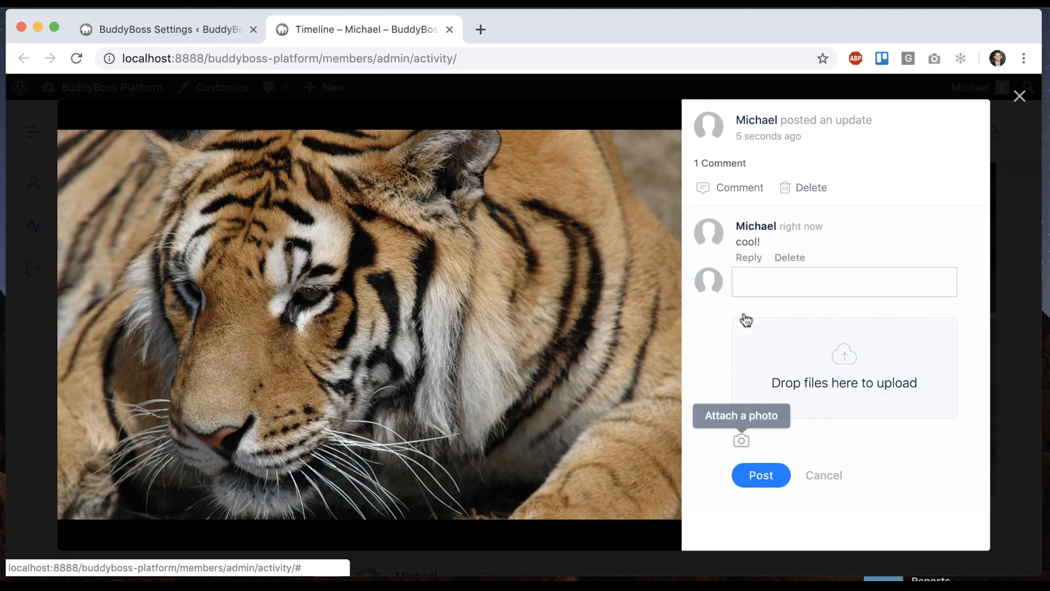
{"action": "left_click", "coordinate": [822, 475]}
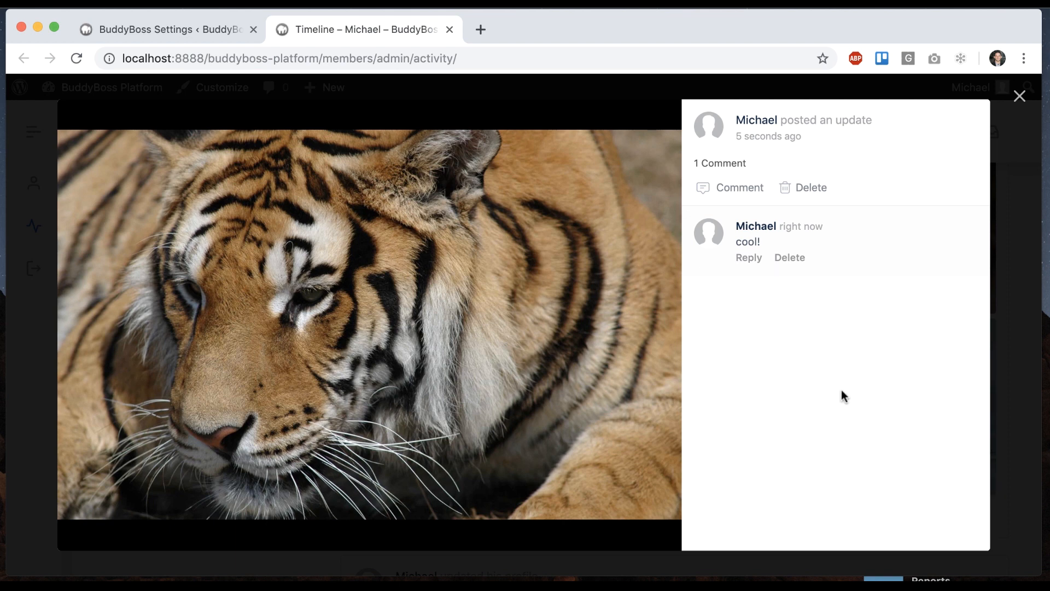
{"action": "left_click", "coordinate": [655, 324]}
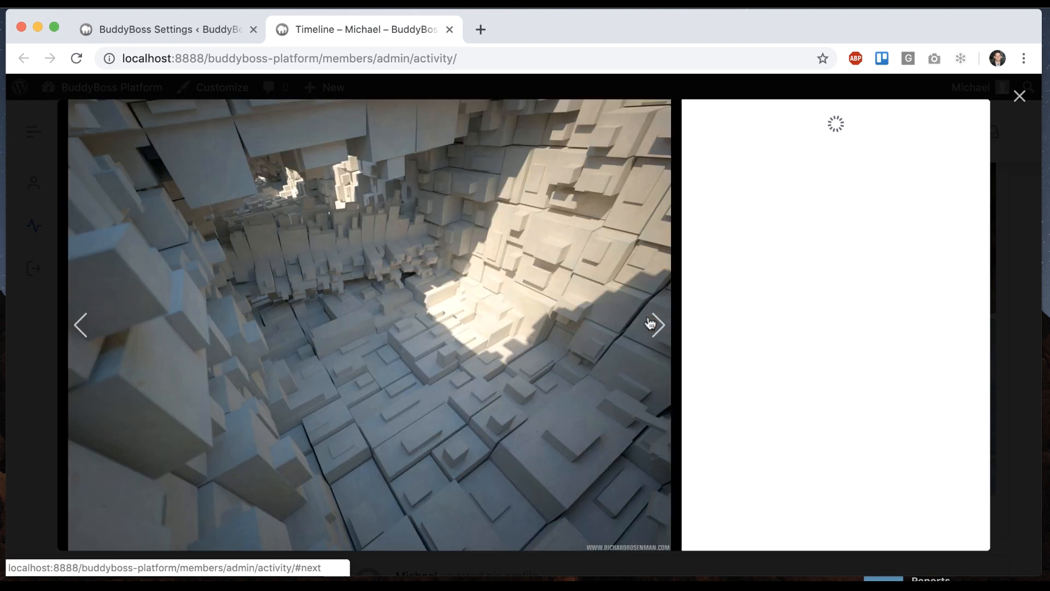
{"action": "left_click", "coordinate": [656, 325]}
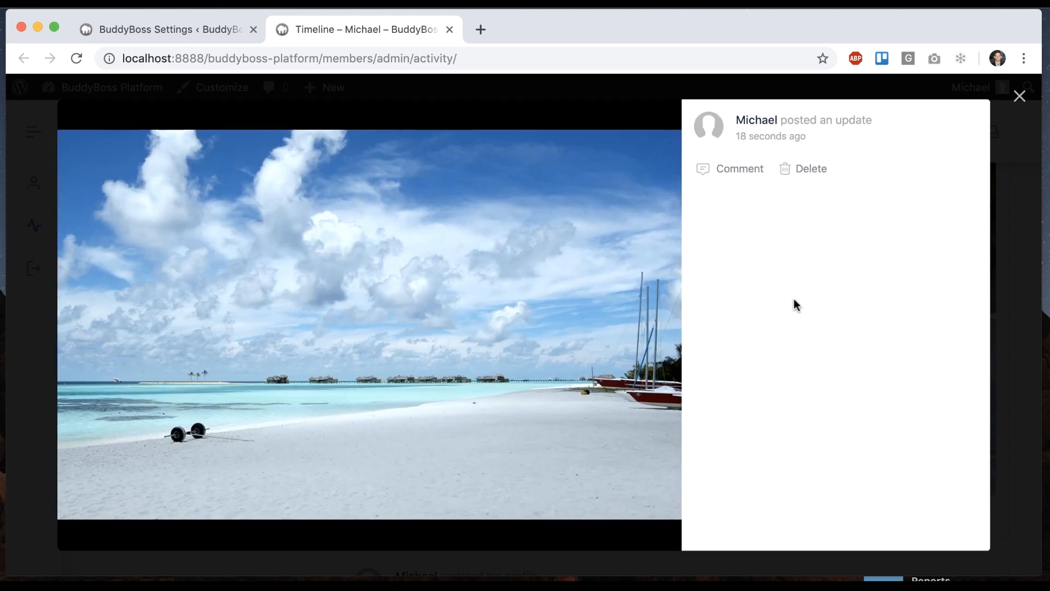
{"action": "left_click", "coordinate": [1018, 96]}
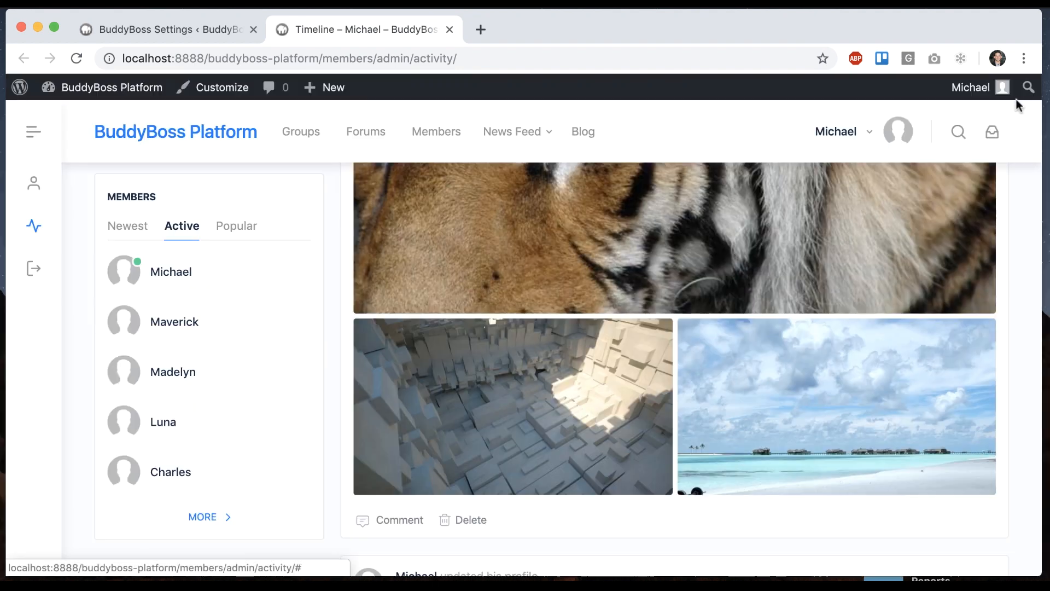
- View the member's seven uploaded photos from the account menu, then switch to the admin Pages screen
{"action": "left_click", "coordinate": [841, 131]}
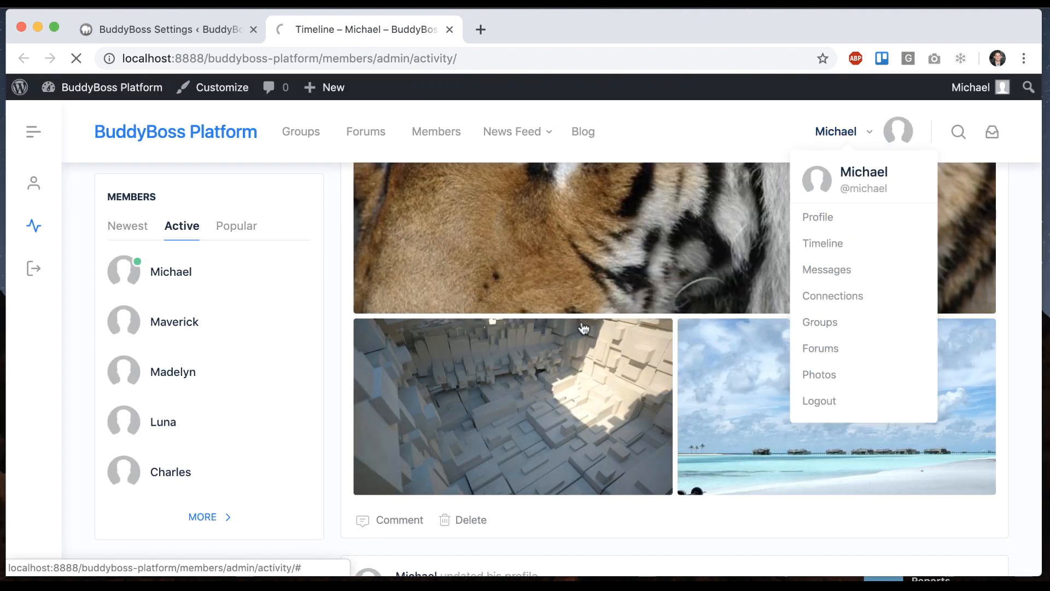
{"action": "left_click", "coordinate": [818, 374]}
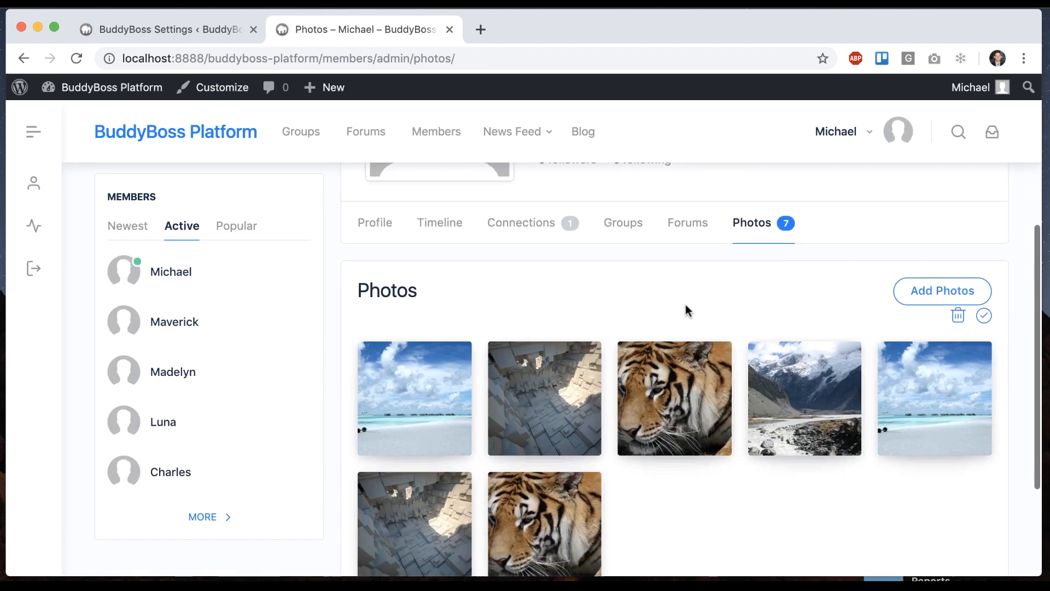
{"action": "left_click", "coordinate": [675, 398]}
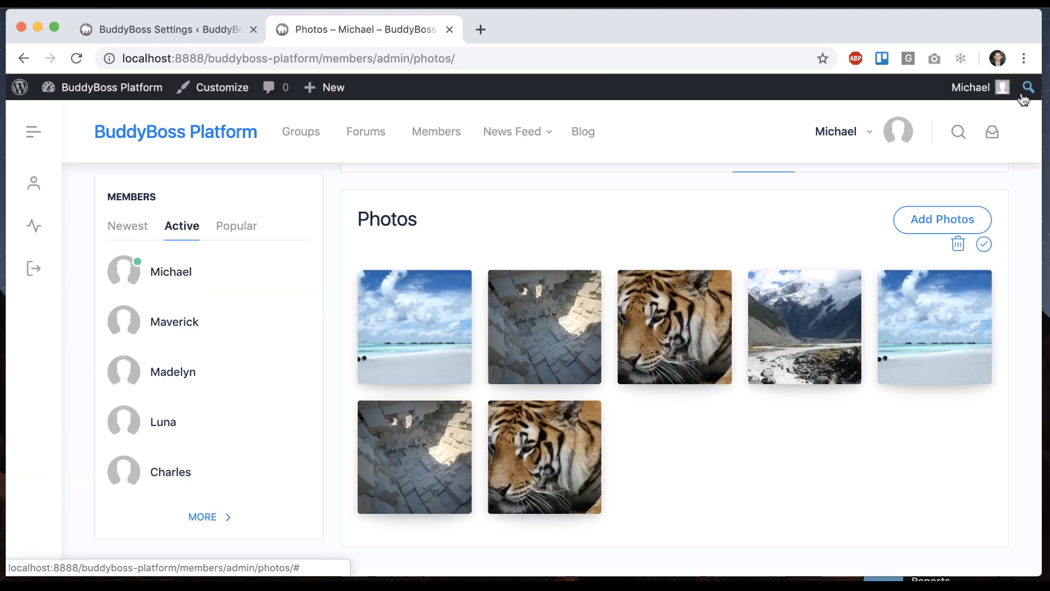
{"action": "mouse_move", "coordinate": [275, 165]}
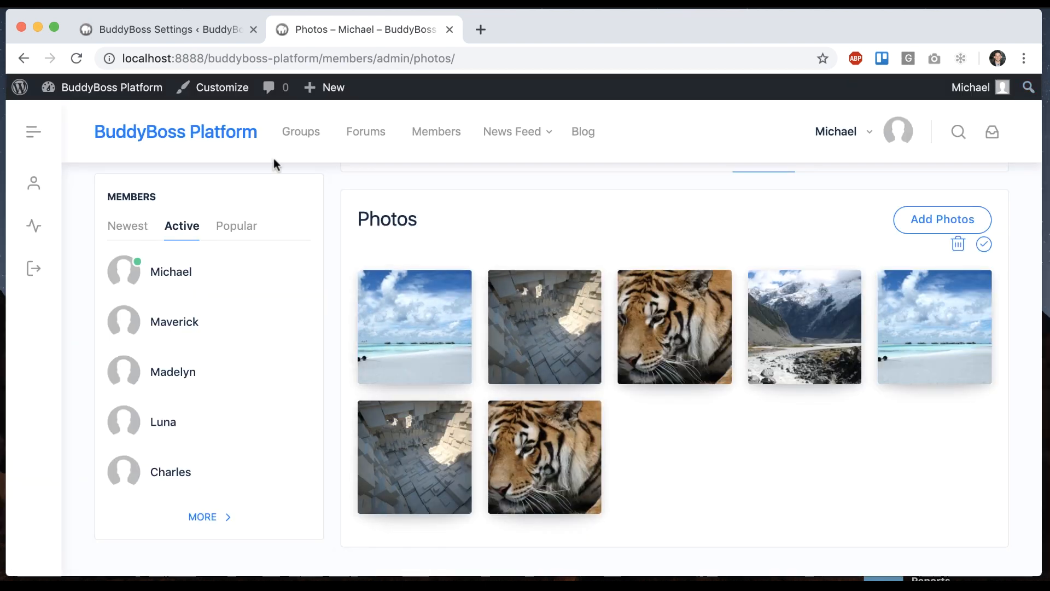
{"action": "left_click", "coordinate": [165, 29]}
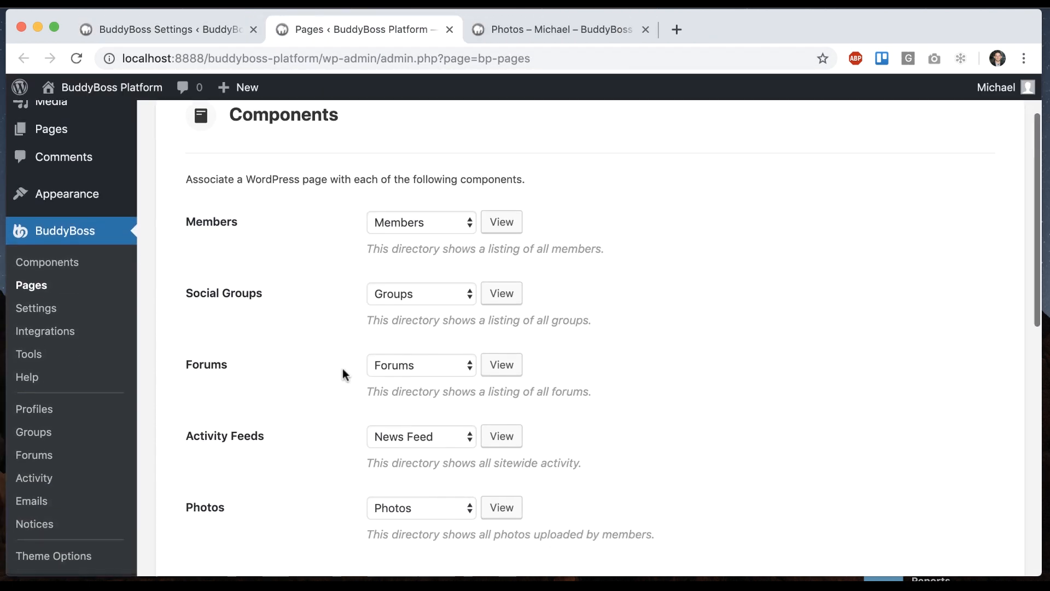
- View the site-wide Photos directory page and filter it to My Photos showing seven photos
{"action": "scroll", "scroll_direction": "down", "scroll_amount": 3}
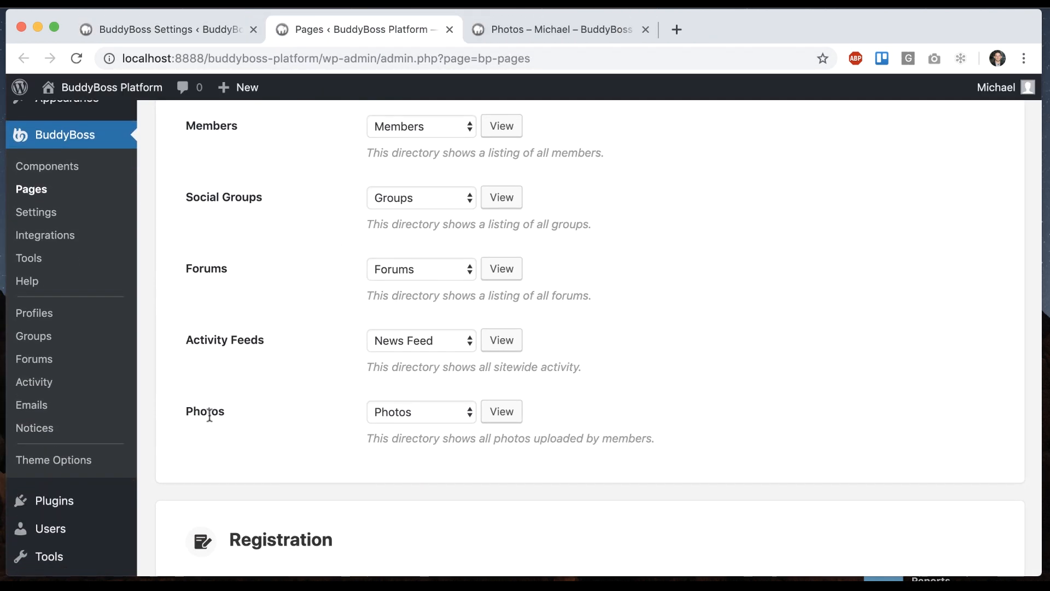
{"action": "left_click", "coordinate": [500, 410]}
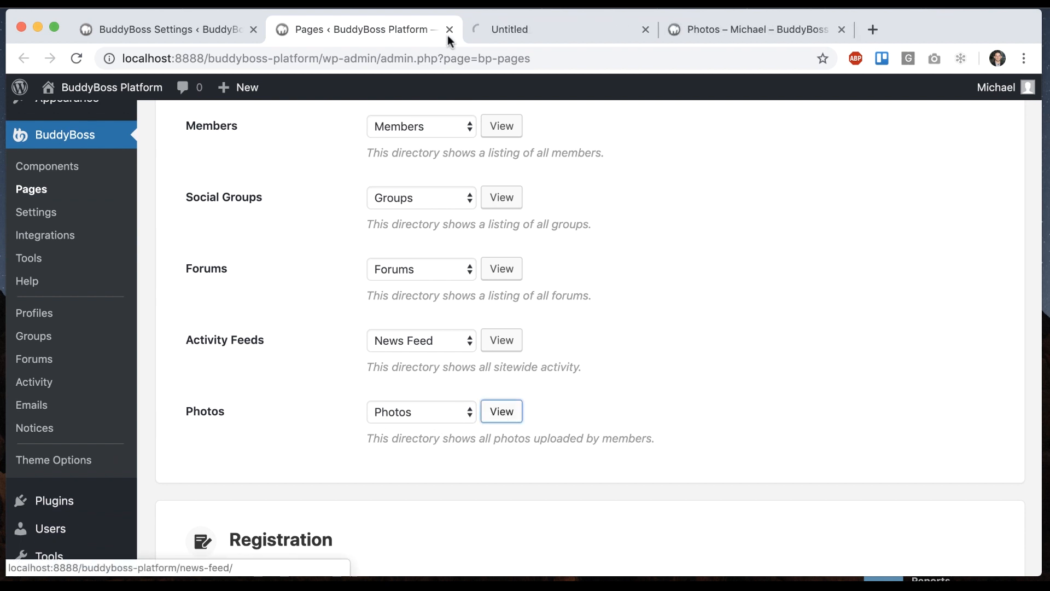
{"action": "left_click", "coordinate": [502, 410]}
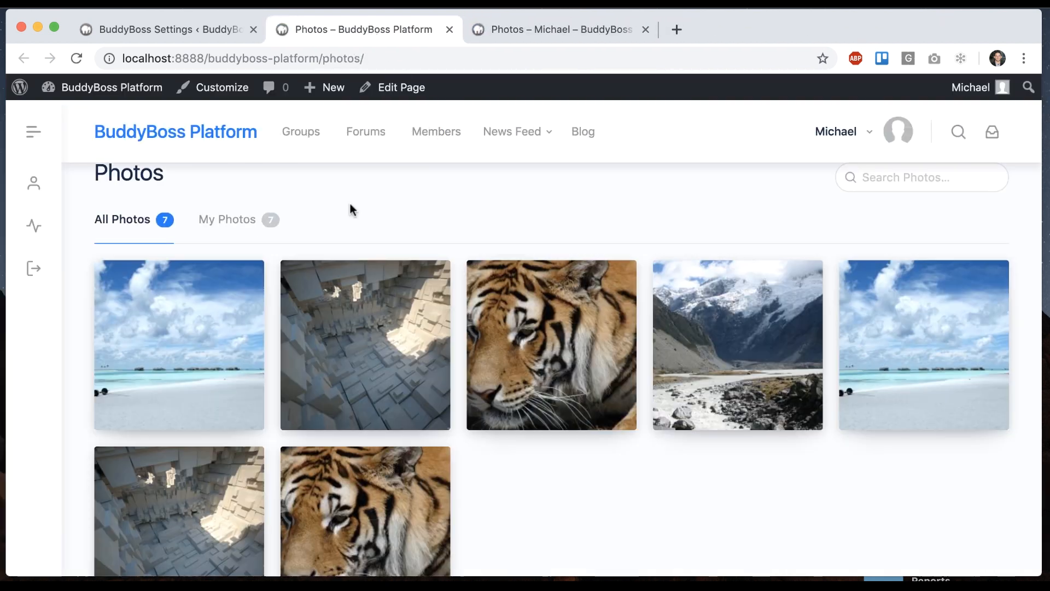
{"action": "left_click", "coordinate": [226, 218]}
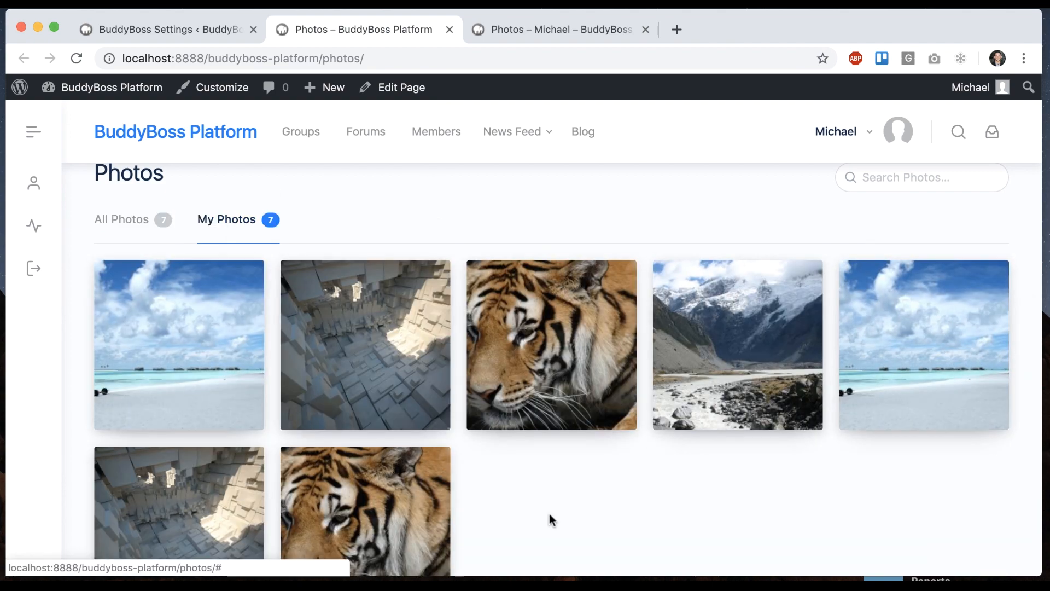
{"action": "scroll", "scroll_direction": "down", "scroll_amount": 3}
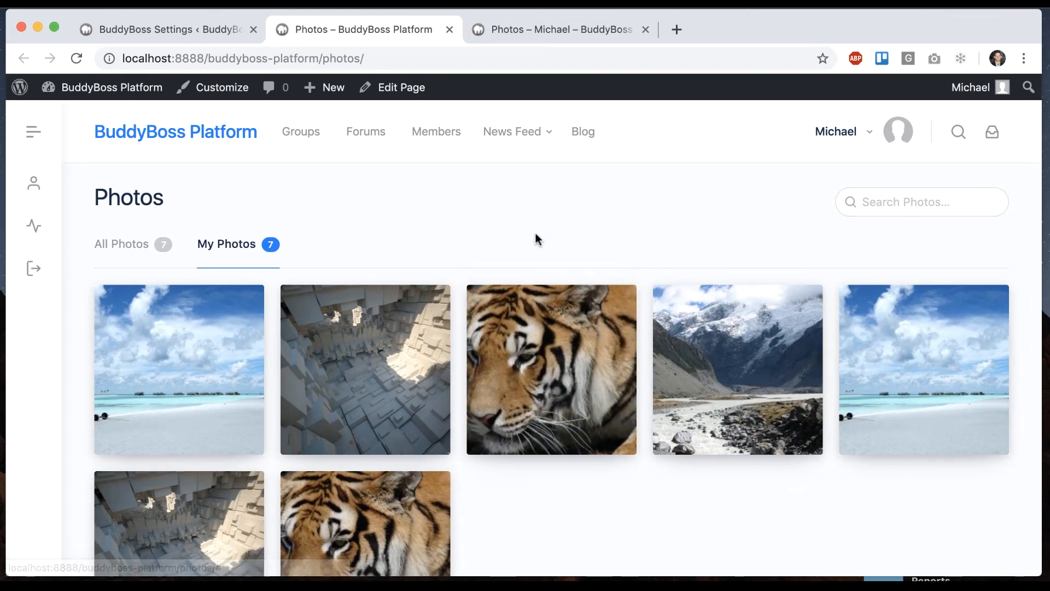
{"action": "mouse_move", "coordinate": [539, 185]}
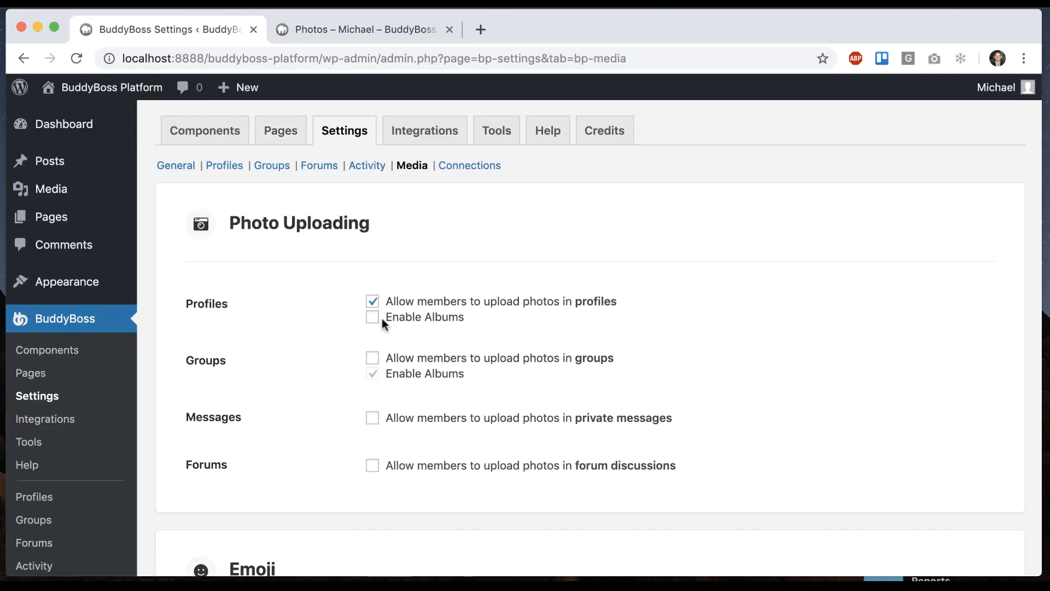
- Return to the profile Photos section now offering separate Photos and Albums views
{"action": "scroll", "scroll_direction": "down", "scroll_amount": 3}
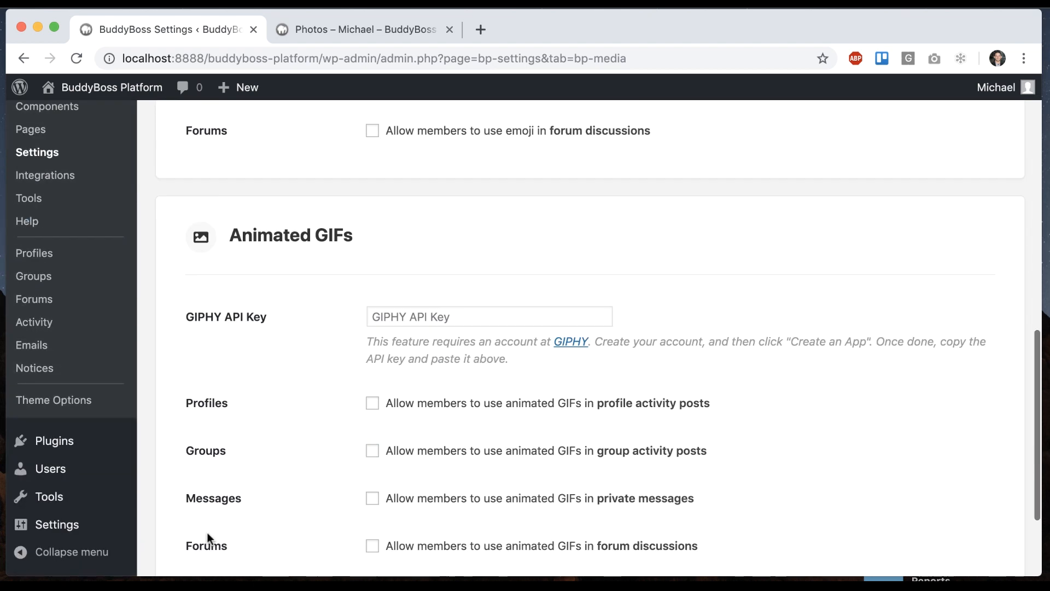
{"action": "left_click", "coordinate": [362, 29]}
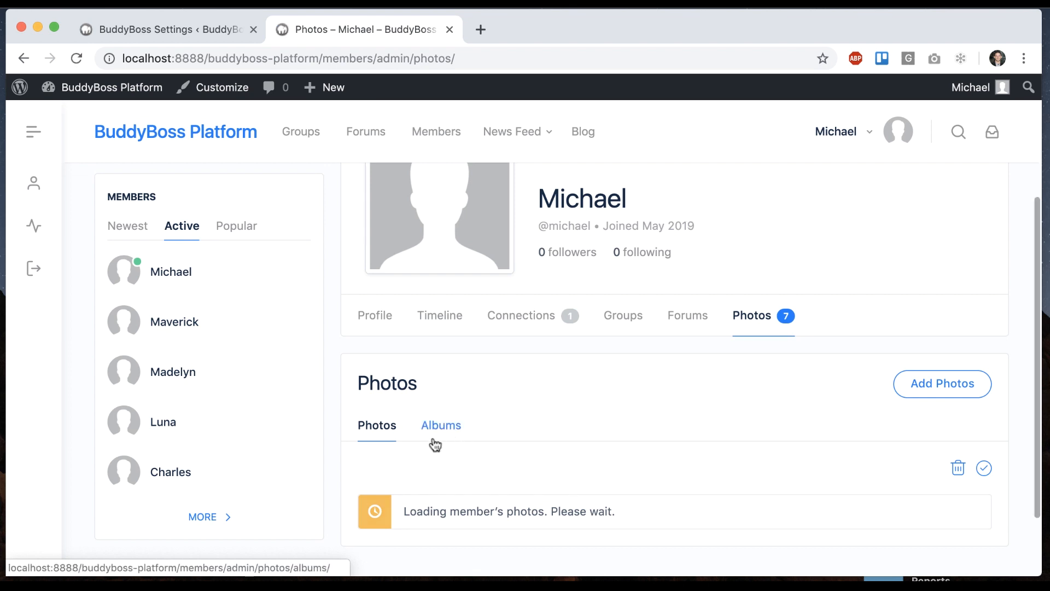
- Create an album titled 'Summer Vacation 2019' visible to Everyone
{"action": "left_click", "coordinate": [441, 424]}
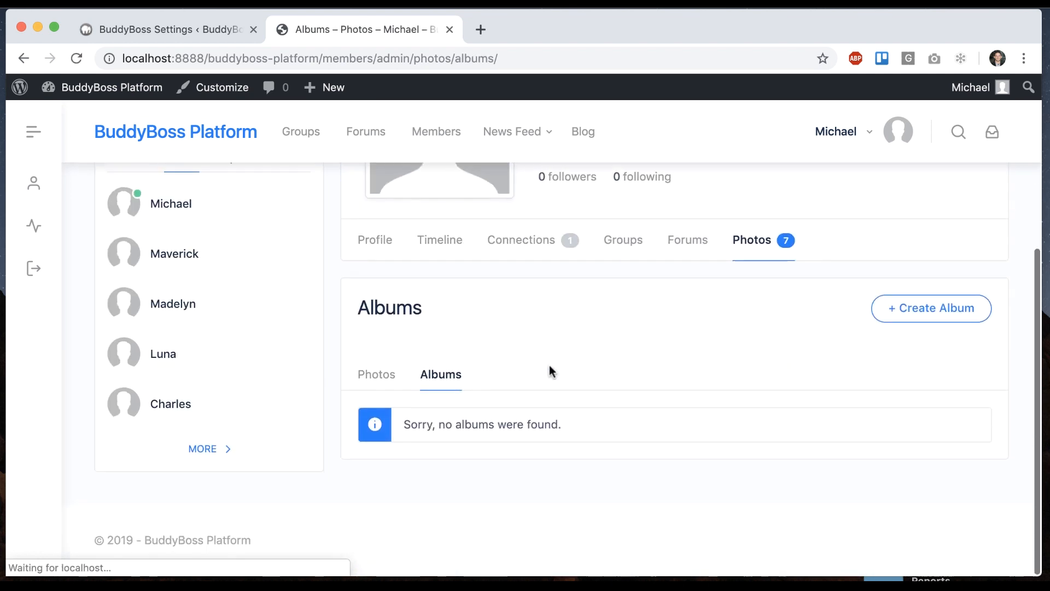
{"action": "left_click", "coordinate": [929, 308]}
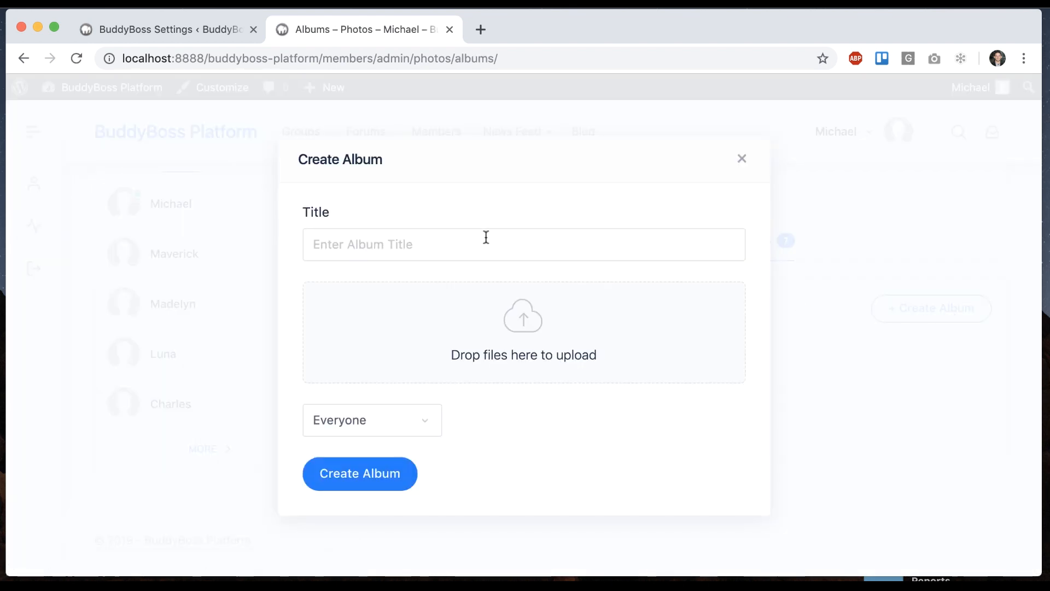
{"action": "type", "text": "Summer"}
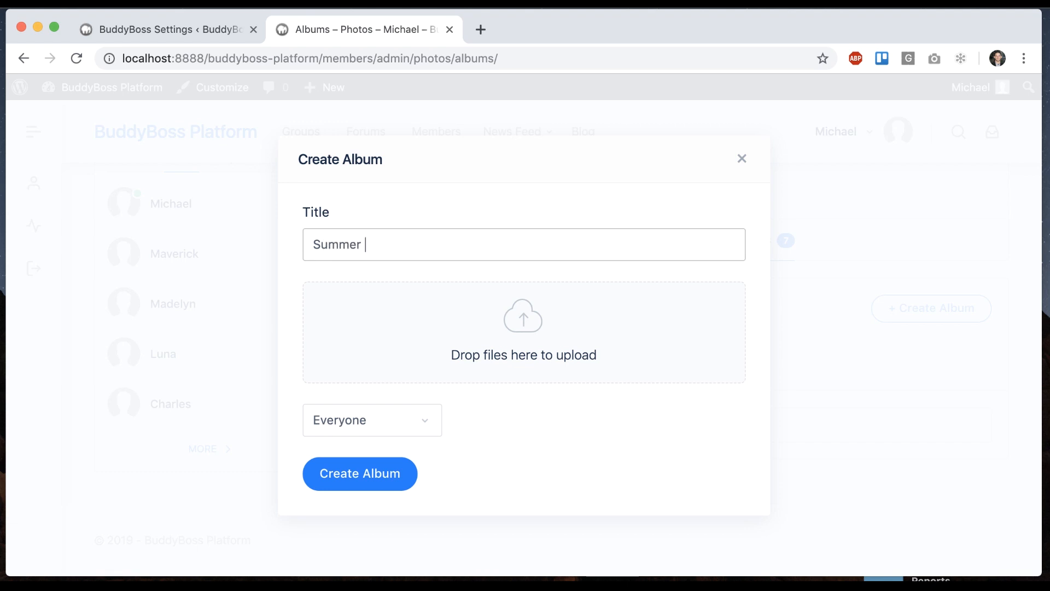
{"action": "type", "text": "Vacation 2019"}
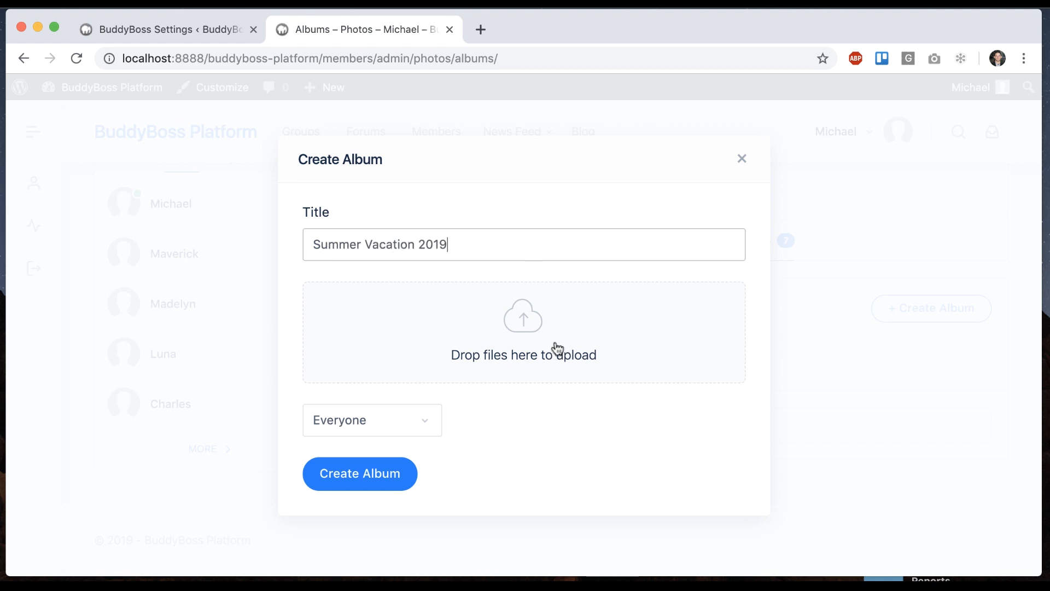
{"action": "left_click", "coordinate": [372, 420]}
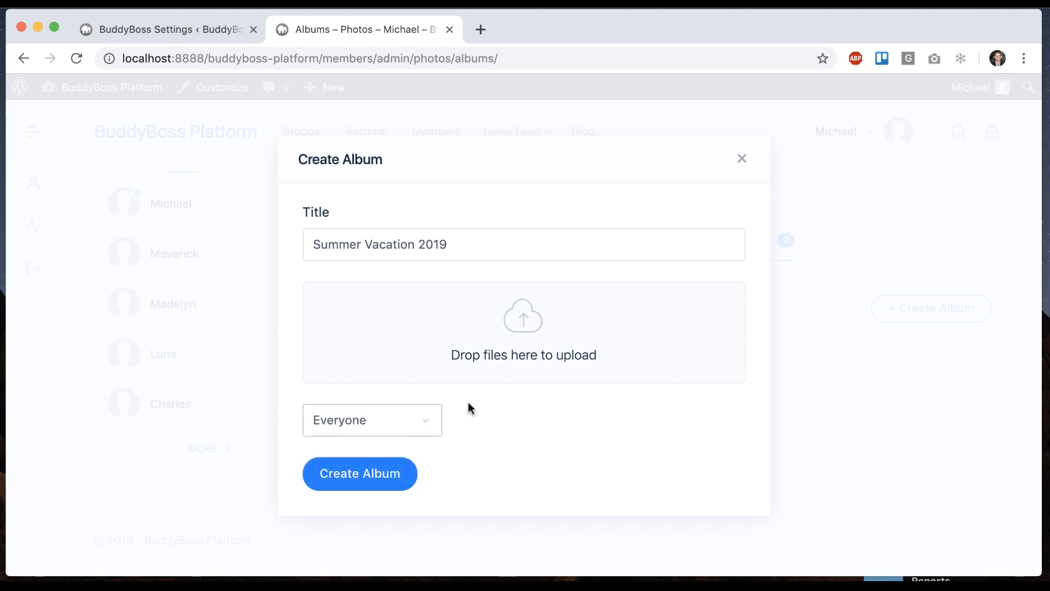
{"action": "mouse_move", "coordinate": [527, 435]}
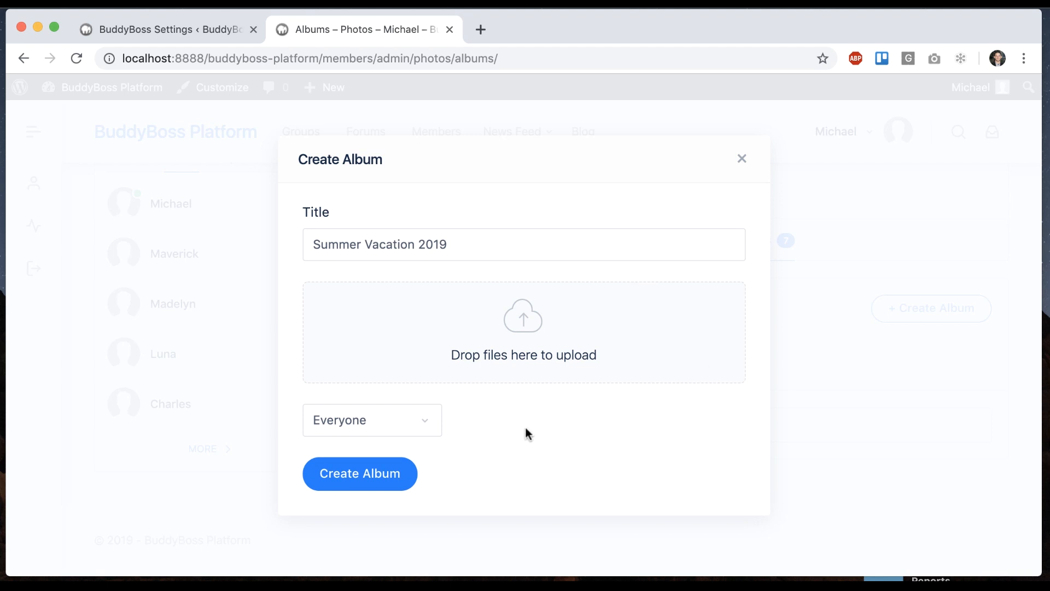
{"action": "left_click", "coordinate": [360, 474]}
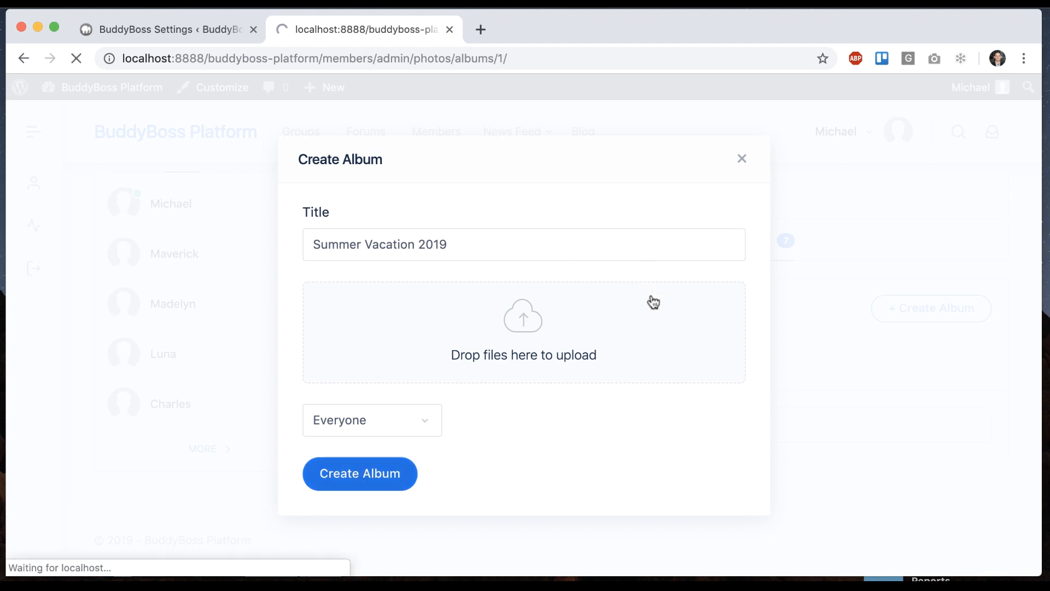
{"action": "left_click", "coordinate": [360, 473]}
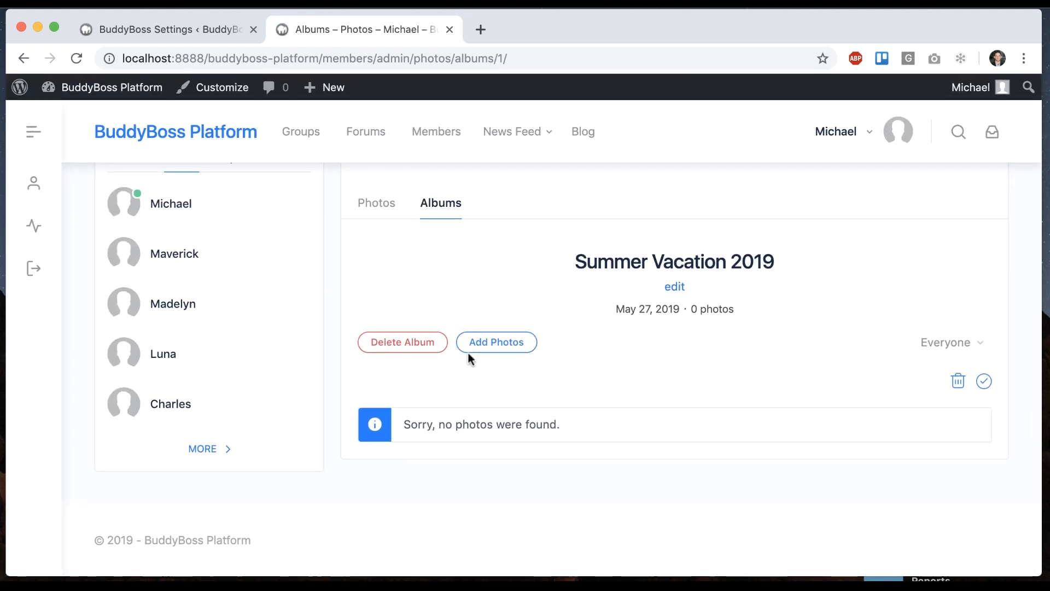
- Add the geometric cityscape and tiger photos to the Summer Vacation 2019 album and view it
{"action": "left_click", "coordinate": [495, 342]}
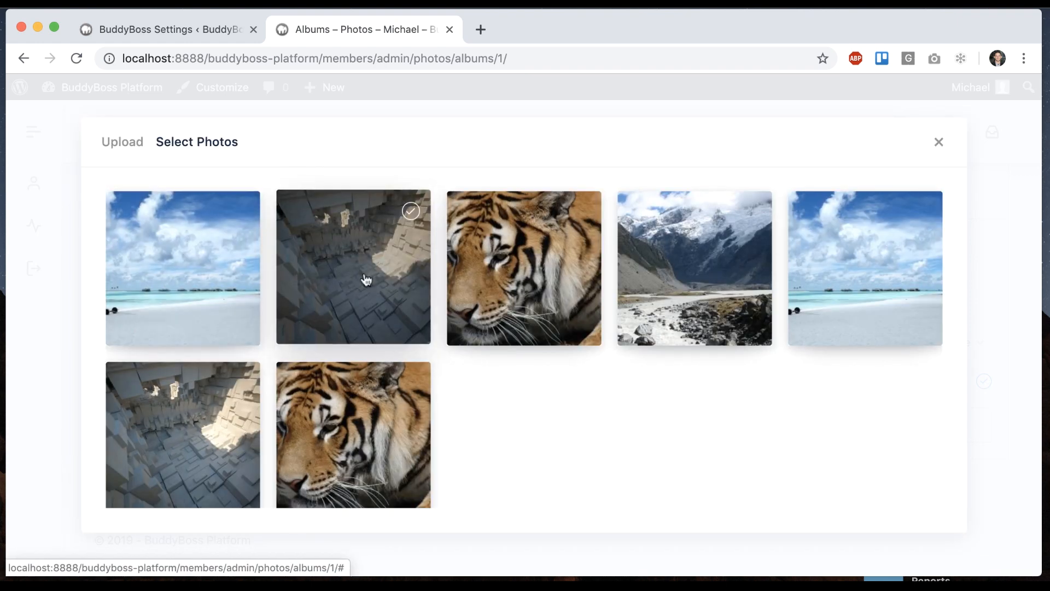
{"action": "left_click", "coordinate": [524, 268]}
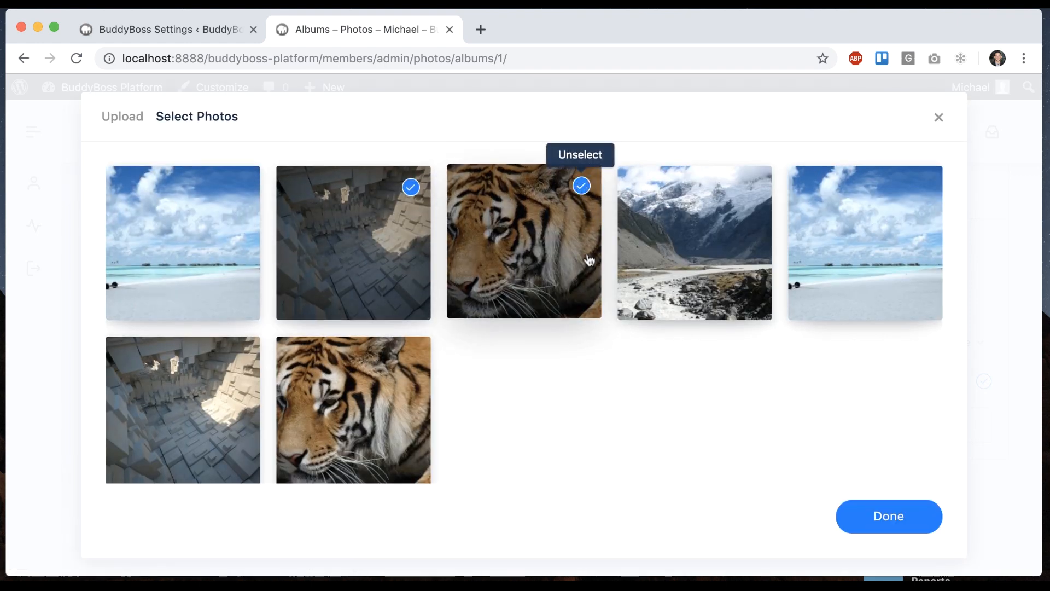
{"action": "mouse_move", "coordinate": [710, 433]}
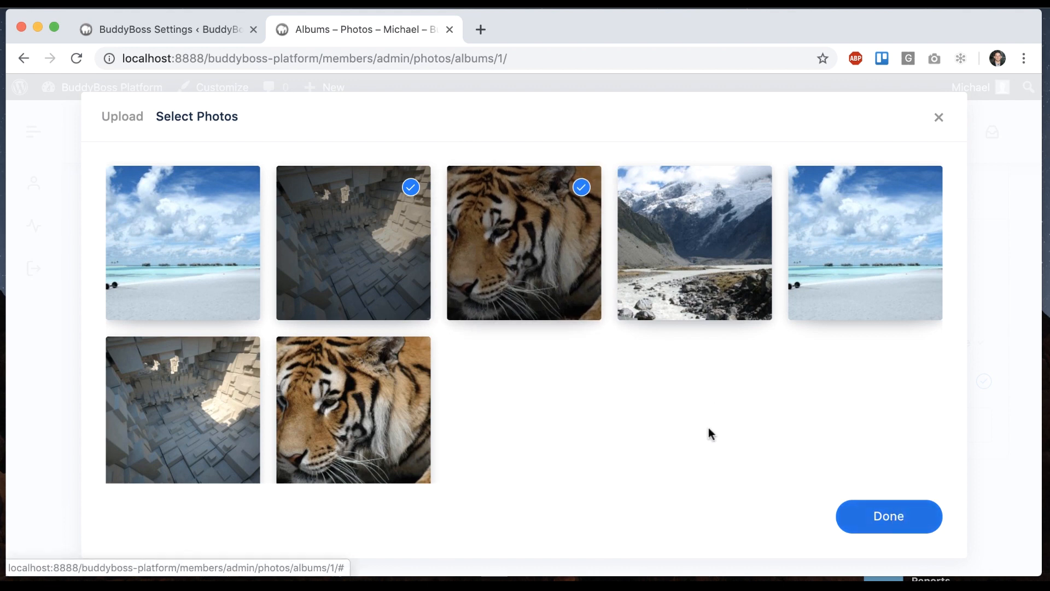
{"action": "left_click", "coordinate": [888, 515]}
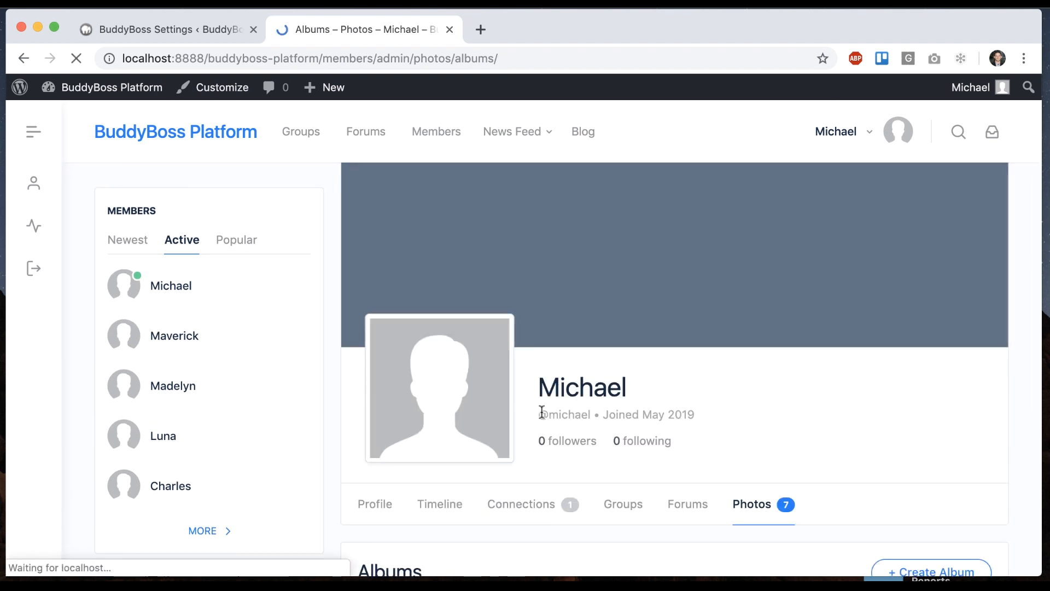
{"action": "scroll", "scroll_direction": "down", "scroll_amount": 3}
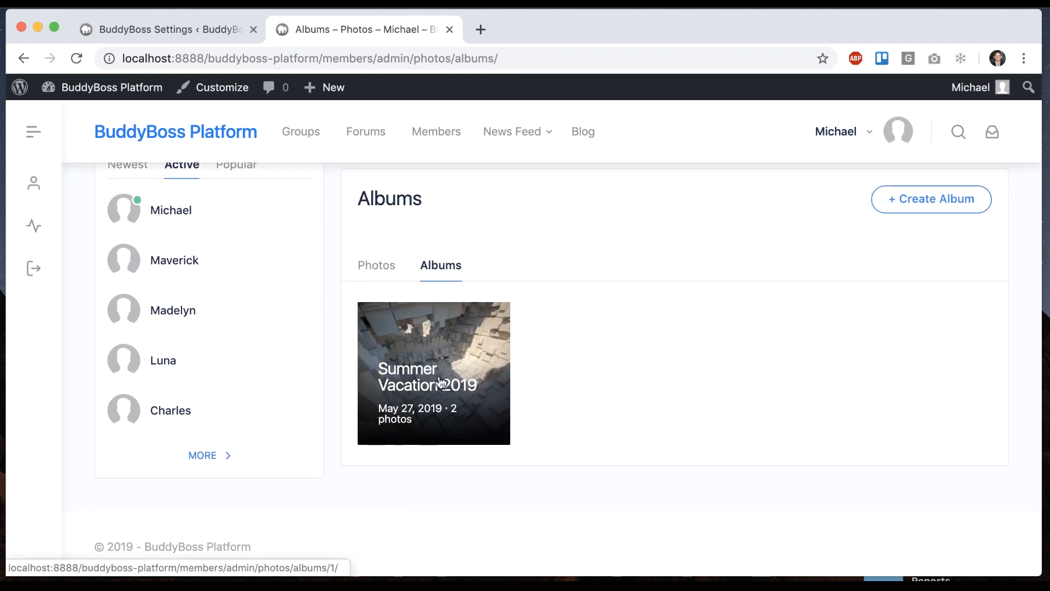
{"action": "left_click", "coordinate": [434, 373]}
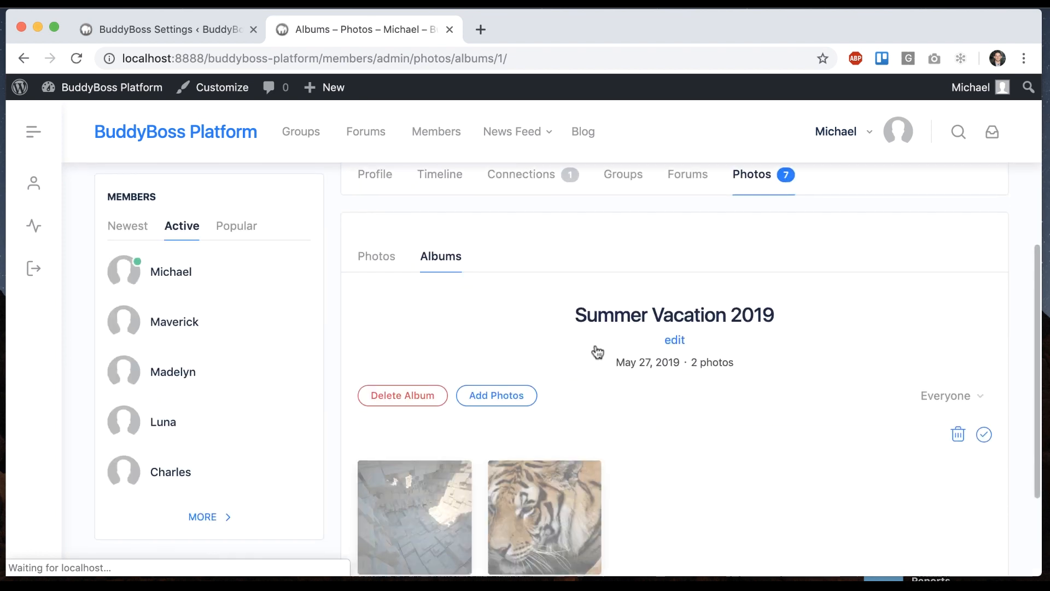
{"action": "scroll", "scroll_direction": "down", "scroll_amount": 3}
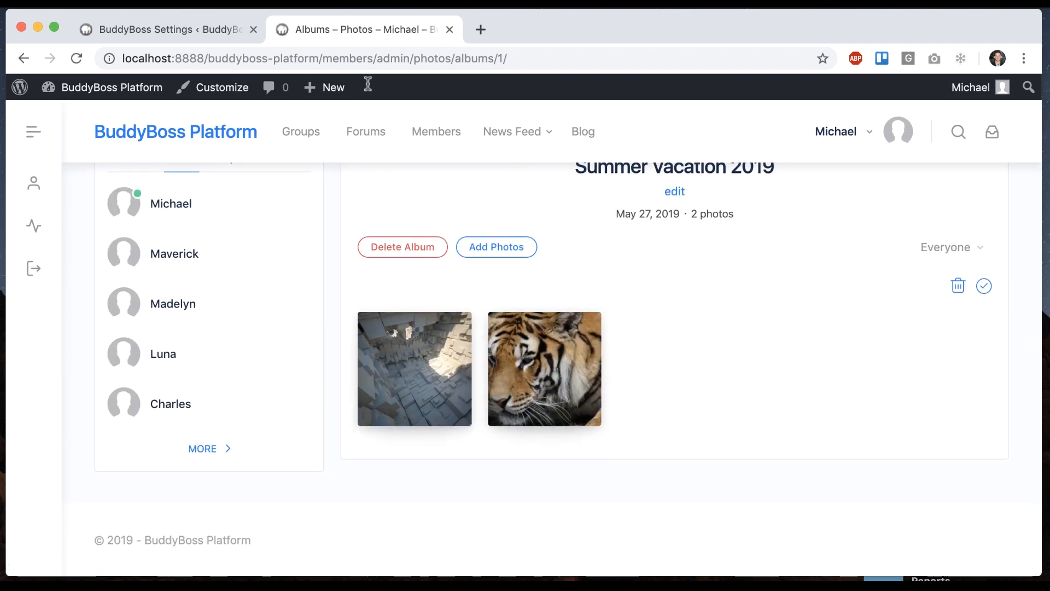
- Allow photo uploads and albums in groups and save the media settings
{"action": "left_click", "coordinate": [167, 28]}
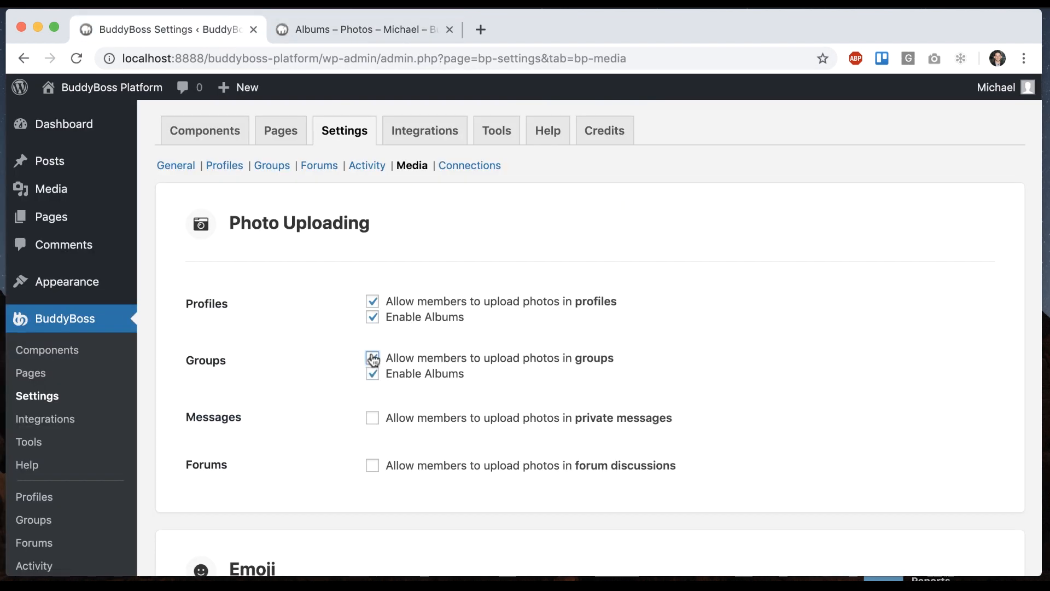
{"action": "scroll", "scroll_direction": "down", "scroll_amount": 3}
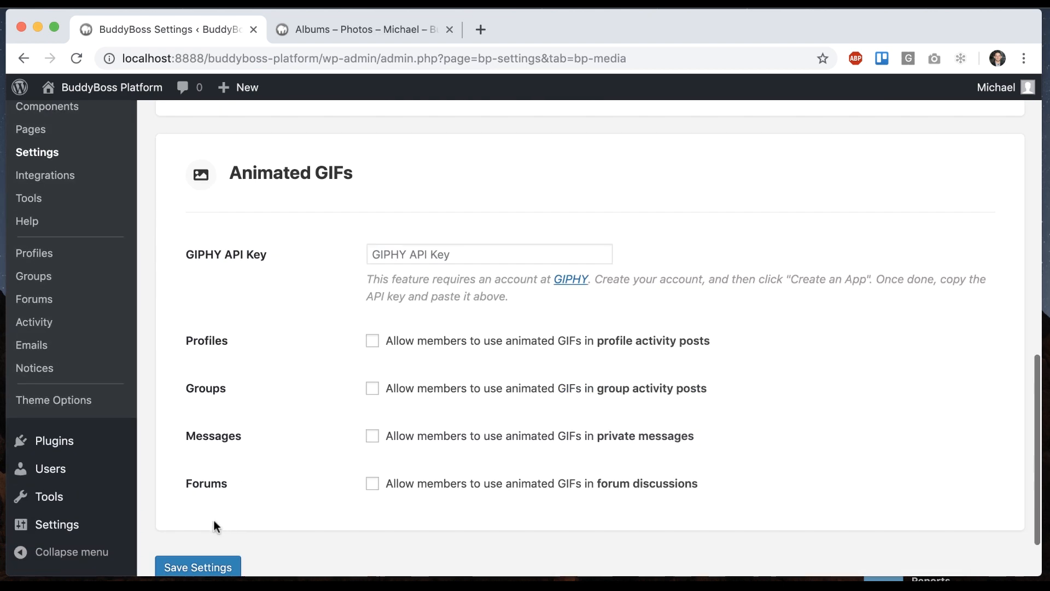
{"action": "left_click", "coordinate": [362, 29]}
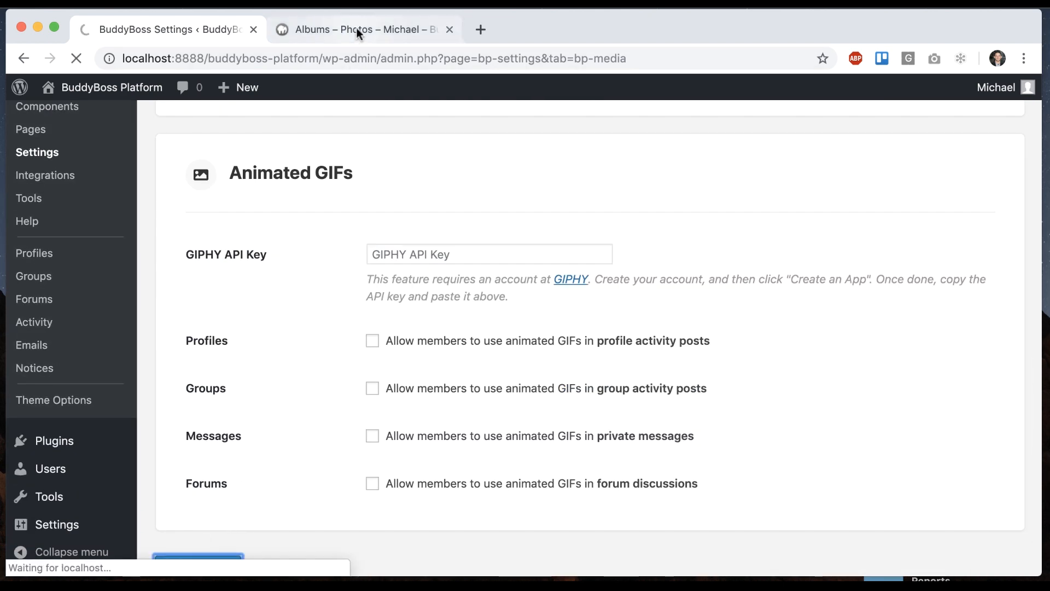
- Check the site's Groups directory, which lists no groups yet, then return to settings
{"action": "left_click", "coordinate": [365, 28]}
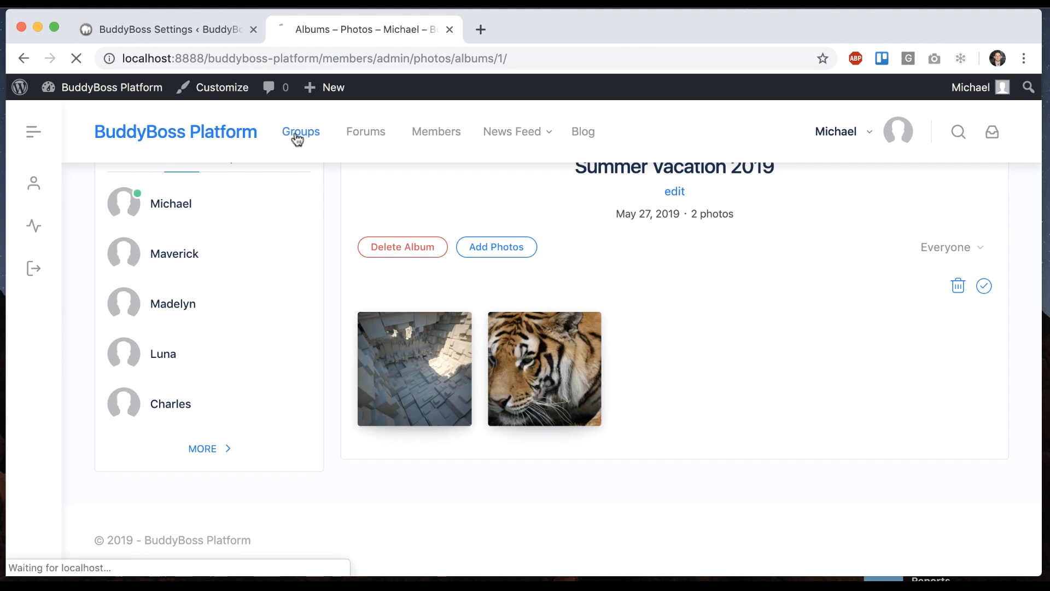
{"action": "left_click", "coordinate": [301, 131]}
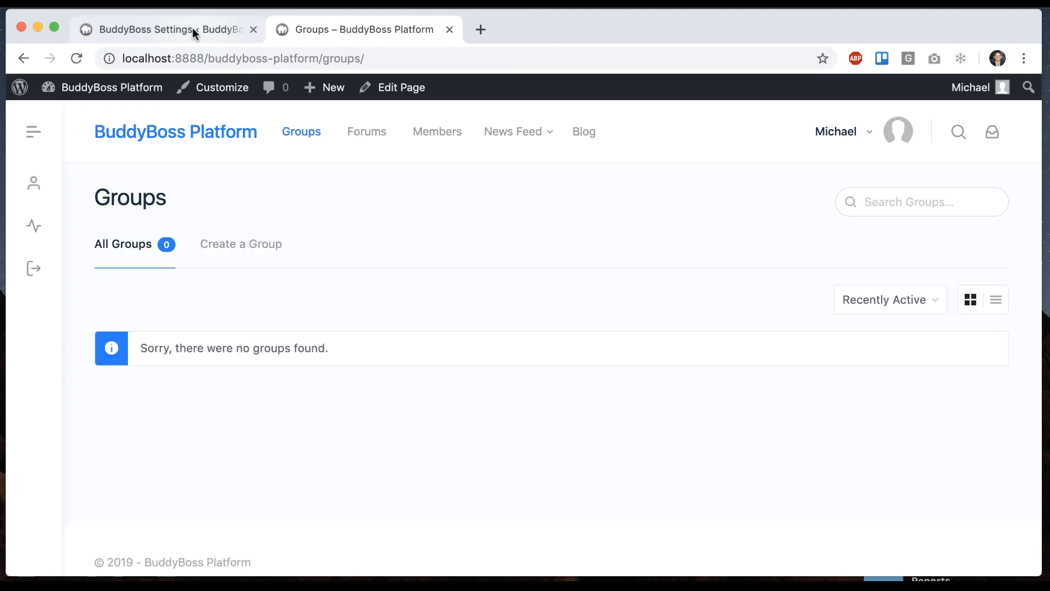
{"action": "left_click", "coordinate": [166, 29]}
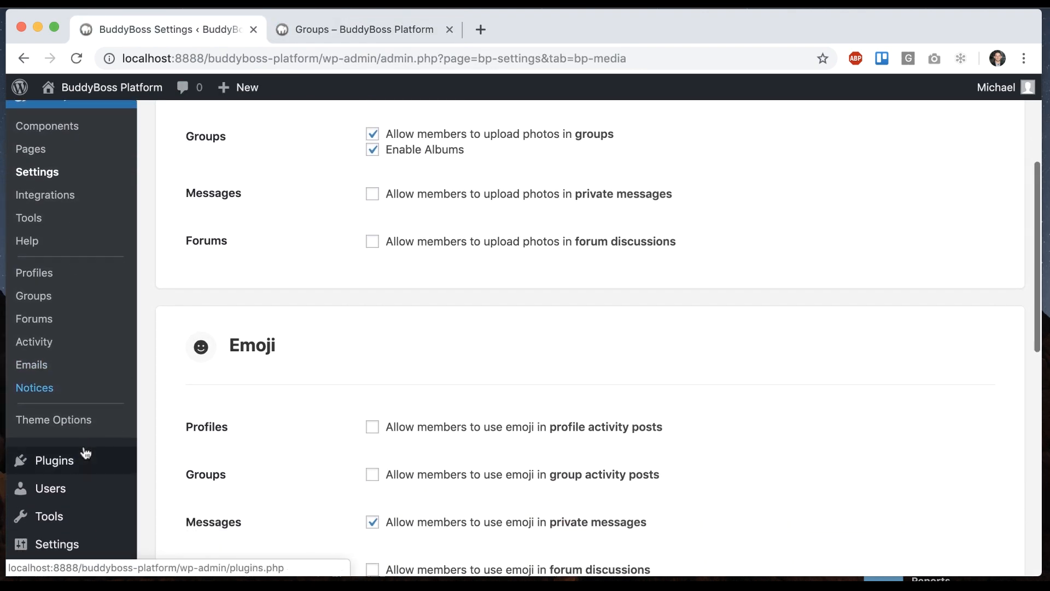
- Import the default Groups sample data from BuddyBoss Tools
{"action": "left_click", "coordinate": [28, 217]}
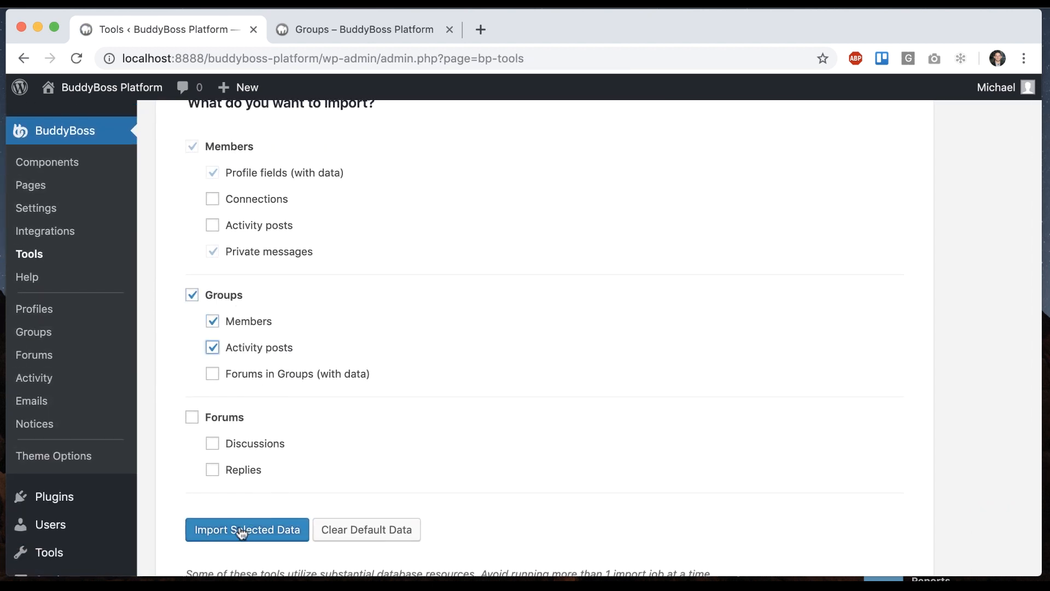
{"action": "left_click", "coordinate": [246, 529]}
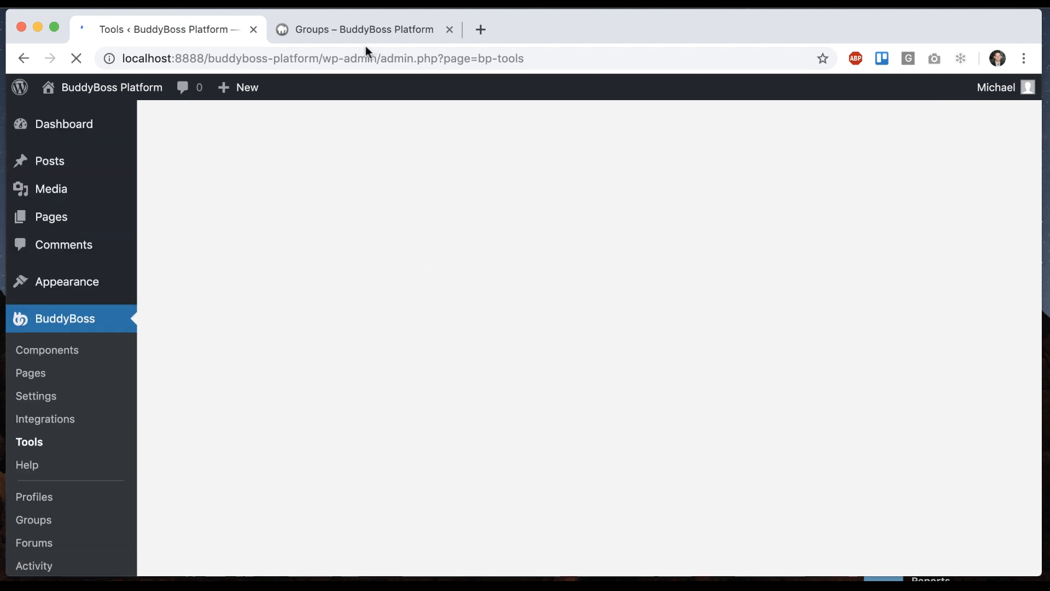
- Reload the Groups directory showing eight groups and enter the Teaching Ideas group
{"action": "left_click", "coordinate": [364, 30]}
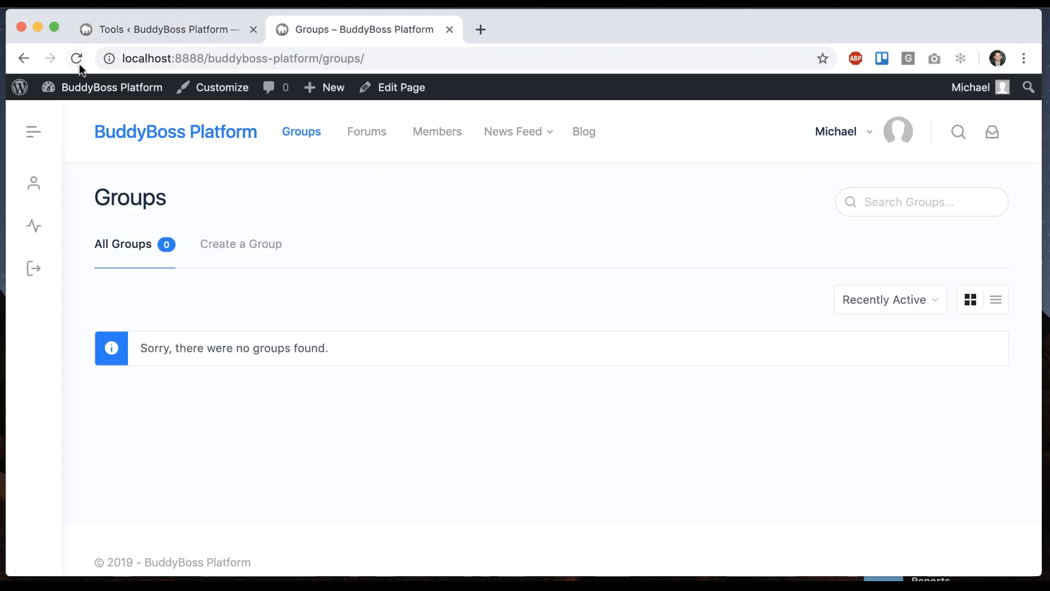
{"action": "left_click", "coordinate": [77, 58]}
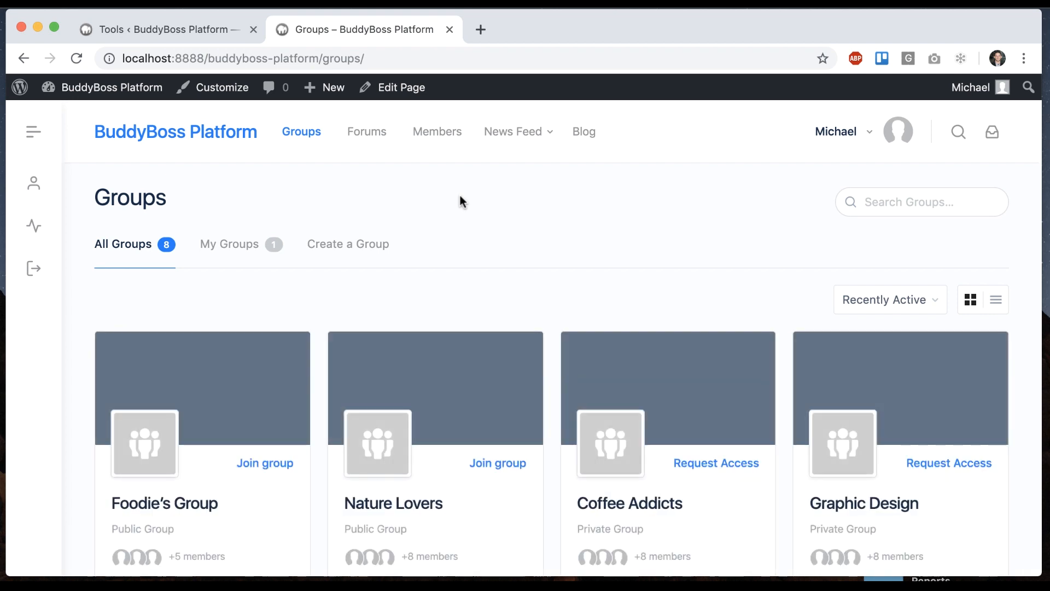
{"action": "scroll", "scroll_direction": "down", "scroll_amount": 3}
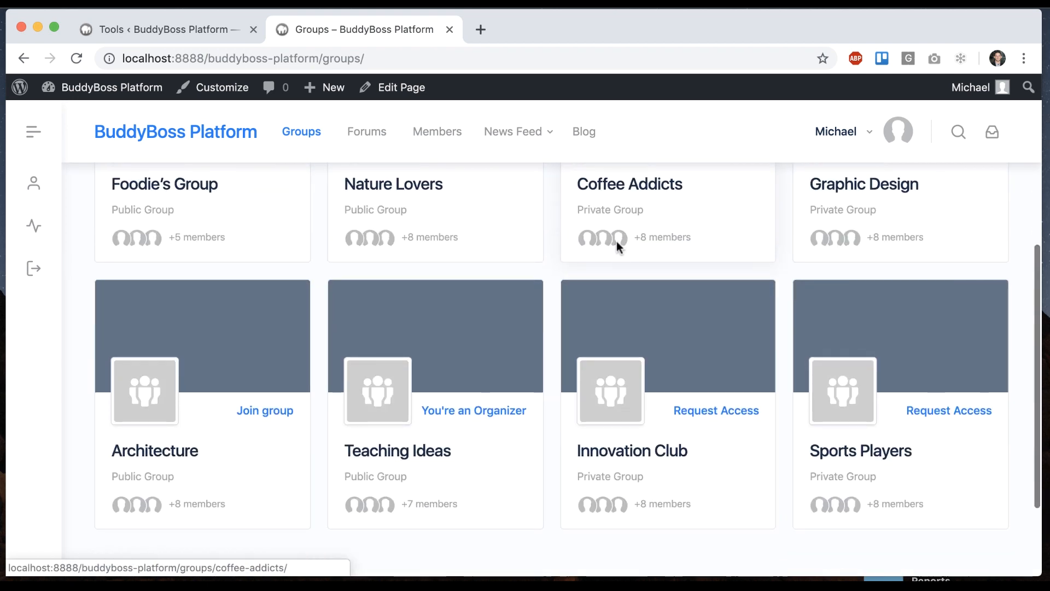
{"action": "left_click", "coordinate": [396, 450]}
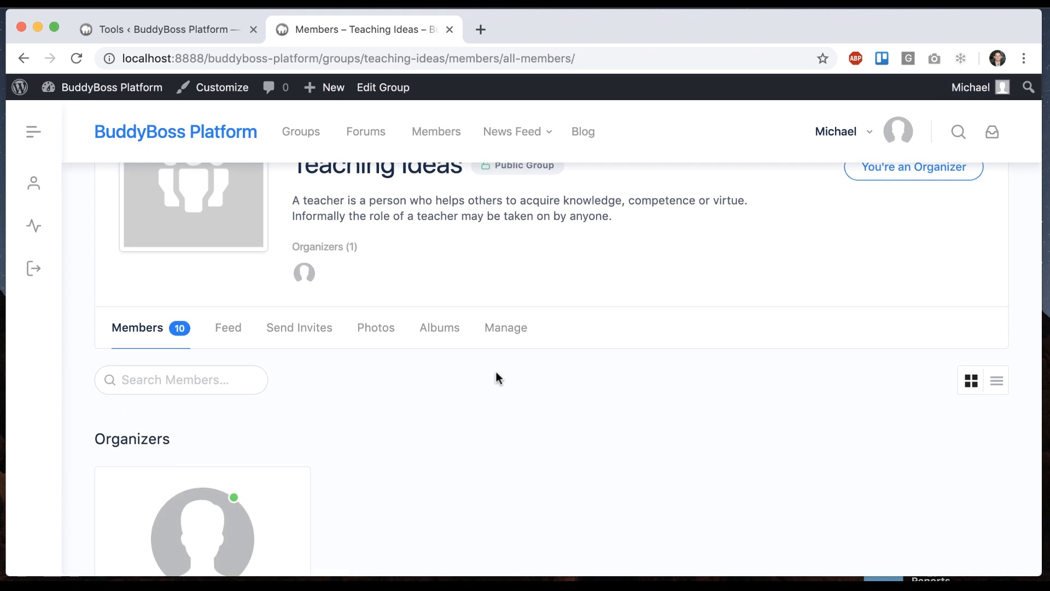
- Post an update reading 'here' with a photo attached to the Teaching Ideas group feed
{"action": "left_click", "coordinate": [228, 327]}
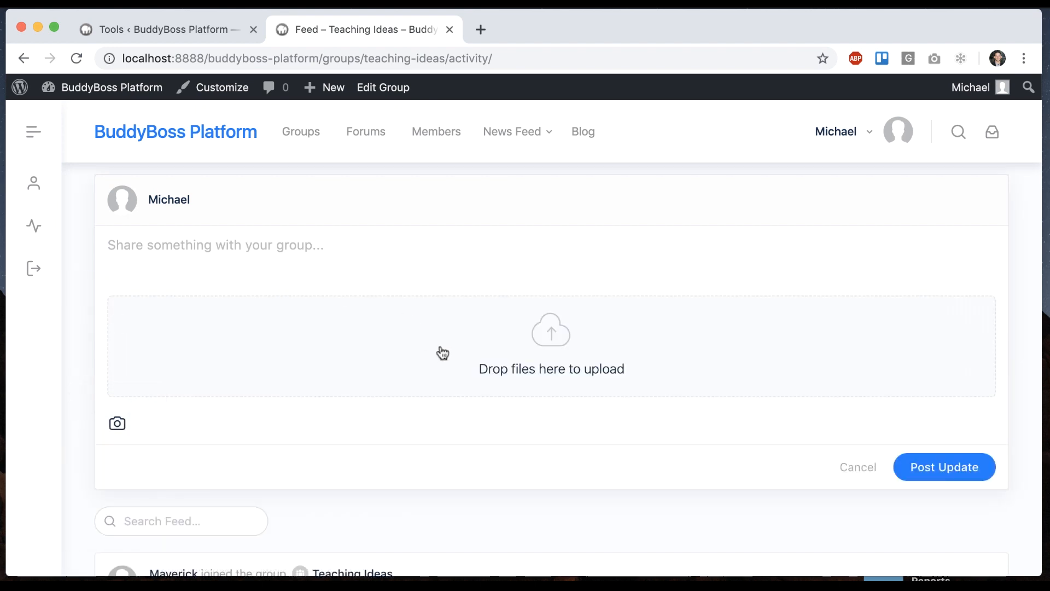
{"action": "left_click", "coordinate": [117, 424]}
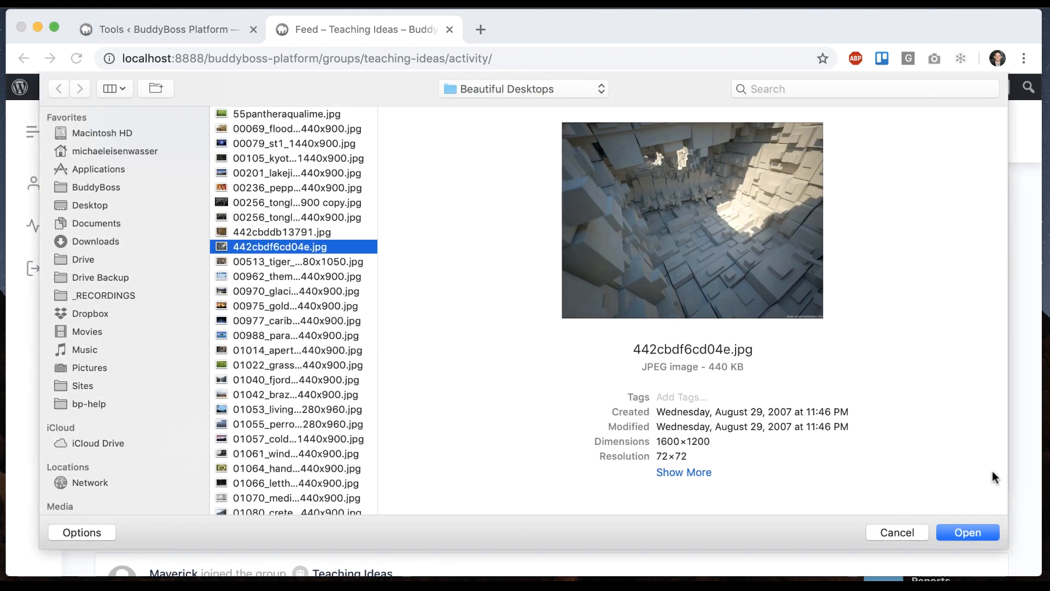
{"action": "left_click", "coordinate": [965, 532]}
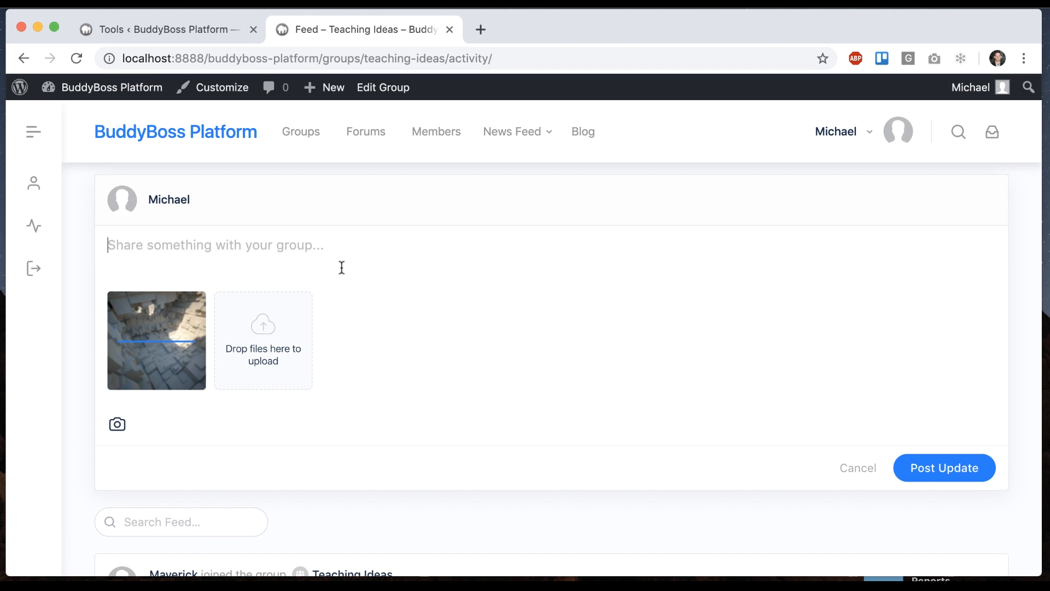
{"action": "type", "text": "here"}
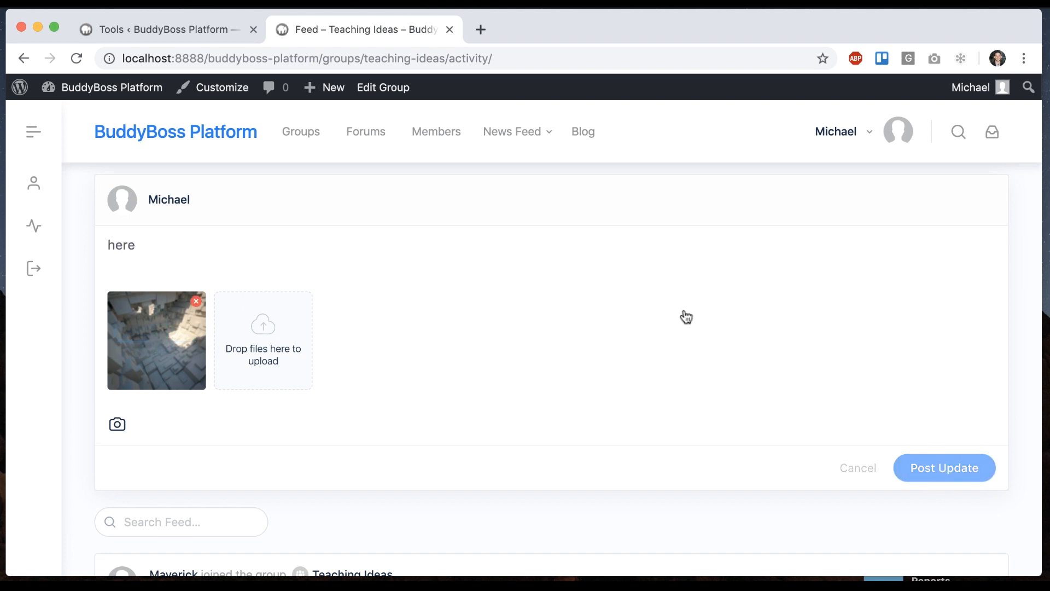
{"action": "left_click", "coordinate": [156, 339]}
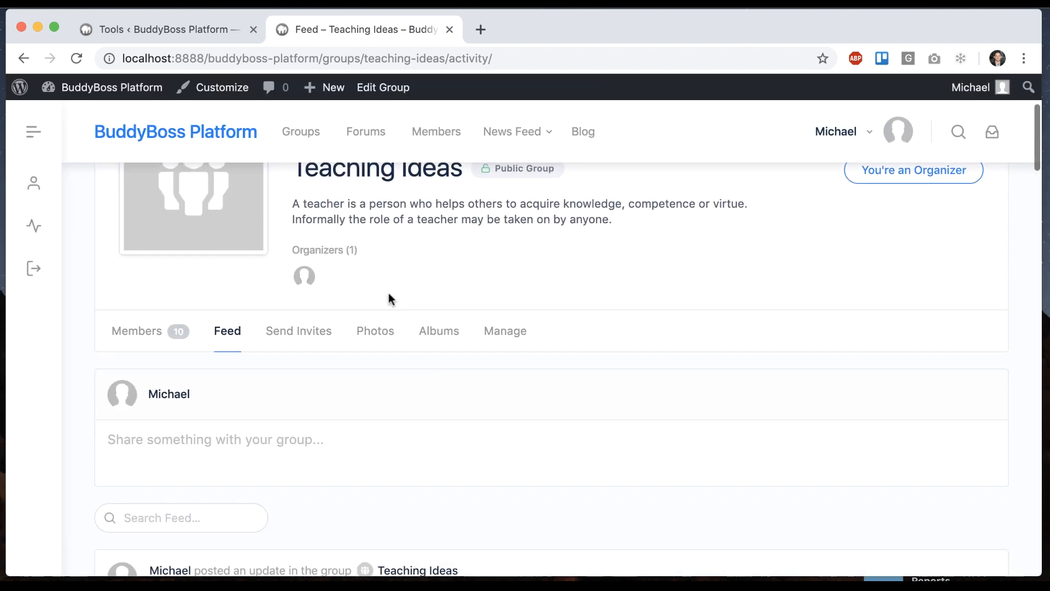
- View the group's Albums and Photos pages, which hold no albums yet
{"action": "left_click", "coordinate": [438, 330]}
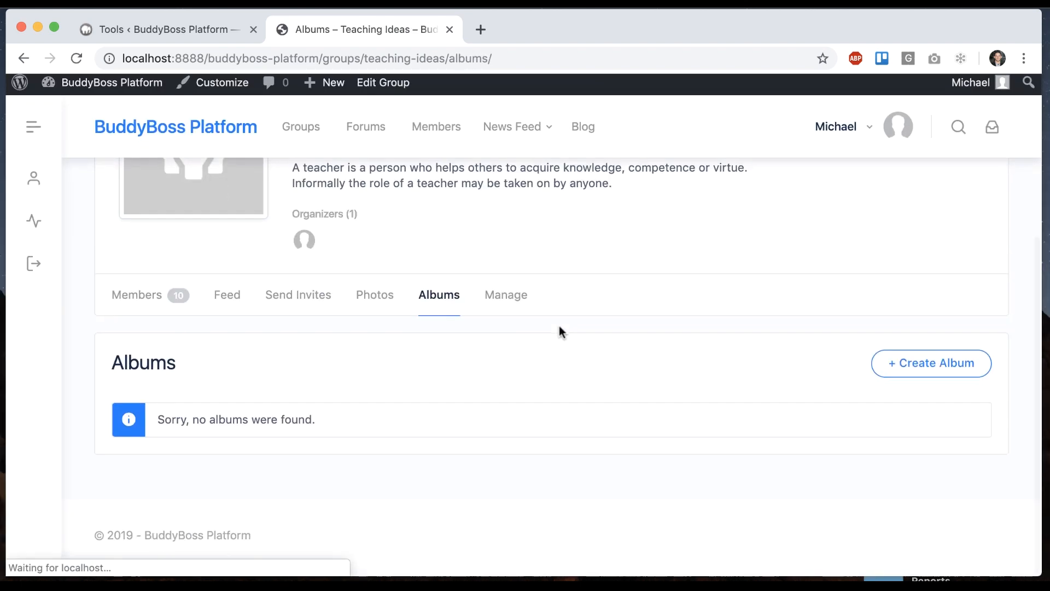
{"action": "left_click", "coordinate": [930, 364]}
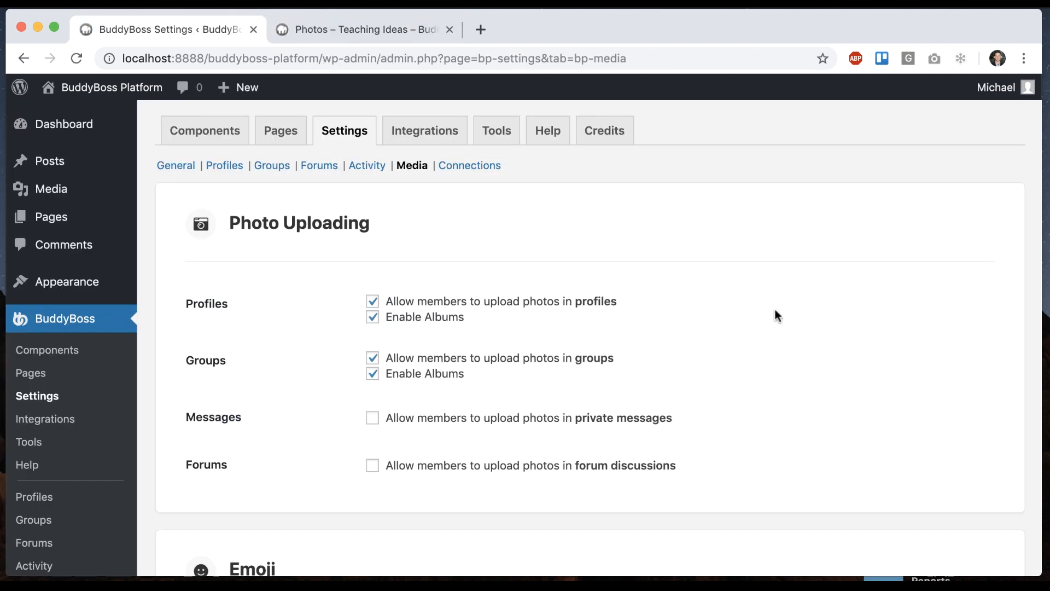
- Tick 'Allow members to upload photos in private messages' in Media settings
{"action": "left_click", "coordinate": [373, 416]}
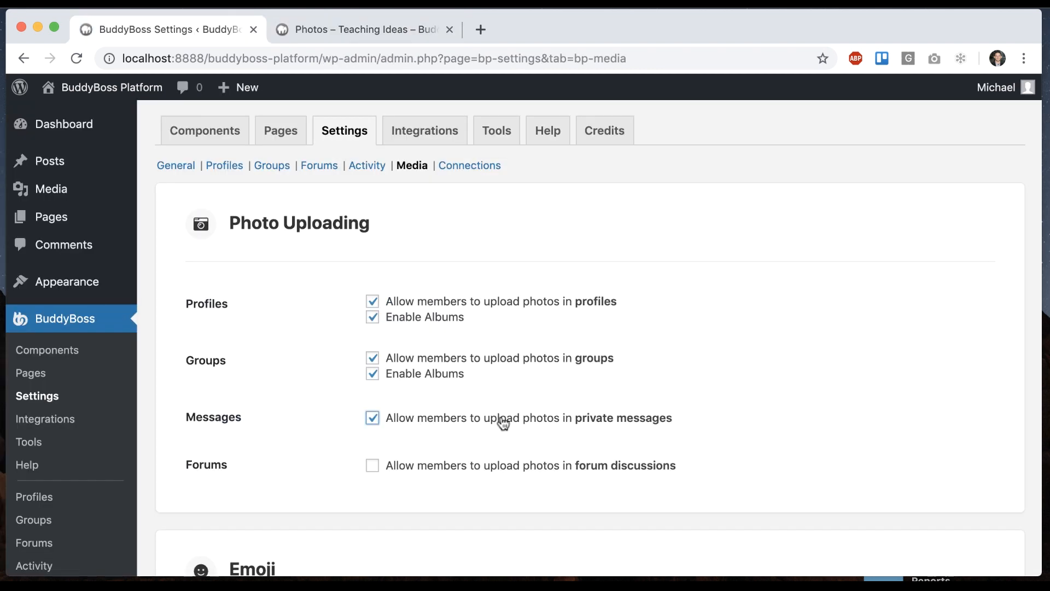
{"action": "scroll", "scroll_direction": "down", "scroll_amount": 3}
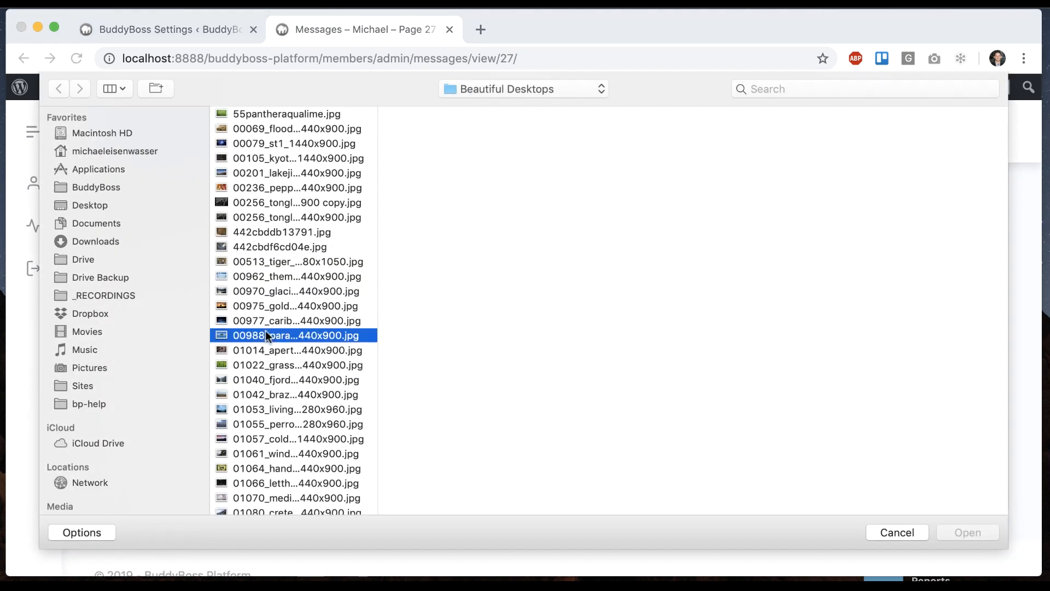
- Send a reply reading 'cool one' with the island photo attached in the private thread
{"action": "left_click", "coordinate": [965, 532]}
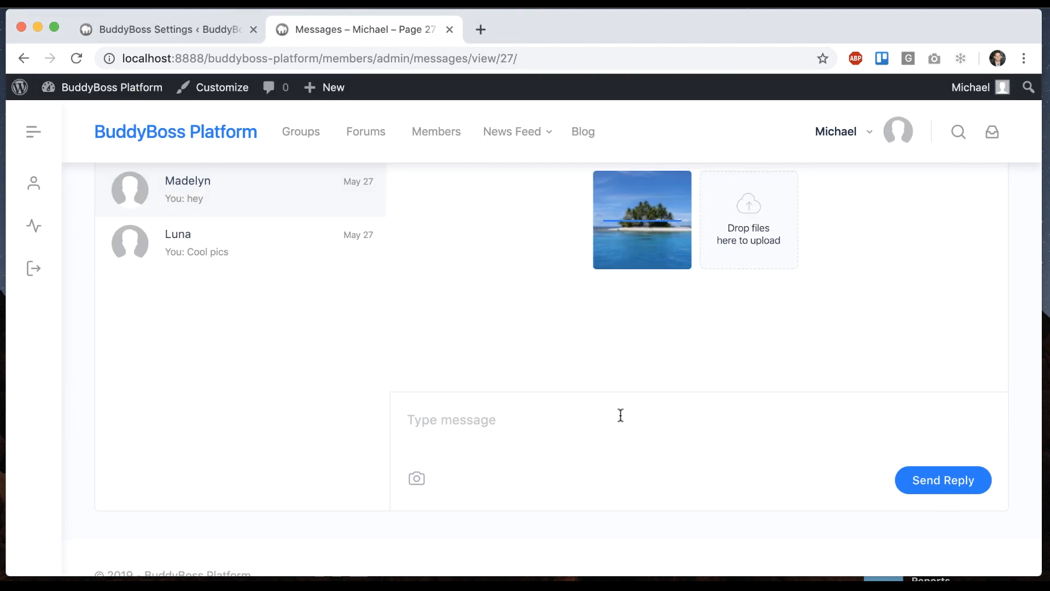
{"action": "type", "text": "cool"}
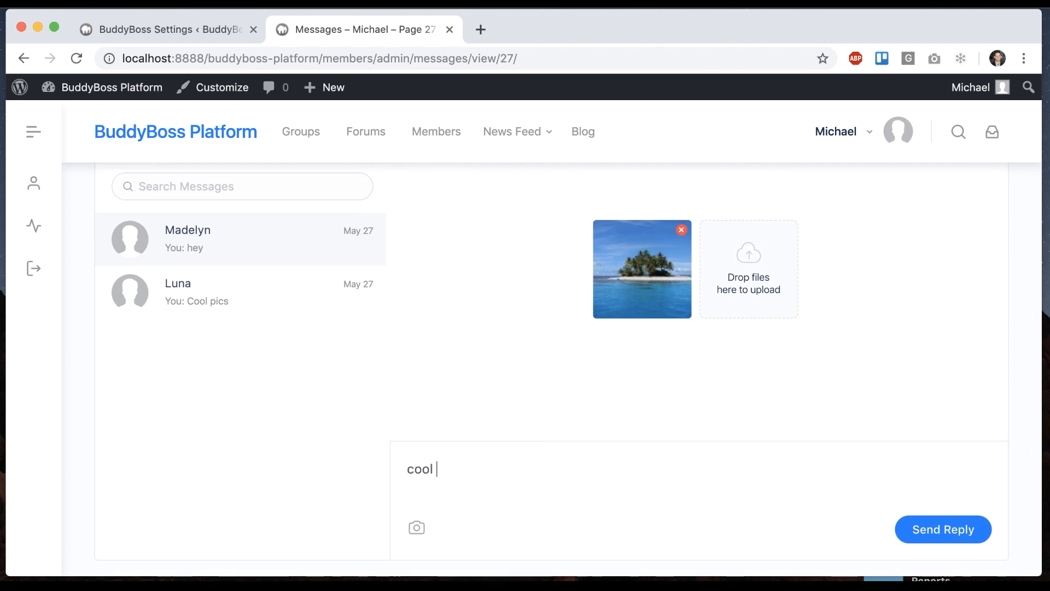
{"action": "type", "text": "one"}
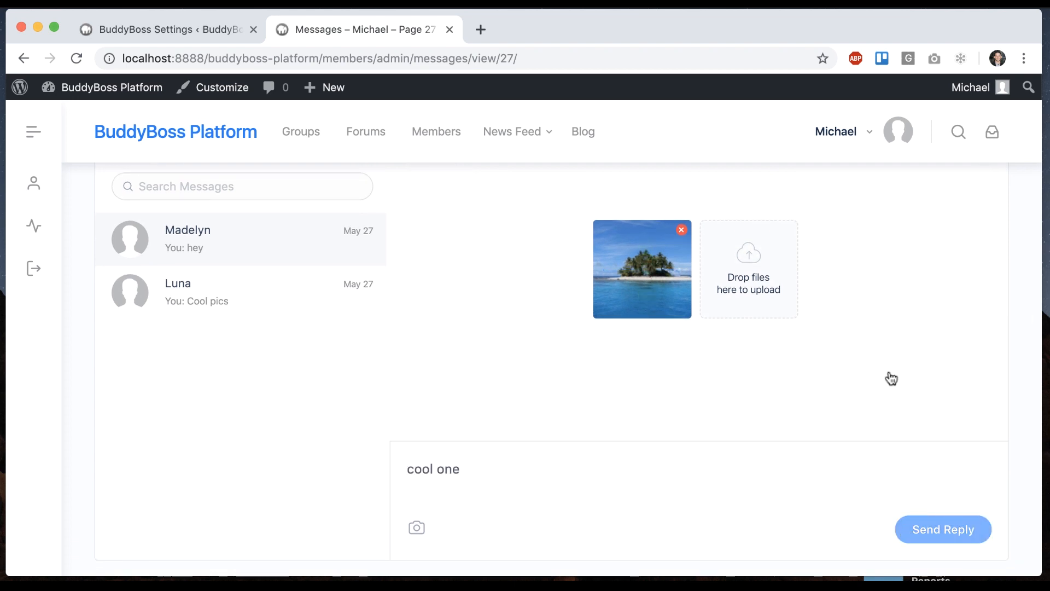
{"action": "left_click", "coordinate": [942, 529]}
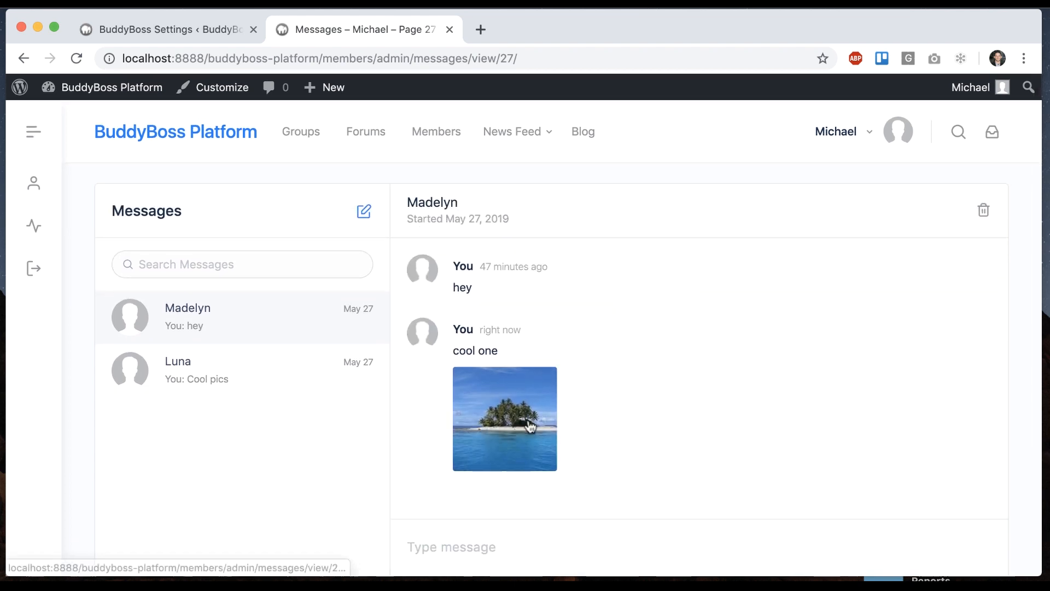
- Enlarge the sent island photo and close the viewer
{"action": "left_click", "coordinate": [504, 419]}
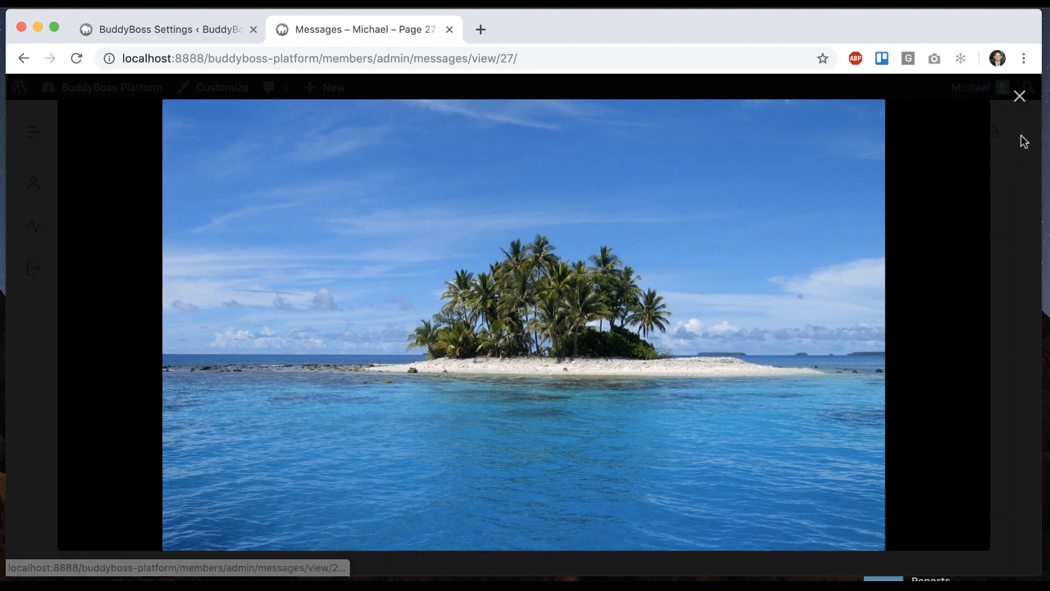
{"action": "left_click", "coordinate": [1019, 96]}
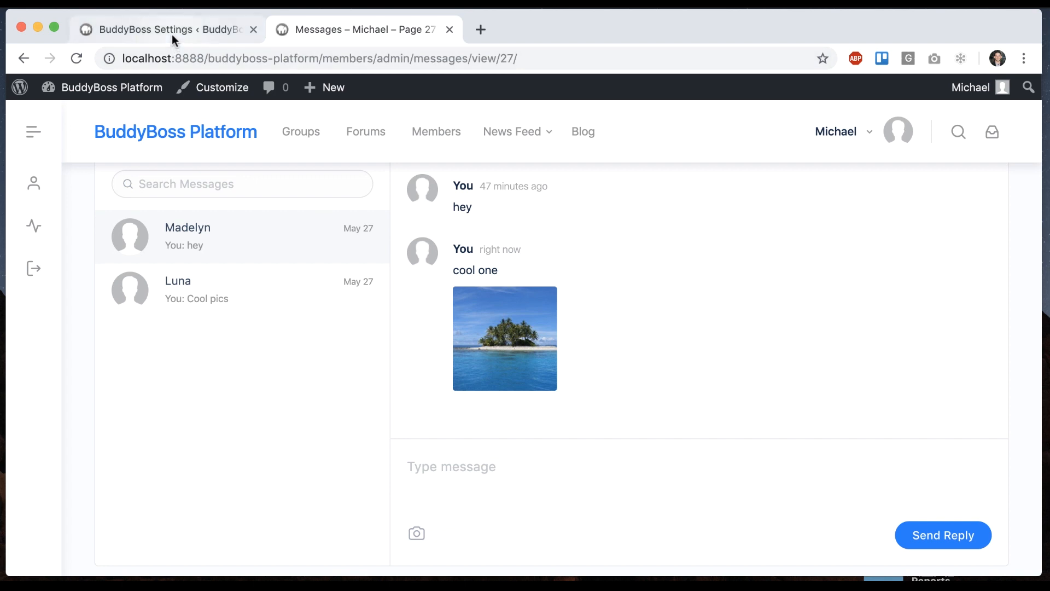
- Return to the admin Default Data tools page
{"action": "left_click", "coordinate": [161, 30]}
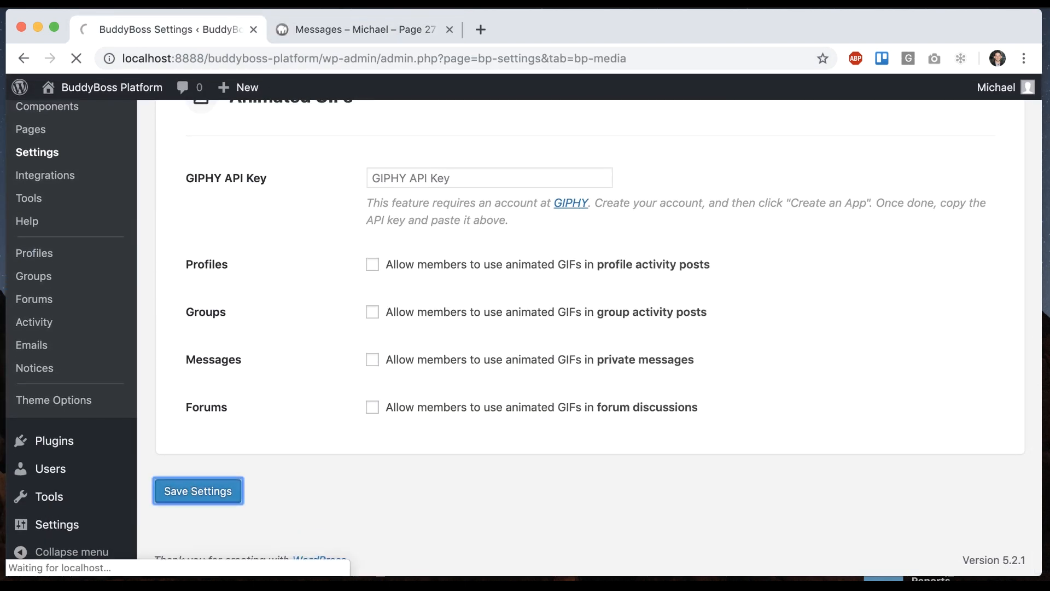
{"action": "left_click", "coordinate": [362, 29]}
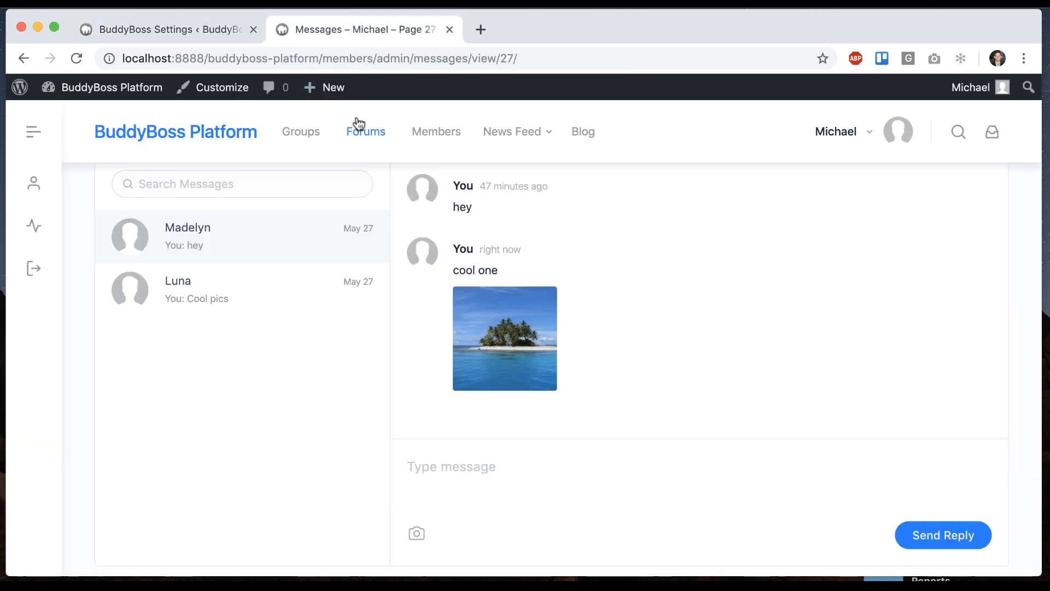
{"action": "left_click", "coordinate": [167, 28]}
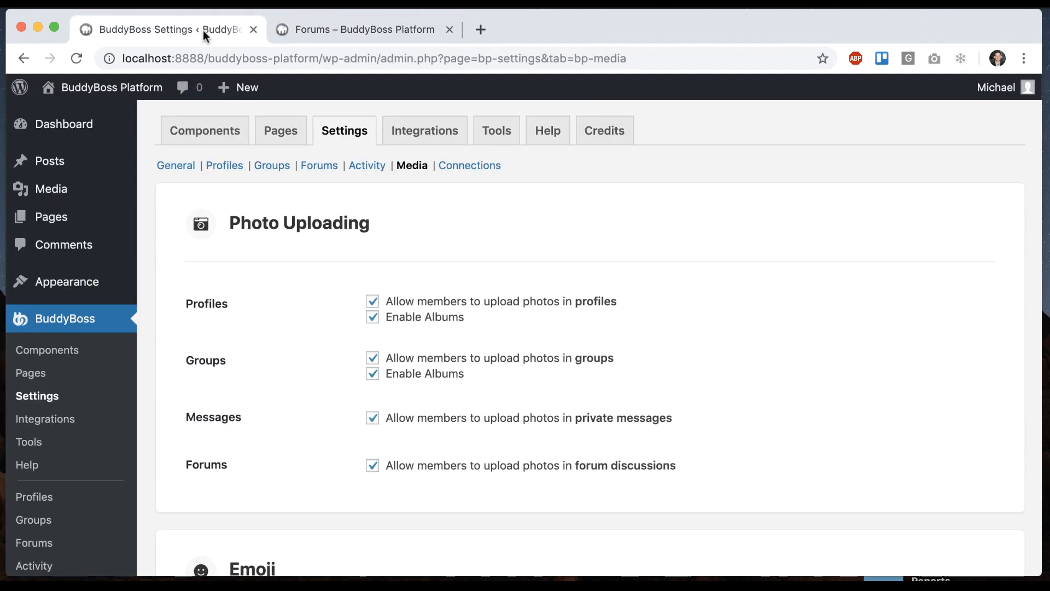
{"action": "scroll", "scroll_direction": "down", "scroll_amount": 3}
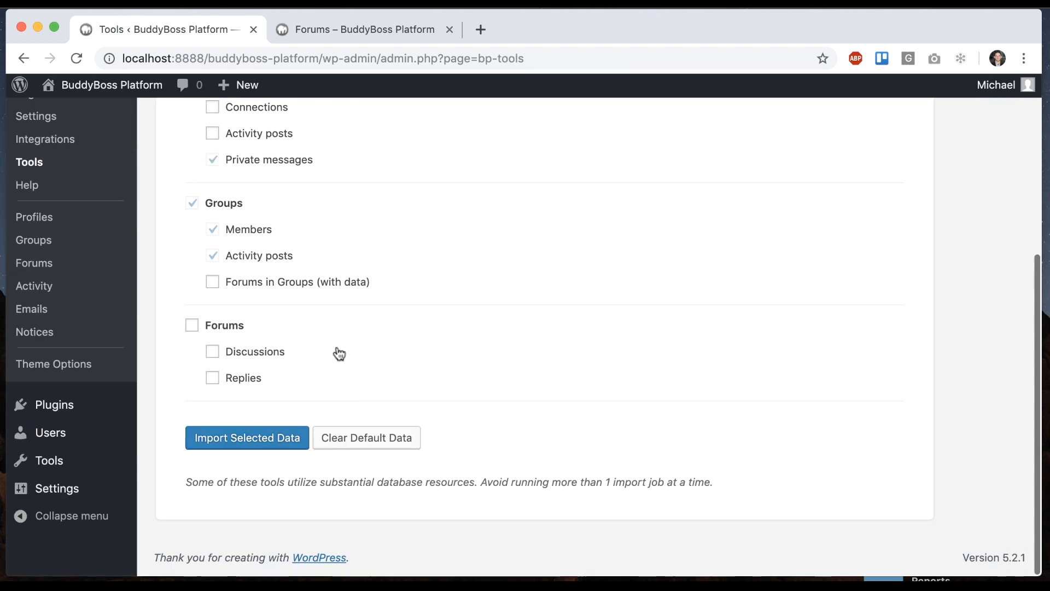
- Import Forums with Discussions and Replies sample data and view the Forums directory
{"action": "left_click", "coordinate": [192, 325]}
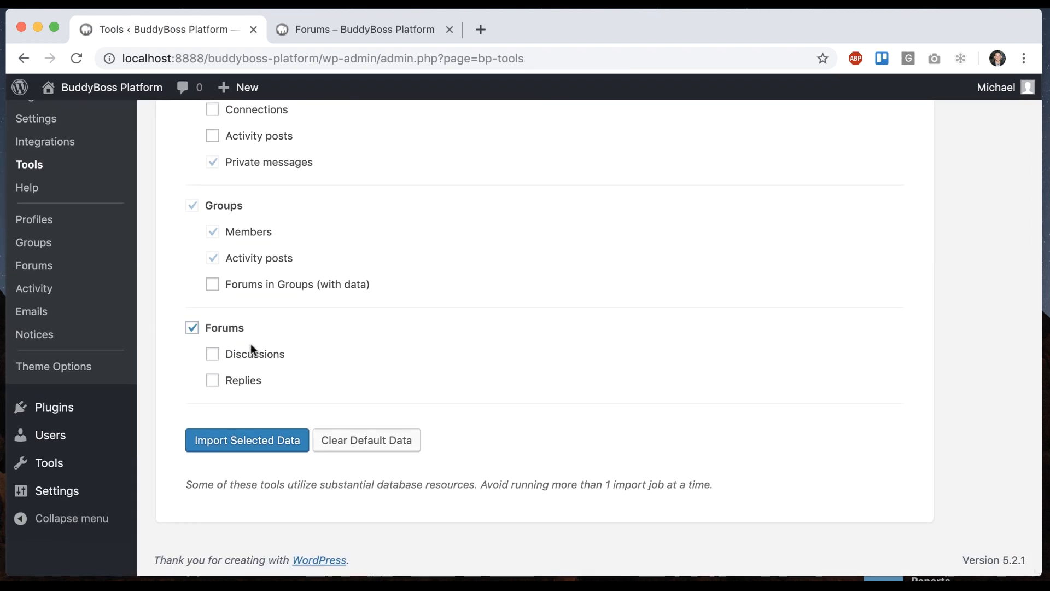
{"action": "left_click", "coordinate": [246, 440]}
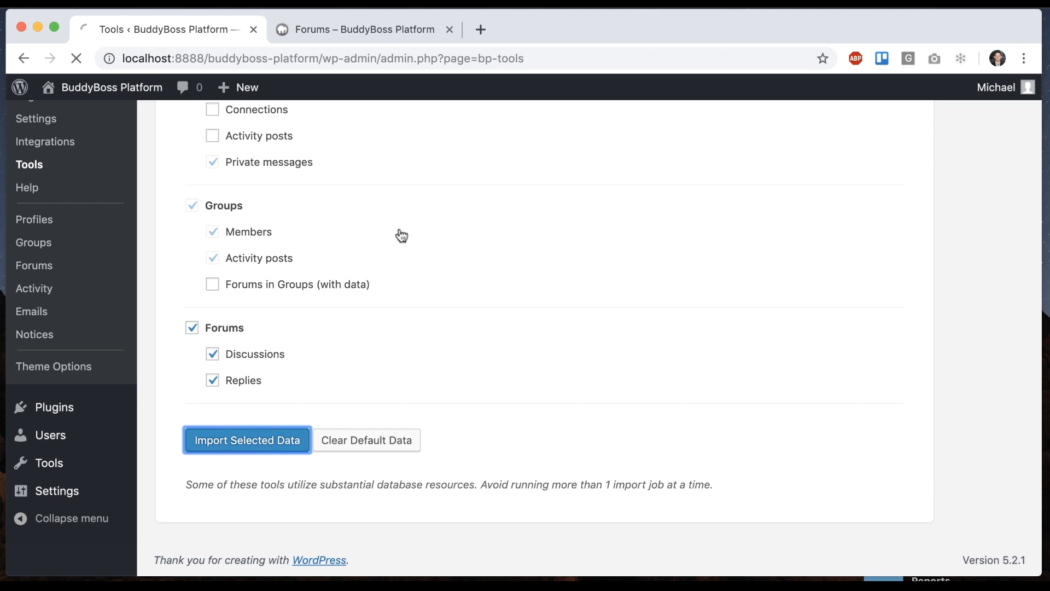
{"action": "left_click", "coordinate": [247, 440]}
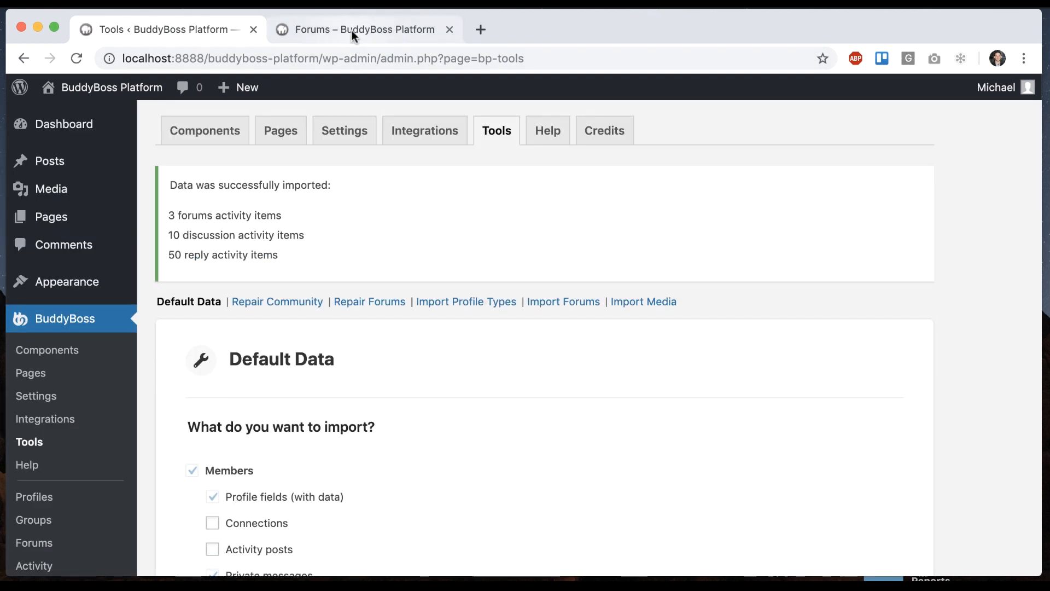
{"action": "left_click", "coordinate": [364, 30]}
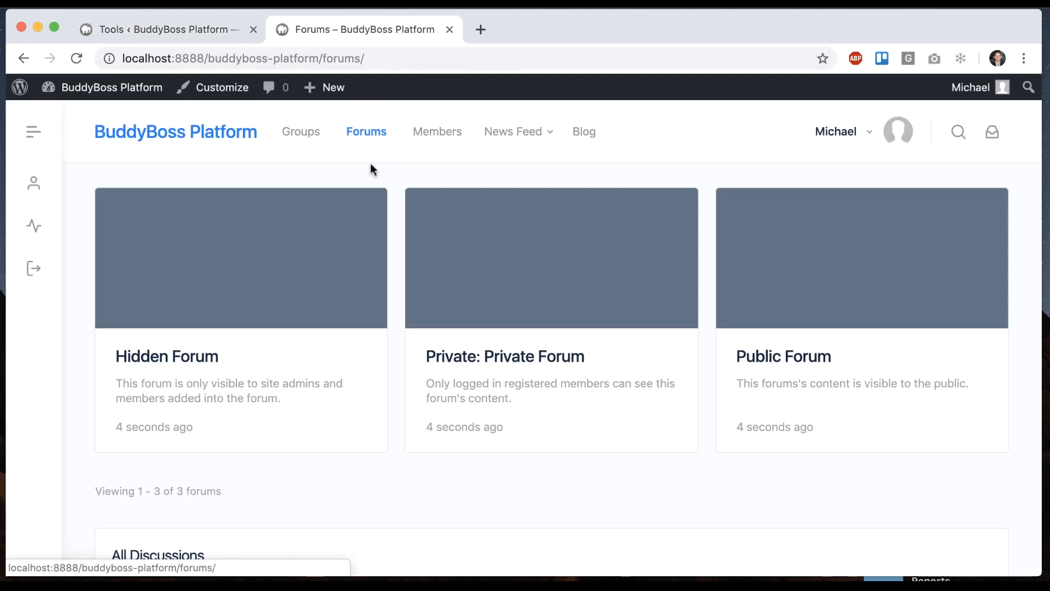
- Enter Private Forum > Forum Example Discussion and start a reply
{"action": "left_click", "coordinate": [504, 355]}
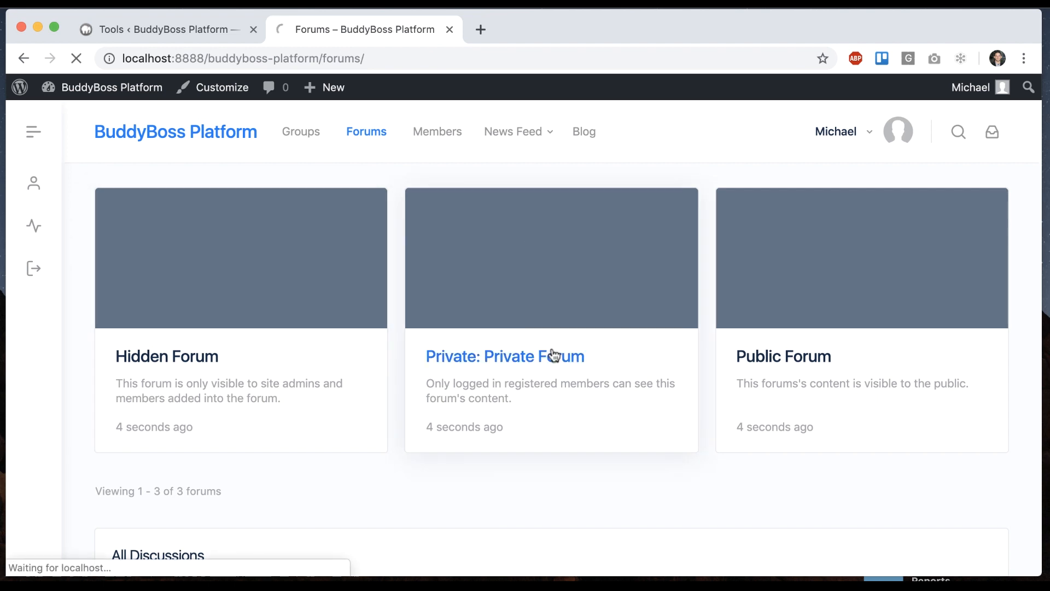
{"action": "left_click", "coordinate": [504, 356]}
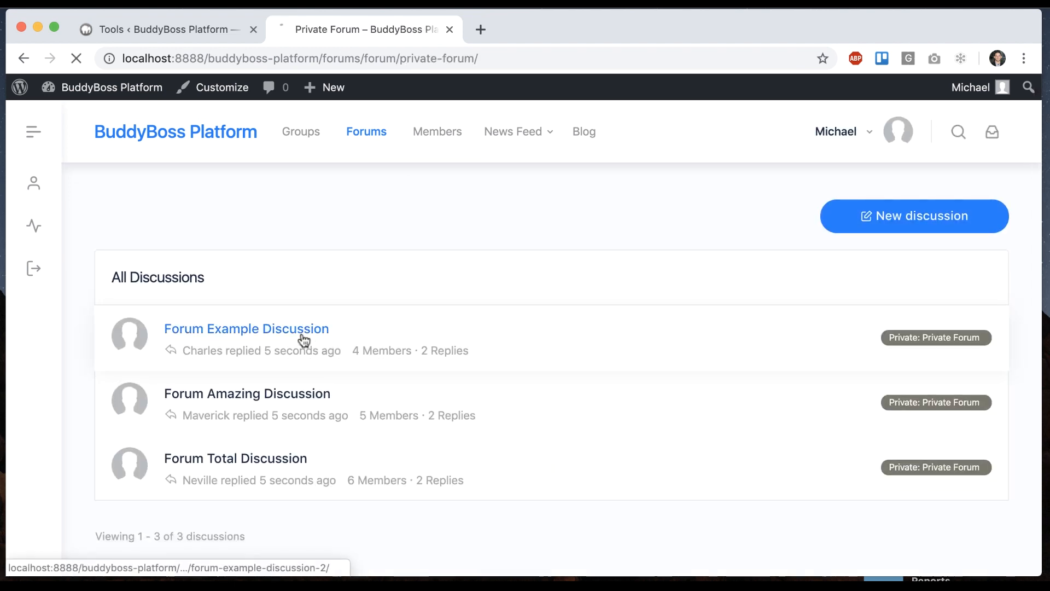
{"action": "left_click", "coordinate": [246, 328]}
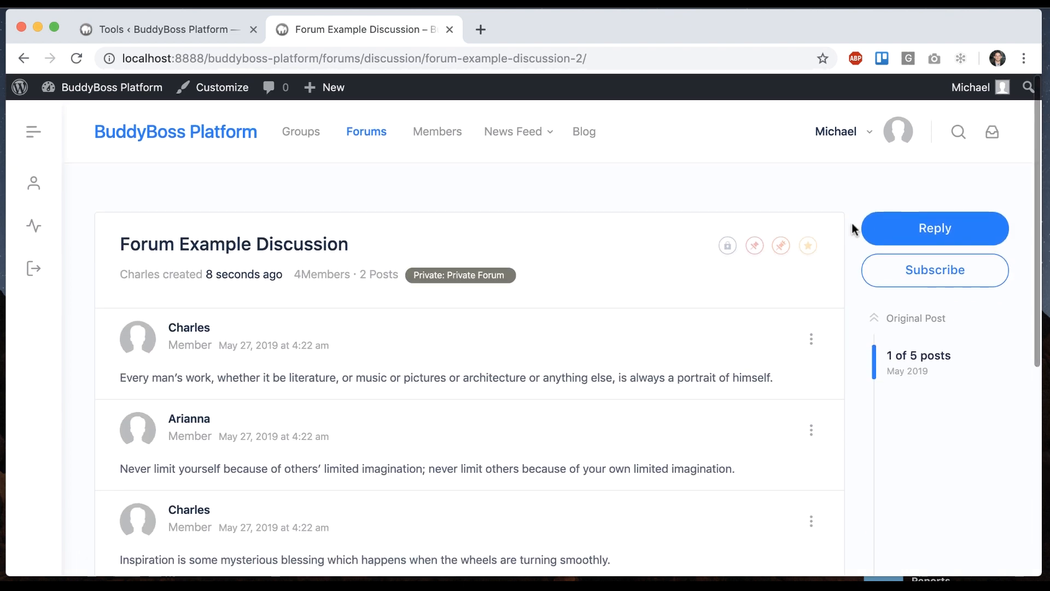
{"action": "left_click", "coordinate": [933, 228]}
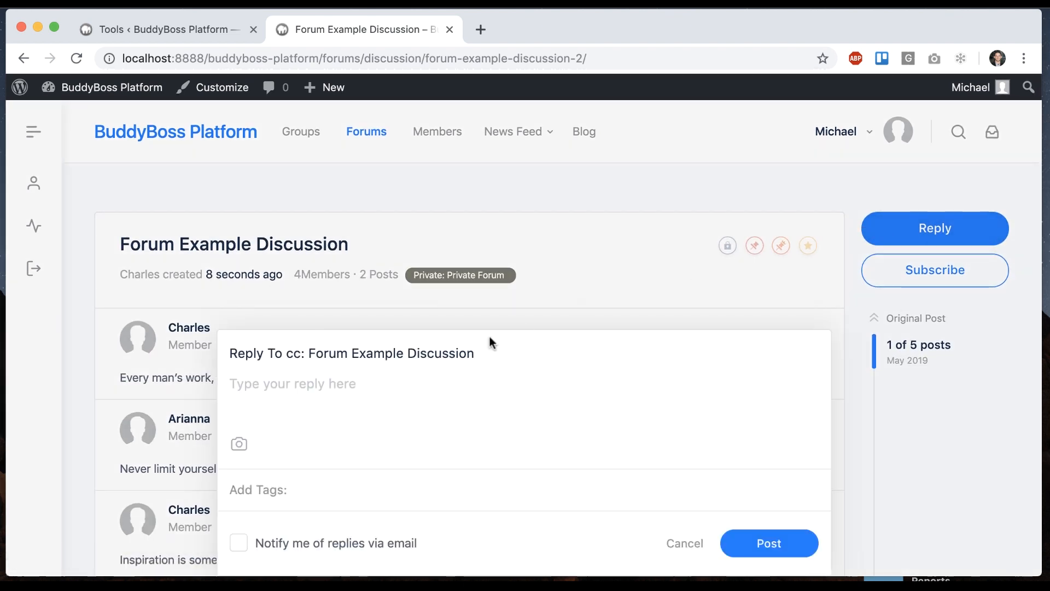
- Post a reply reading 'Good reply' with a mountain valley photo attached
{"action": "left_click", "coordinate": [238, 443]}
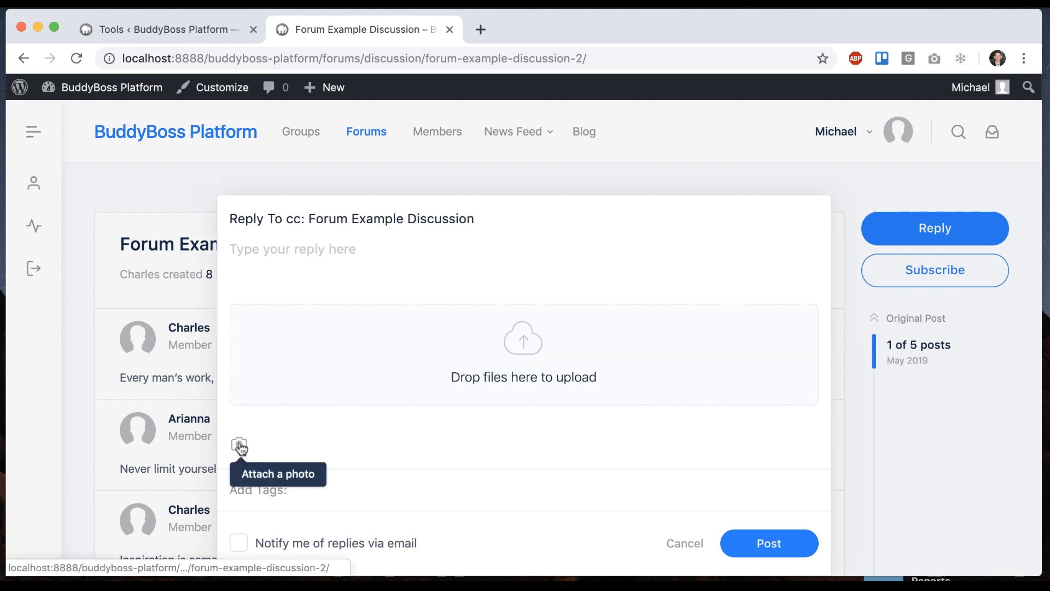
{"action": "left_click", "coordinate": [239, 446]}
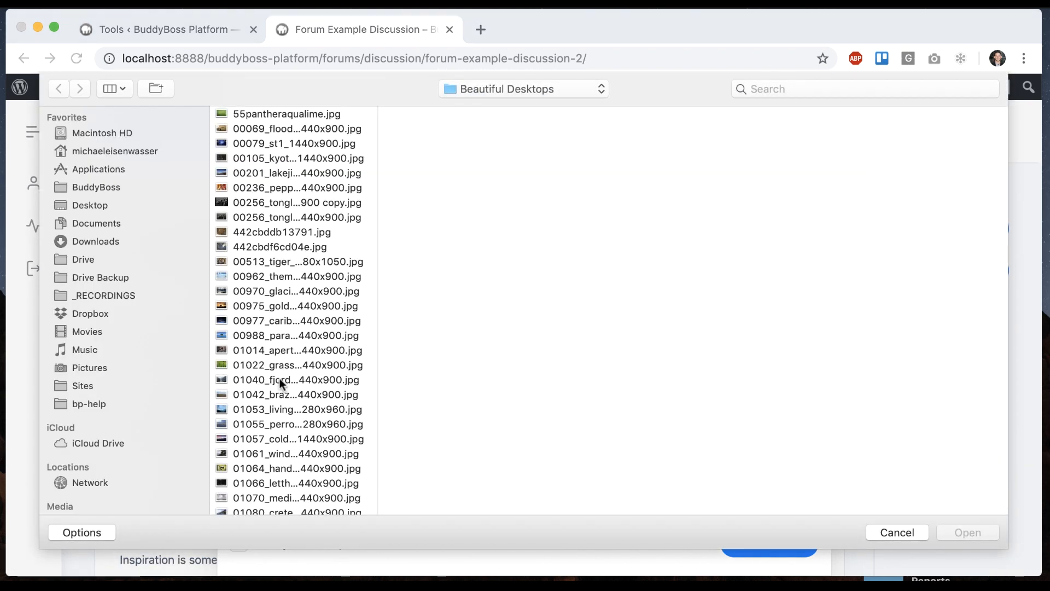
{"action": "left_click", "coordinate": [895, 531]}
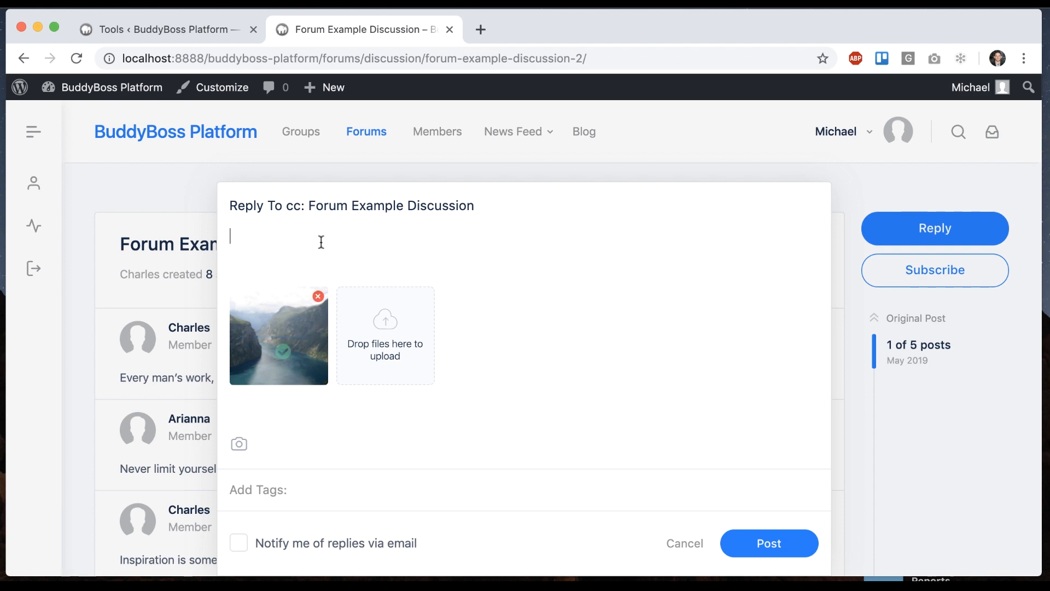
{"action": "type", "text": "Good reply"}
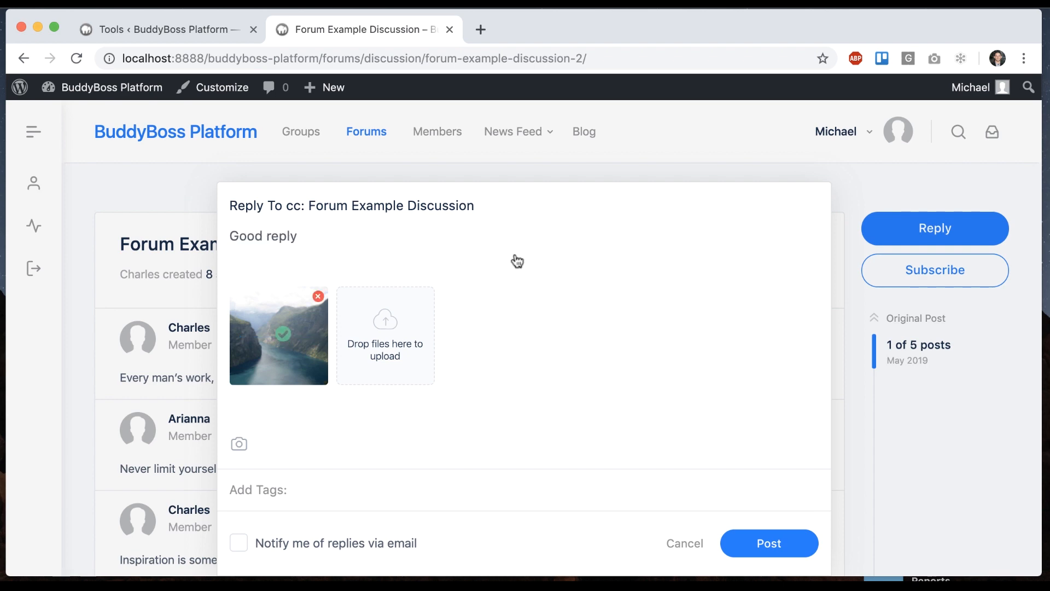
{"action": "left_click", "coordinate": [768, 544]}
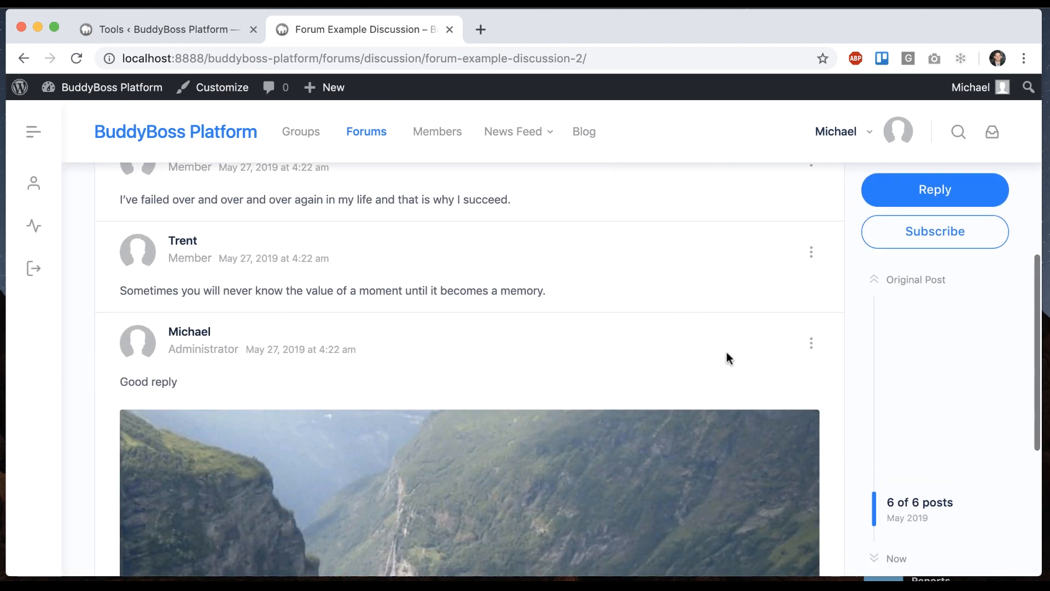
{"action": "scroll", "scroll_direction": "down", "scroll_amount": 3}
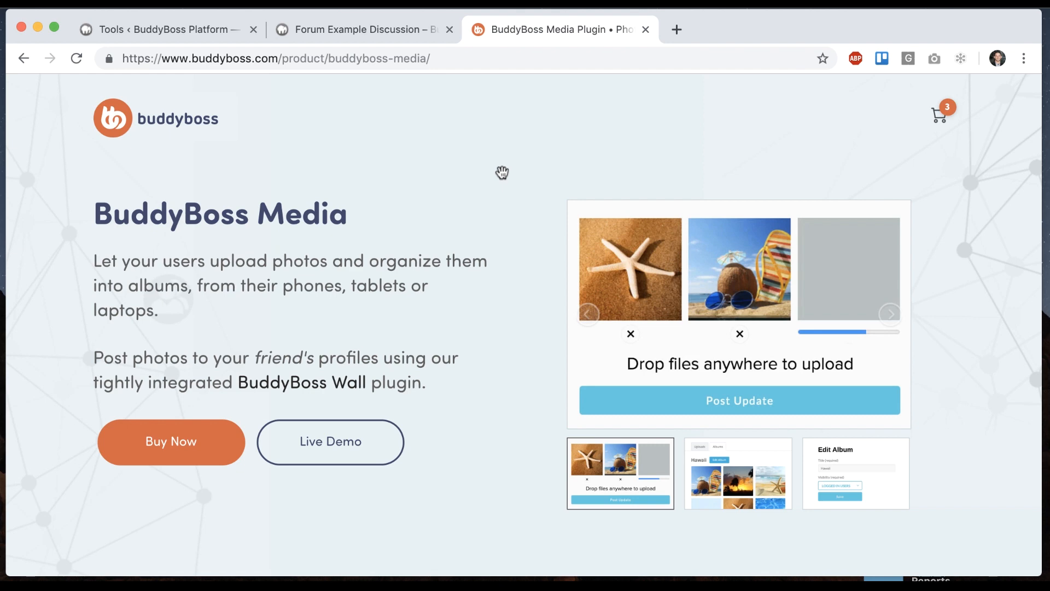
{"action": "mouse_move", "coordinate": [402, 79]}
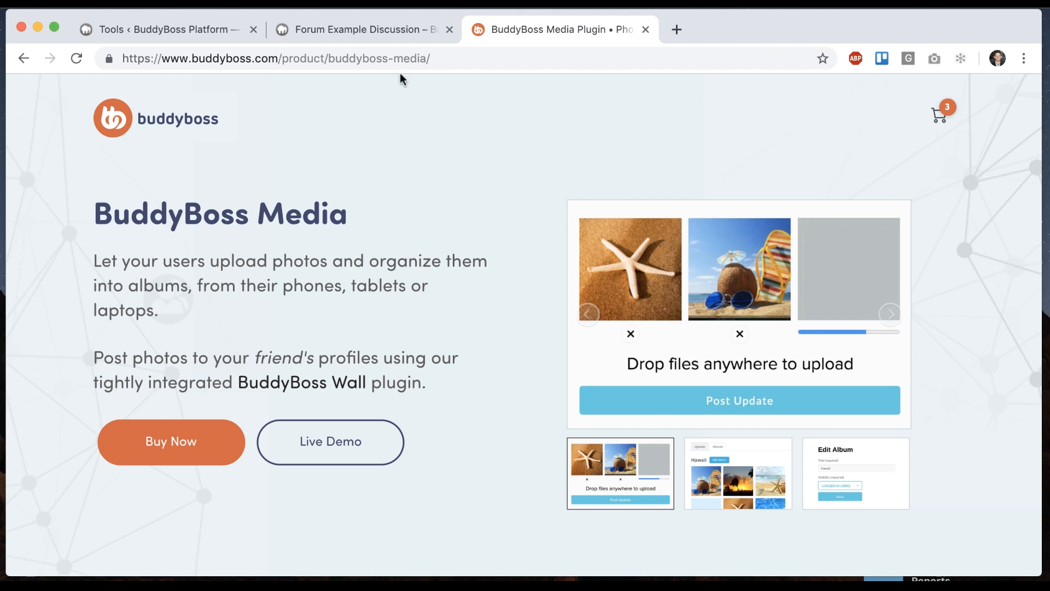
- Switch between the forum discussion and the BuddyBoss Media product page tabs
{"action": "left_click", "coordinate": [362, 29]}
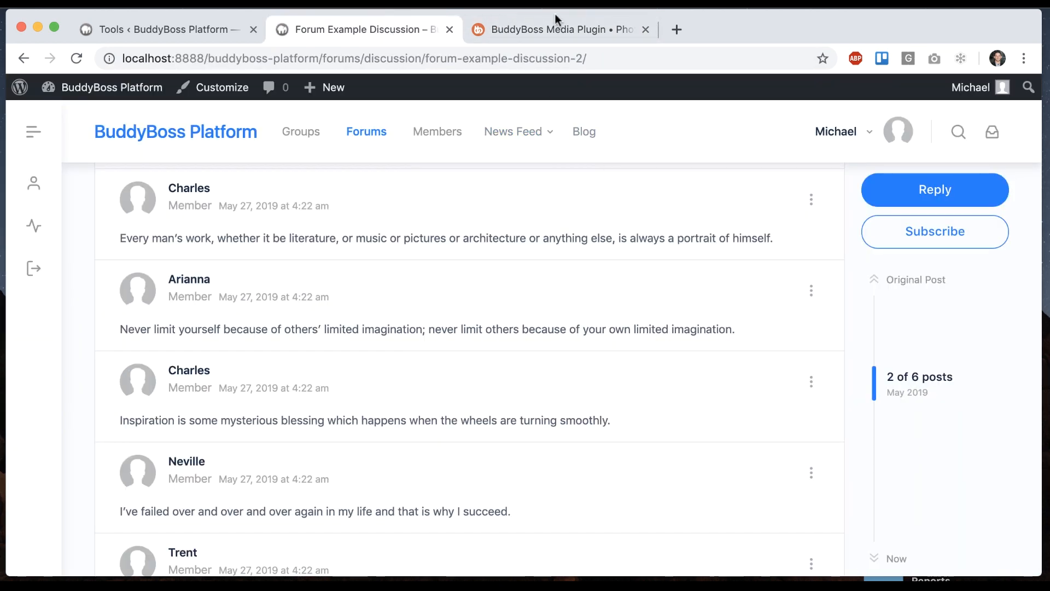
{"action": "left_click", "coordinate": [558, 30]}
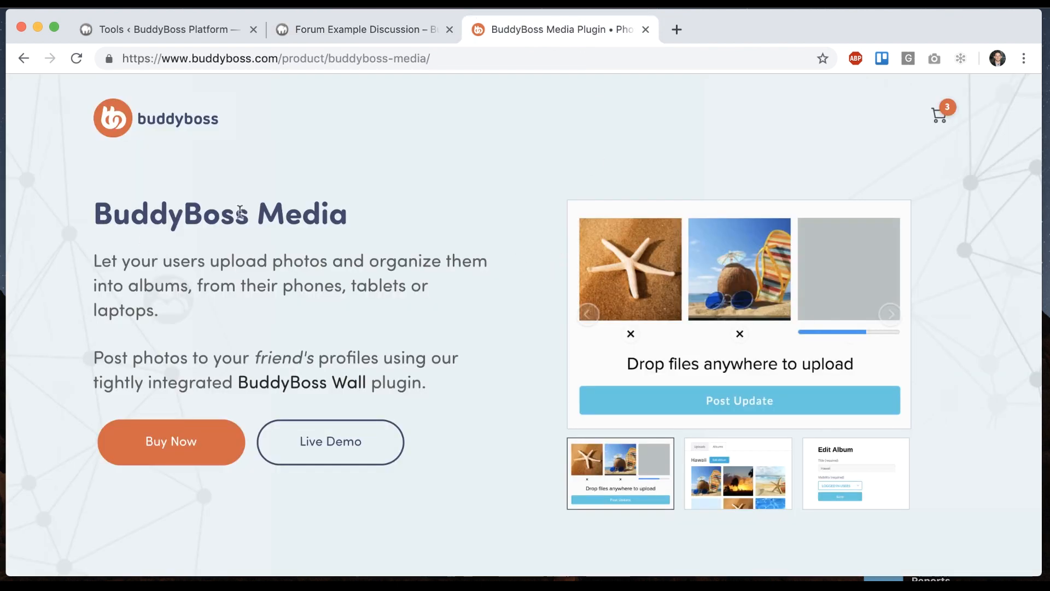
{"action": "mouse_move", "coordinate": [736, 262]}
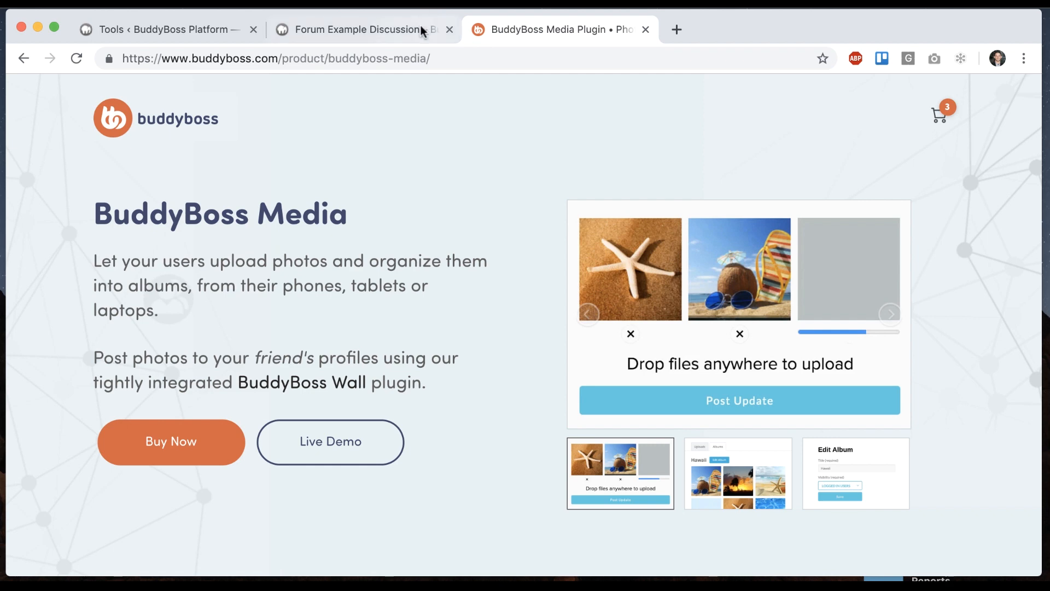
{"action": "left_click", "coordinate": [362, 28]}
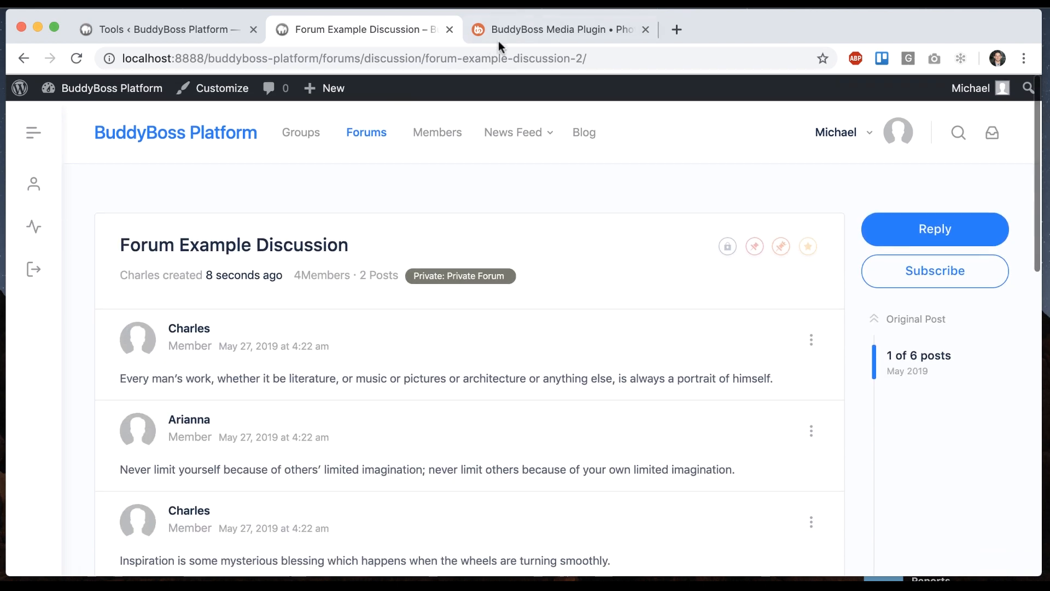
{"action": "left_click", "coordinate": [558, 29]}
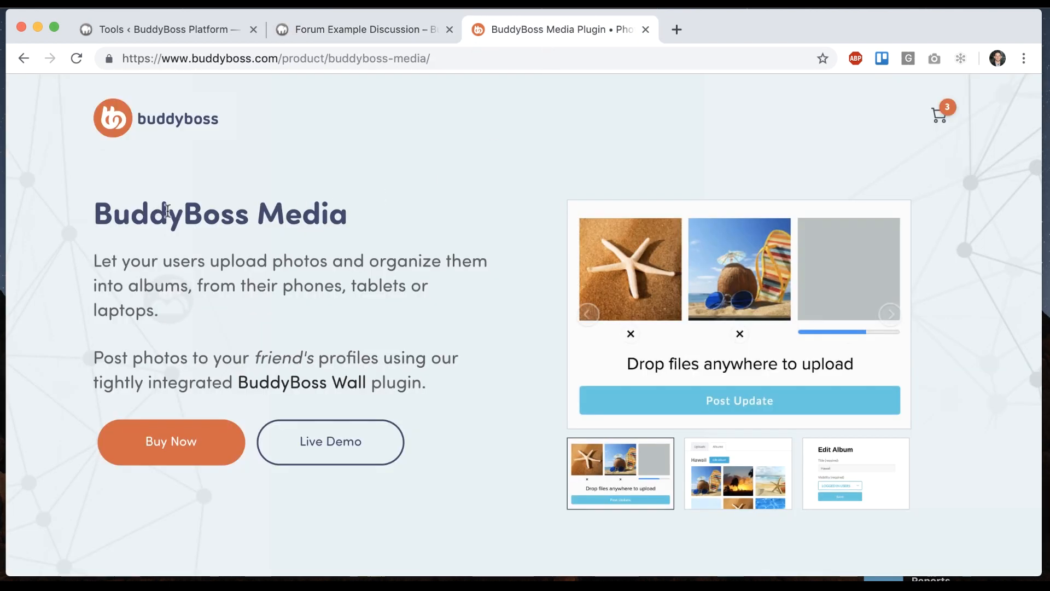
{"action": "left_click", "coordinate": [362, 30]}
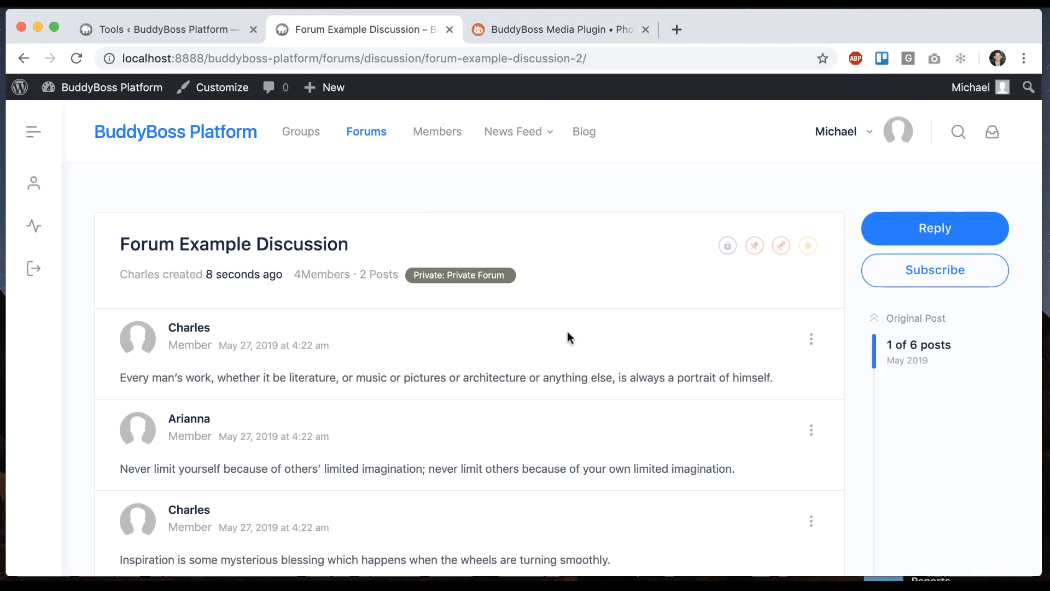
{"action": "mouse_move", "coordinate": [602, 333]}
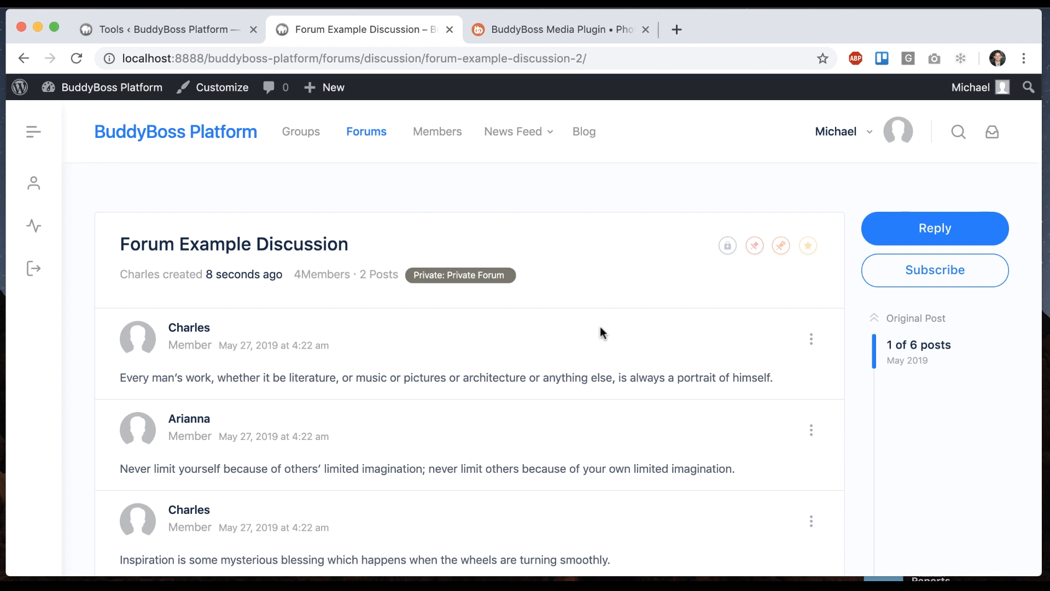
{"action": "left_click", "coordinate": [556, 30]}
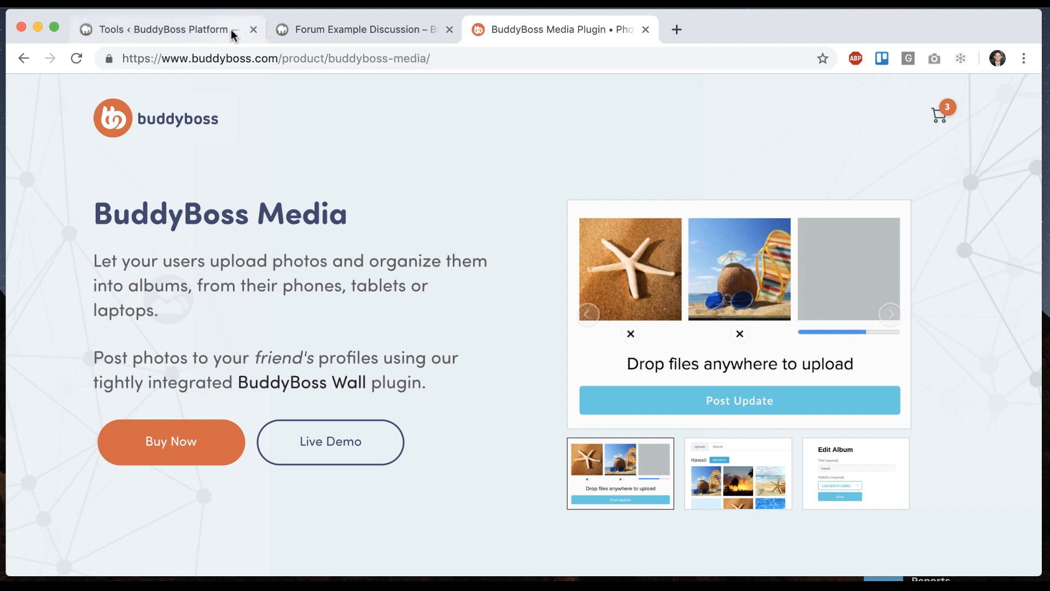
{"action": "left_click", "coordinate": [167, 29]}
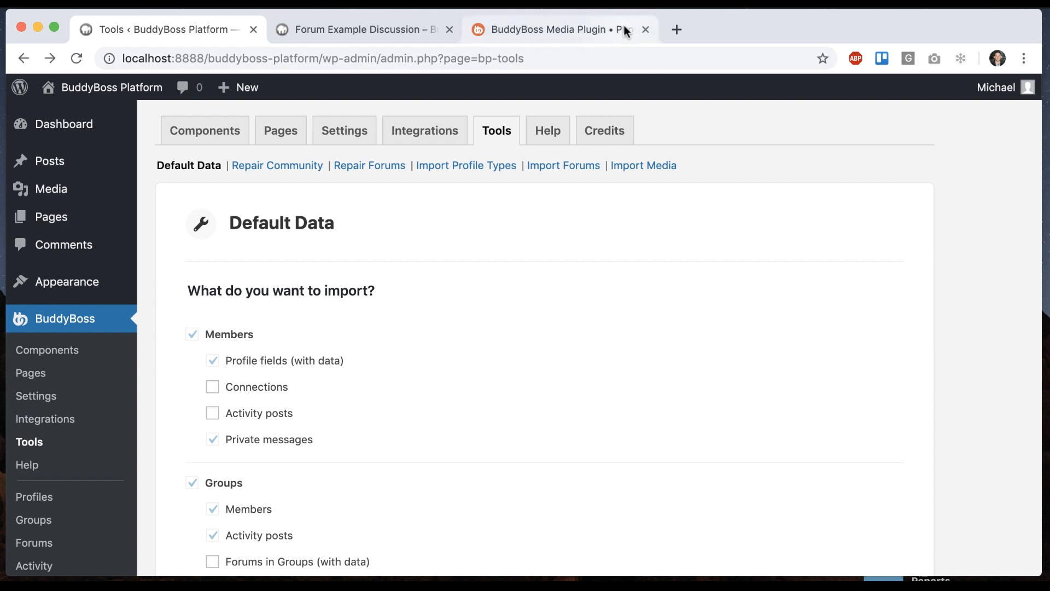
{"action": "left_click", "coordinate": [549, 30]}
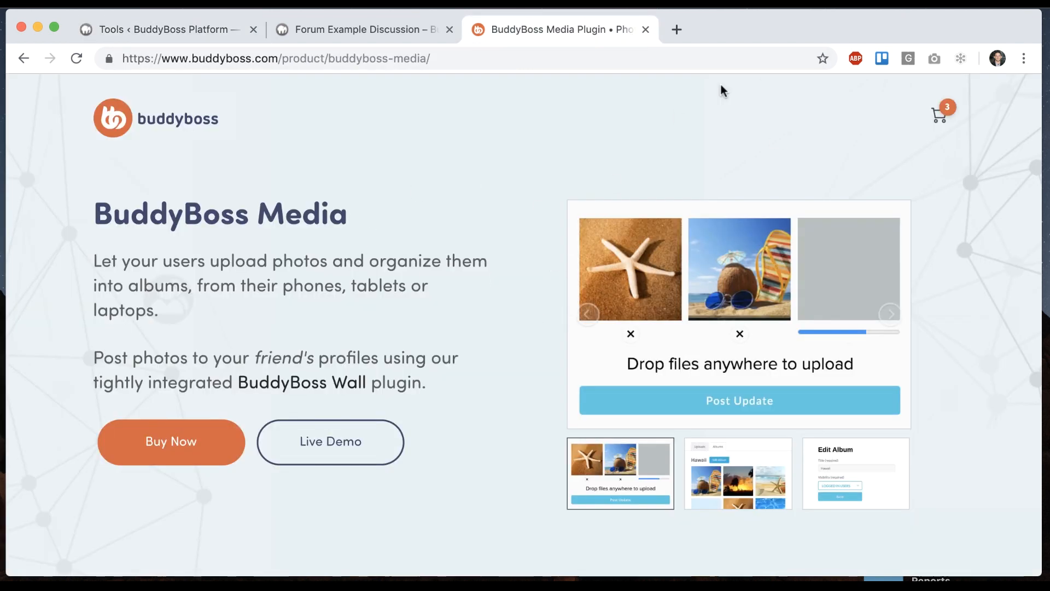